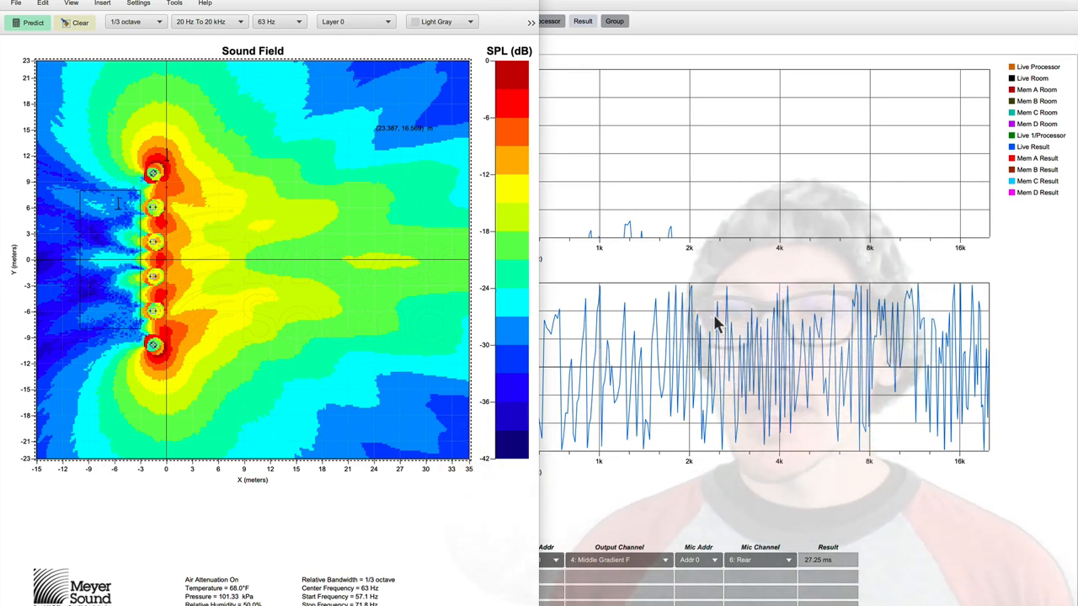
mouse_move(211, 217)
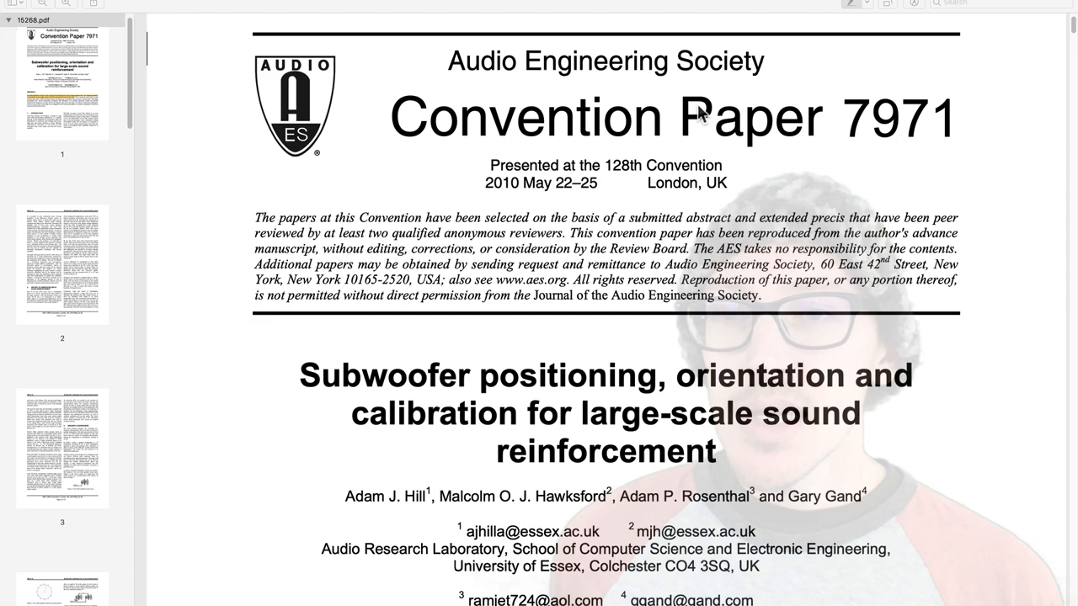
Switch to Preview and scroll the AES subwoofer paper down to page 7 with Figure 14's four-unit cardioid cluster.
key("cmd+tab")
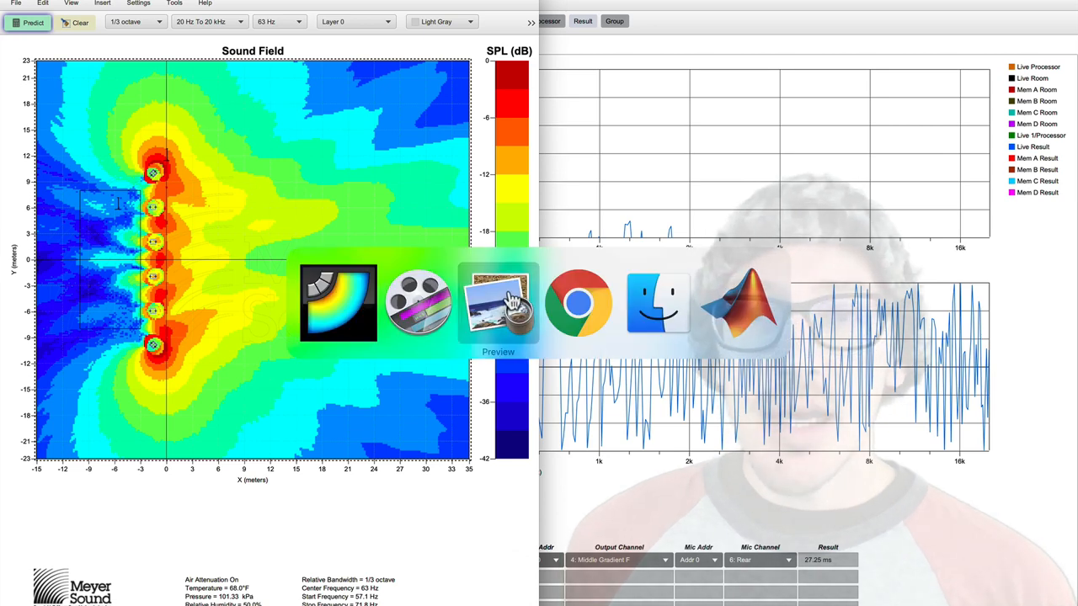
left_click(498, 303)
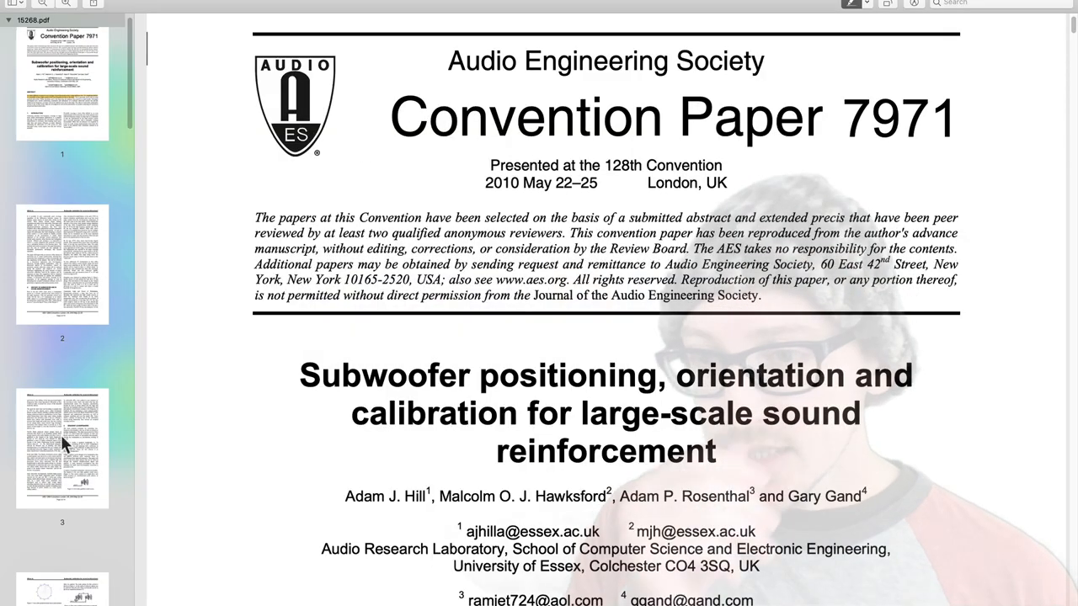
scroll("down", 3)
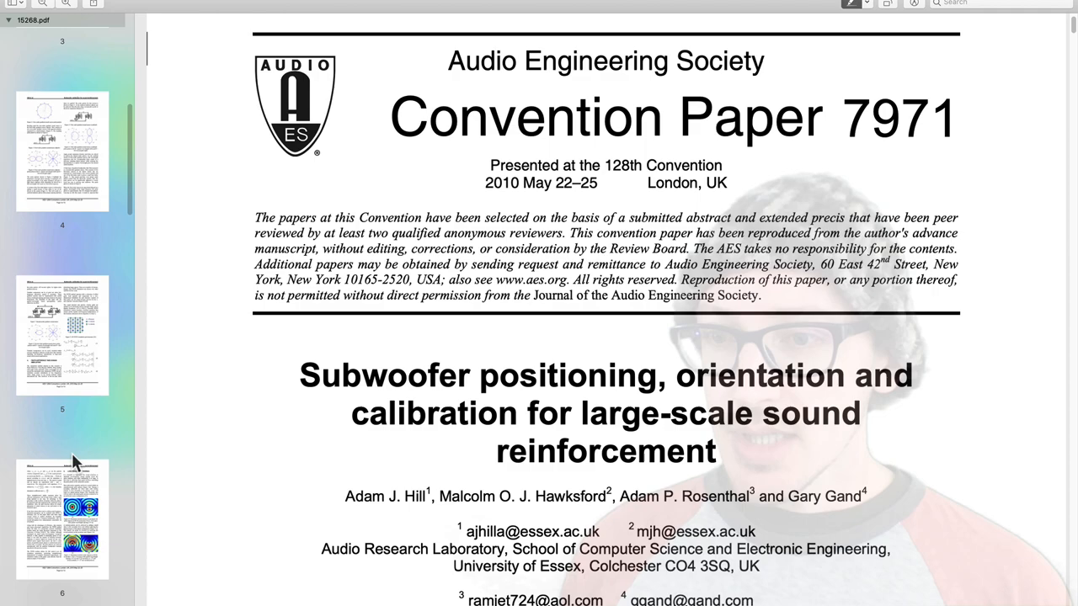
scroll("down", 3)
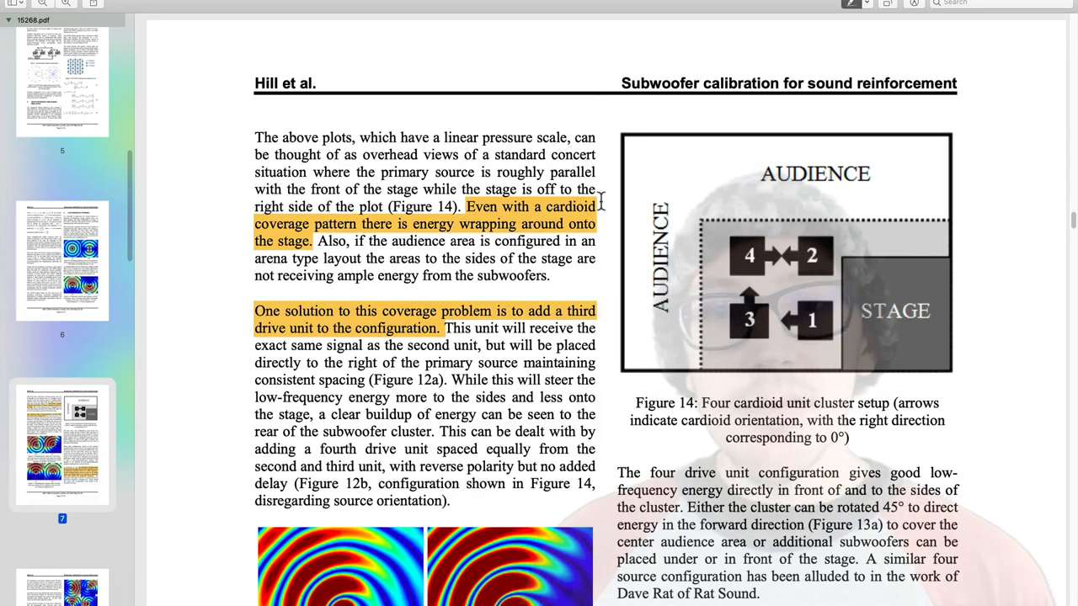
scroll("down", 3)
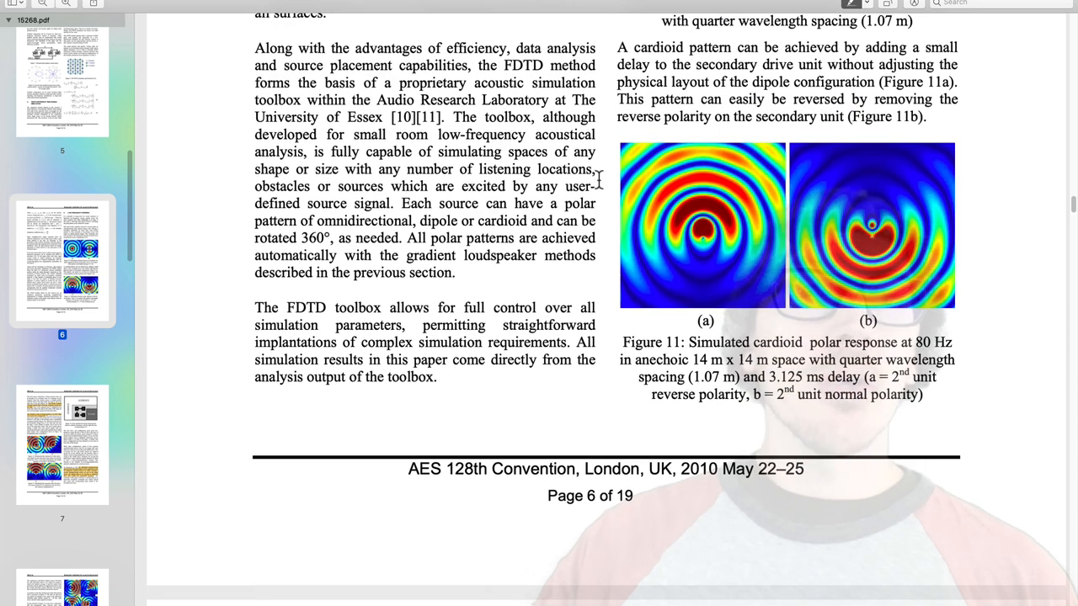
scroll("down", 3)
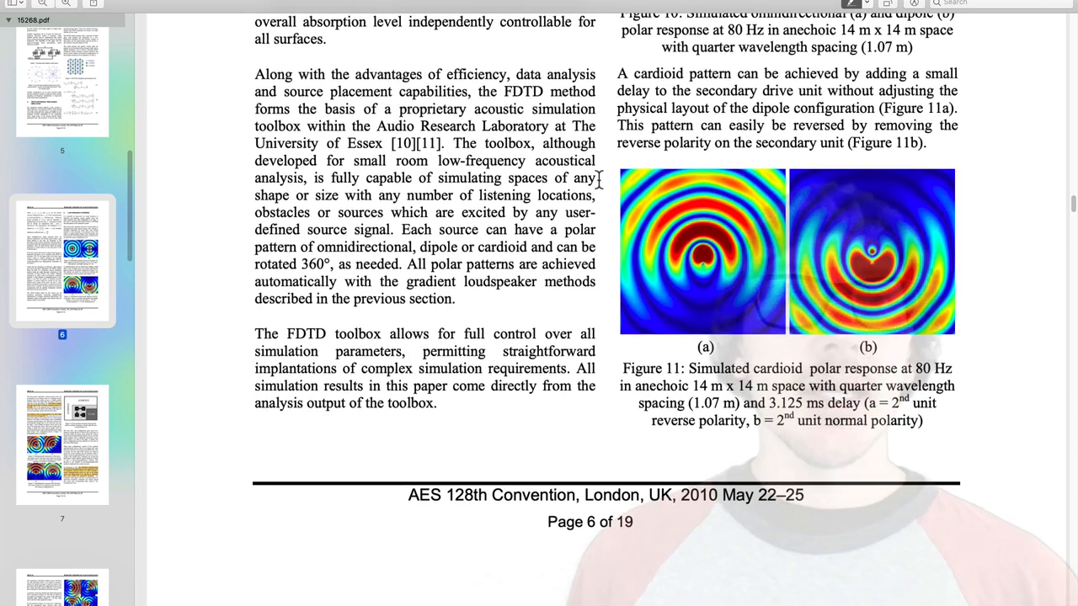
scroll("down", 3)
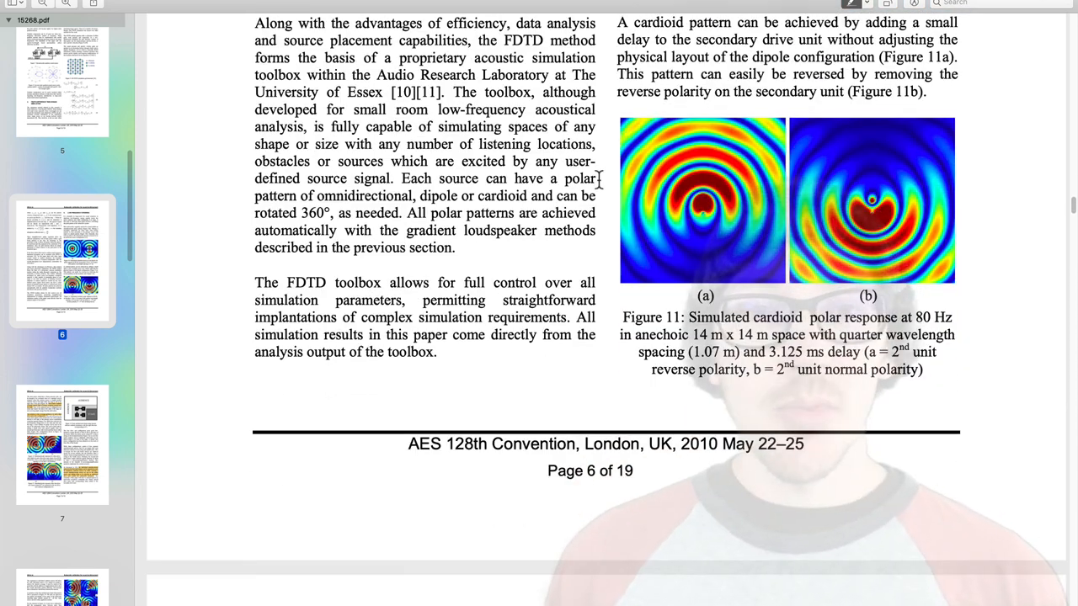
scroll("down", 3)
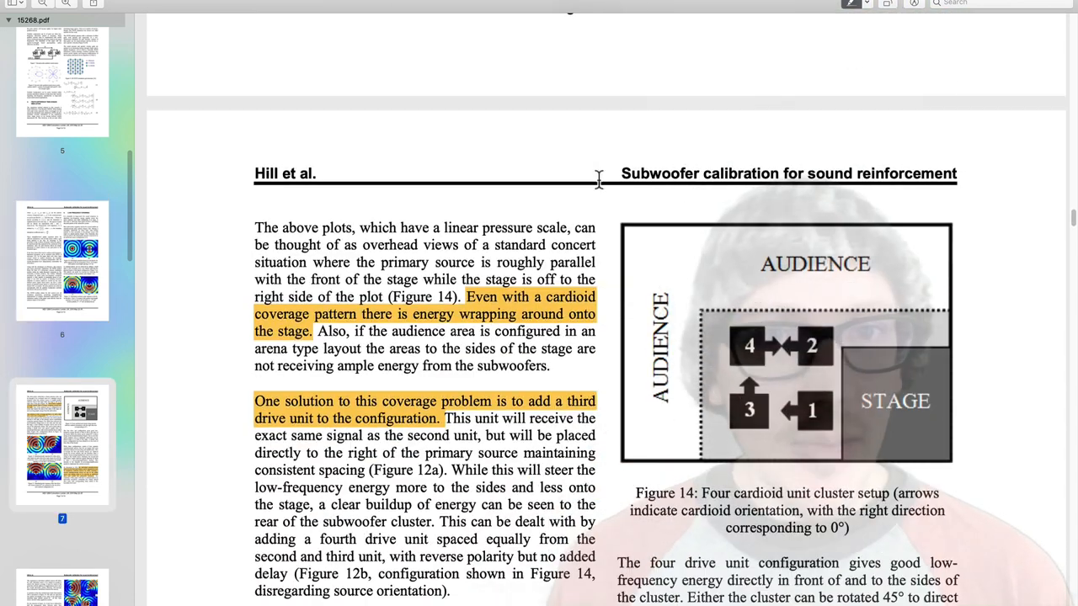
scroll("down", 3)
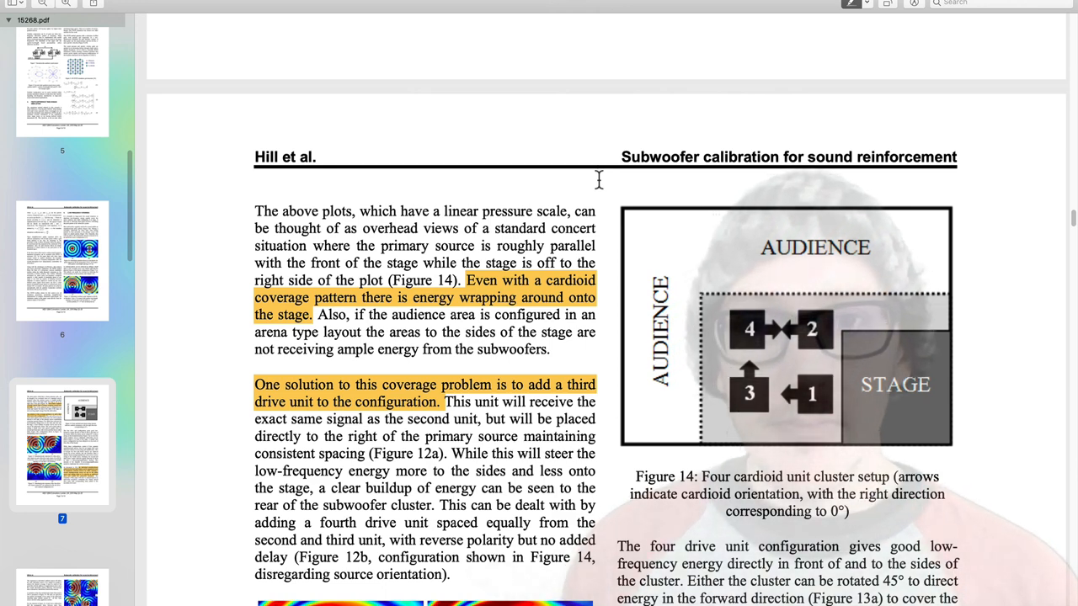
scroll("down", 3)
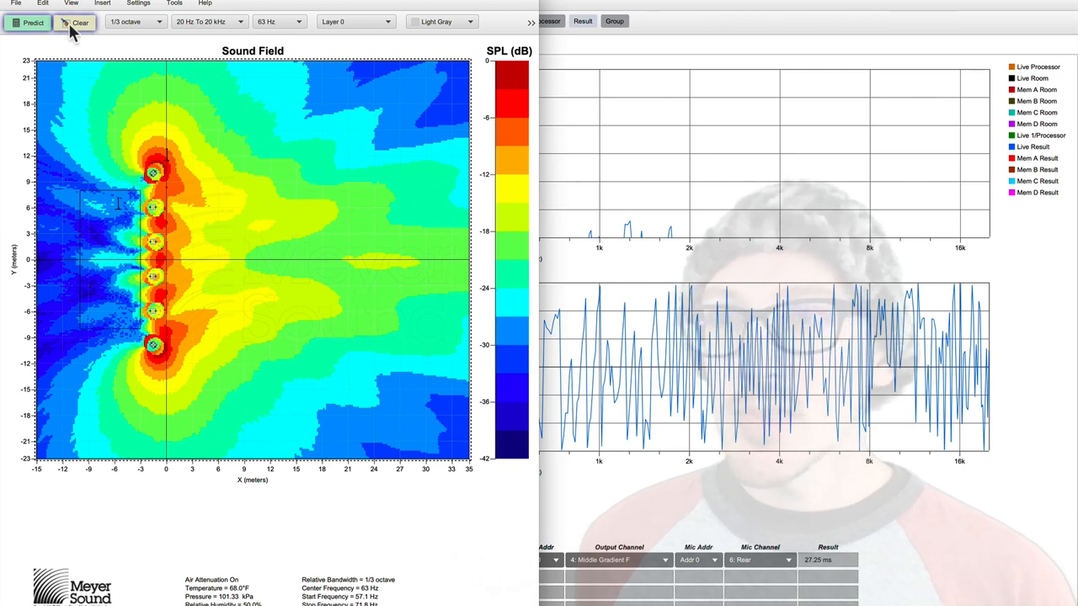
Clear the prediction, make LR Subs the working layer and select the top-right subwoofer of the cluster.
left_click(81, 24)
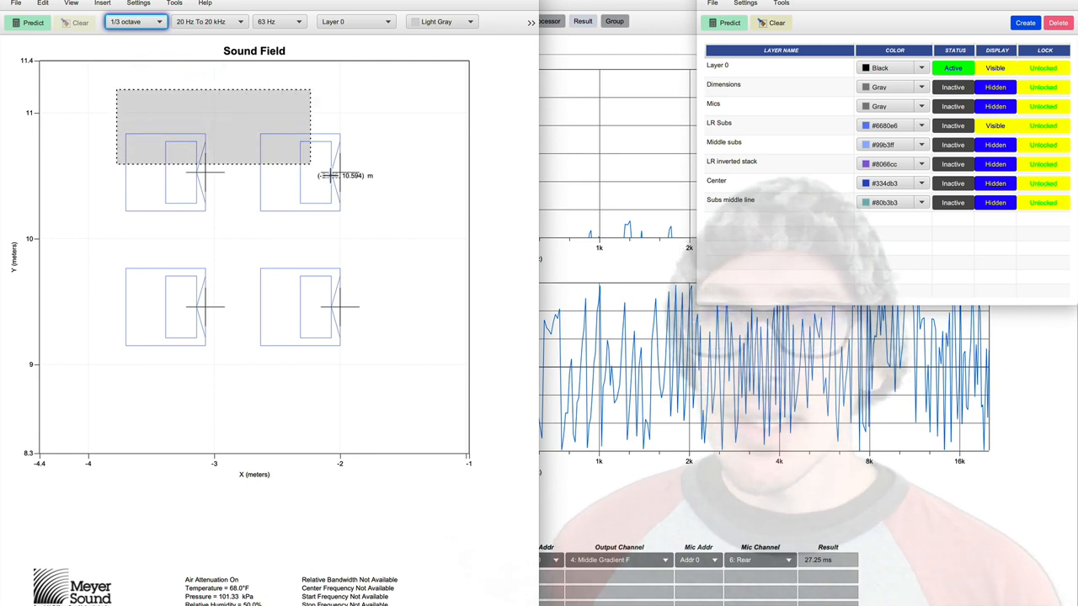
left_click(354, 20)
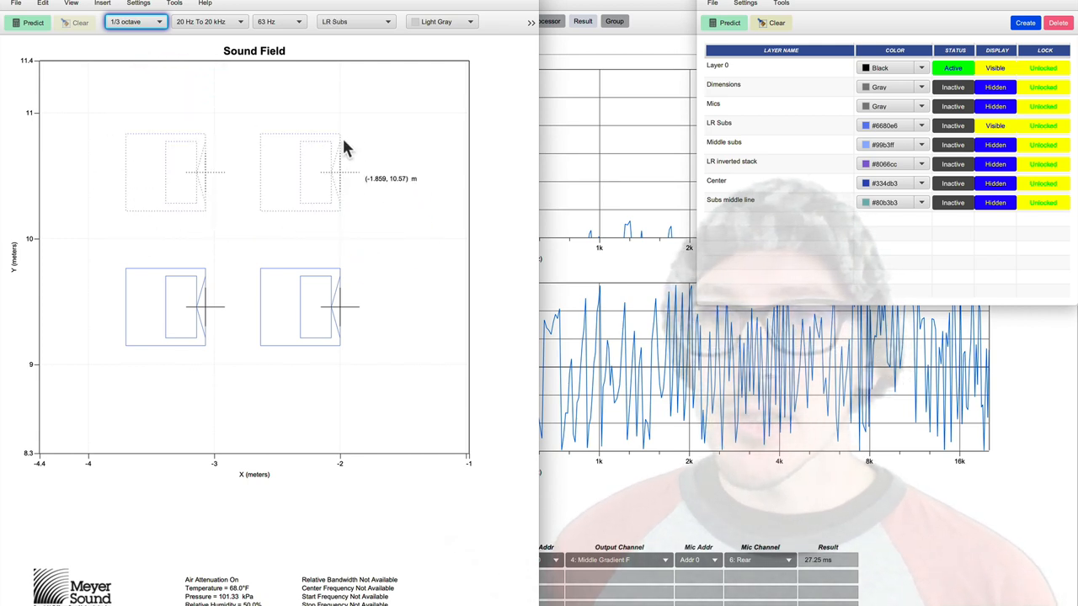
left_click(244, 102)
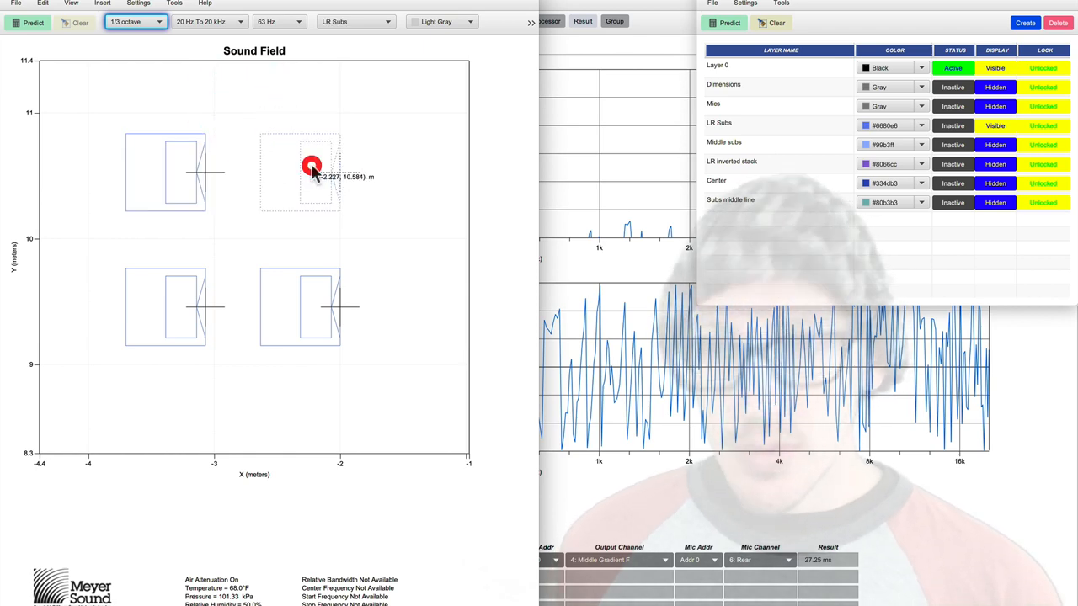
Review the top-right and top-left subwoofers' properties and switch the working layer to LR Subs.
double_click(311, 167)
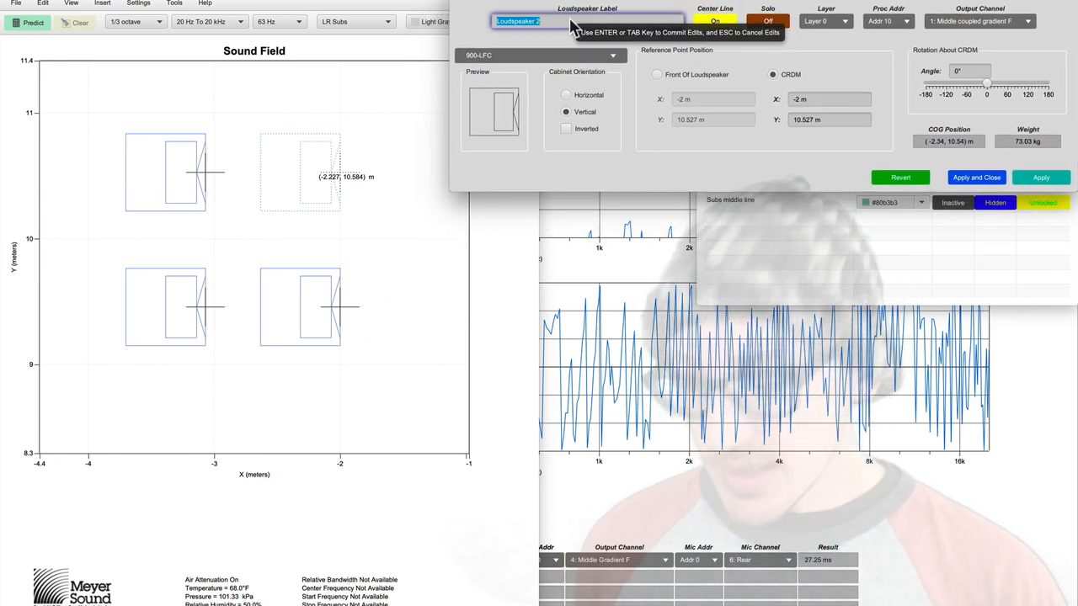
type("1")
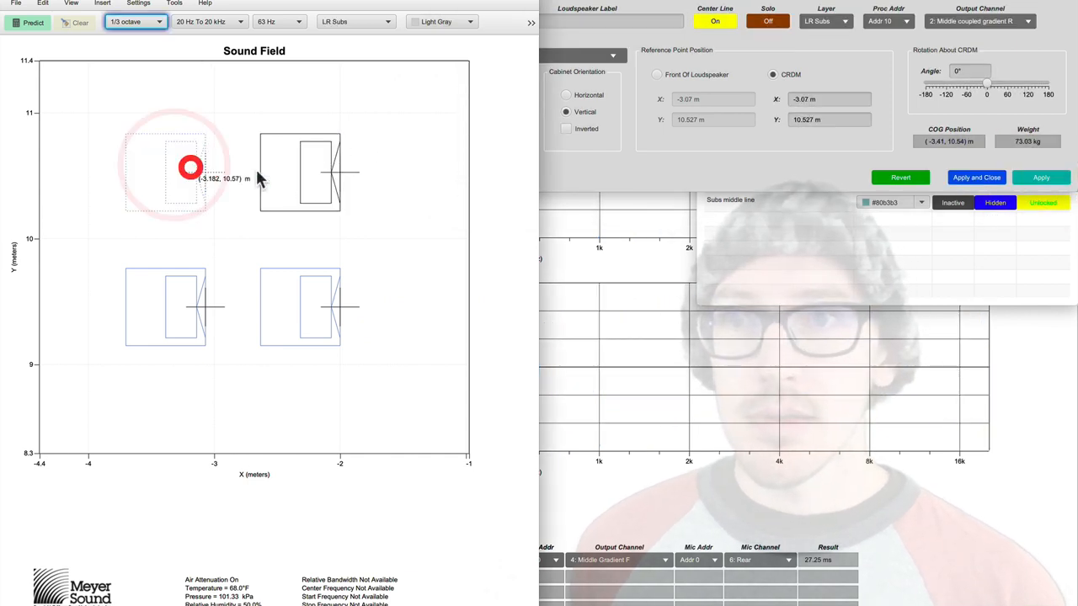
left_click(586, 20)
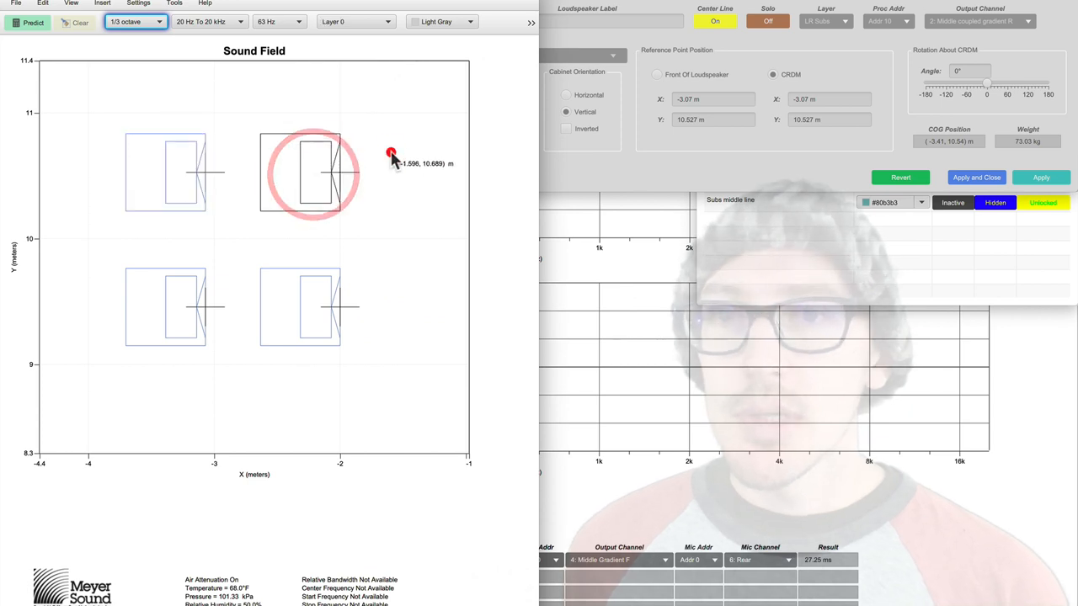
mouse_move(256, 110)
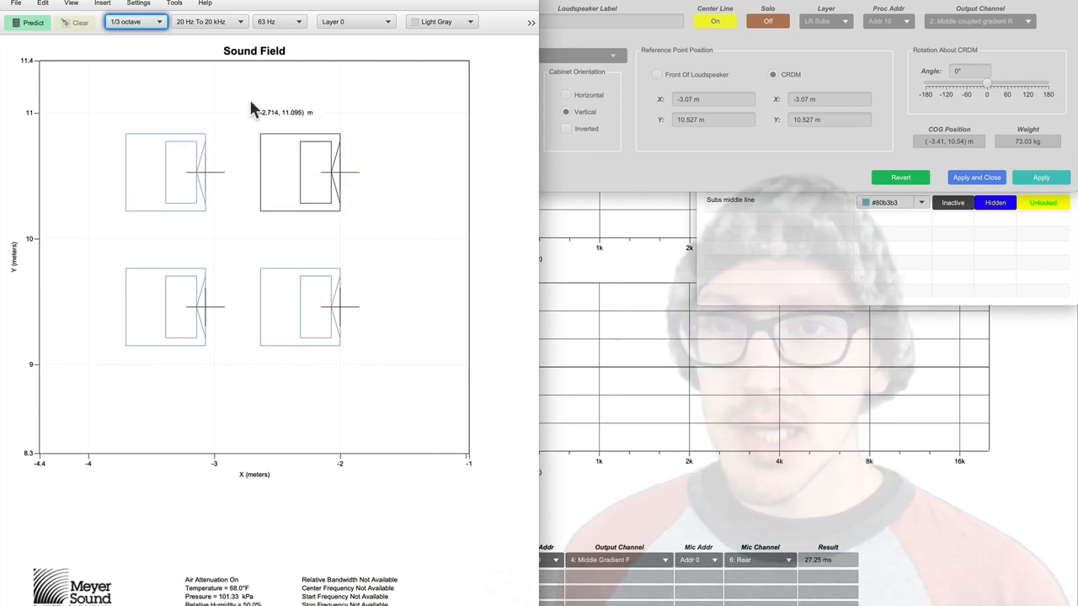
left_click(357, 20)
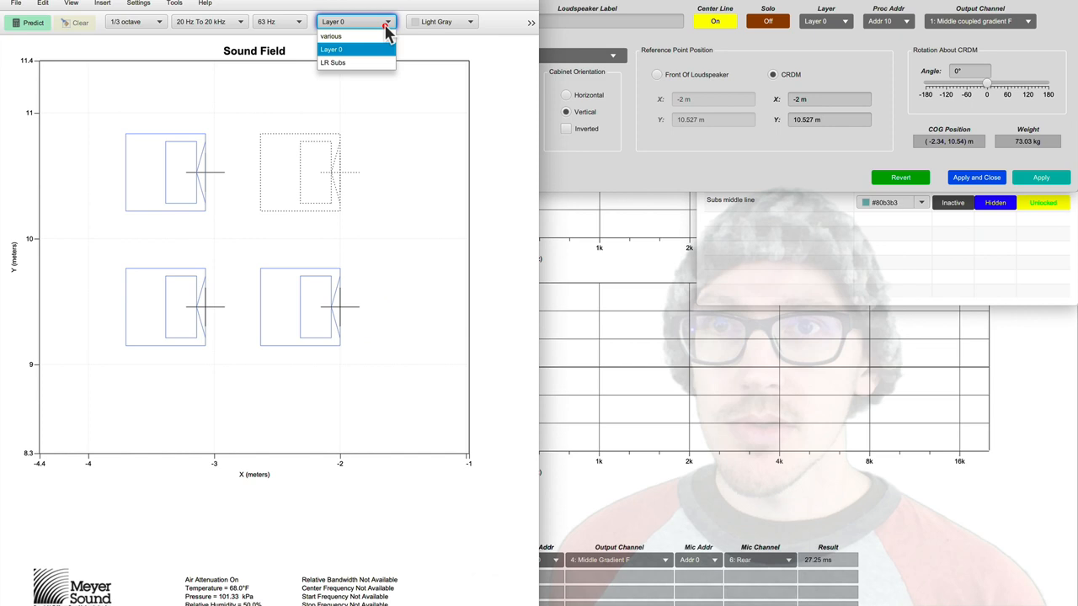
left_click(333, 62)
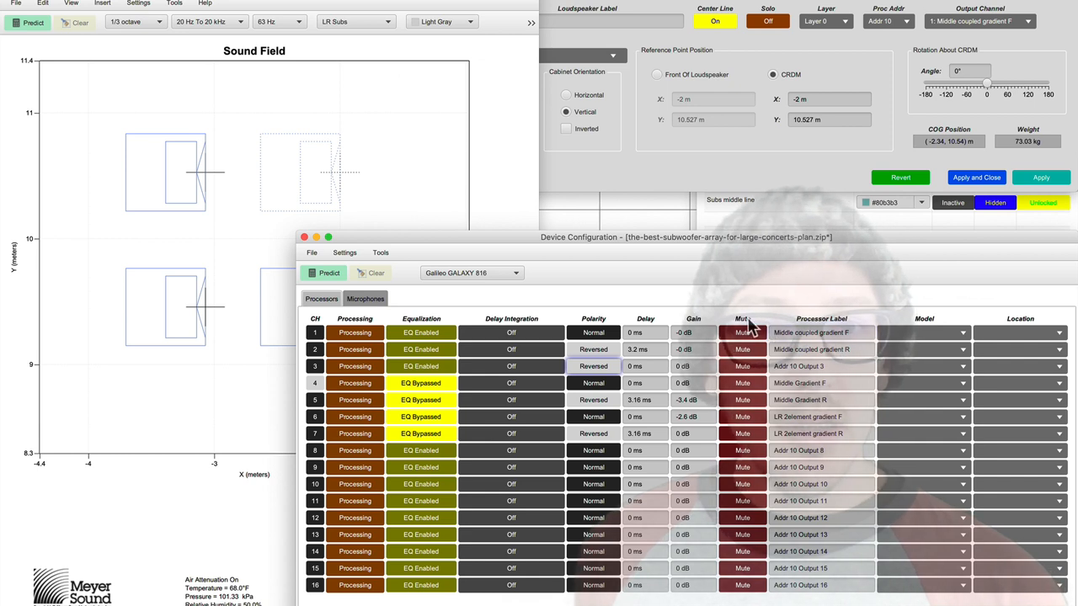
Select entries in the GALAXY 816 Device Configuration table for the cluster's output channels.
left_click(822, 332)
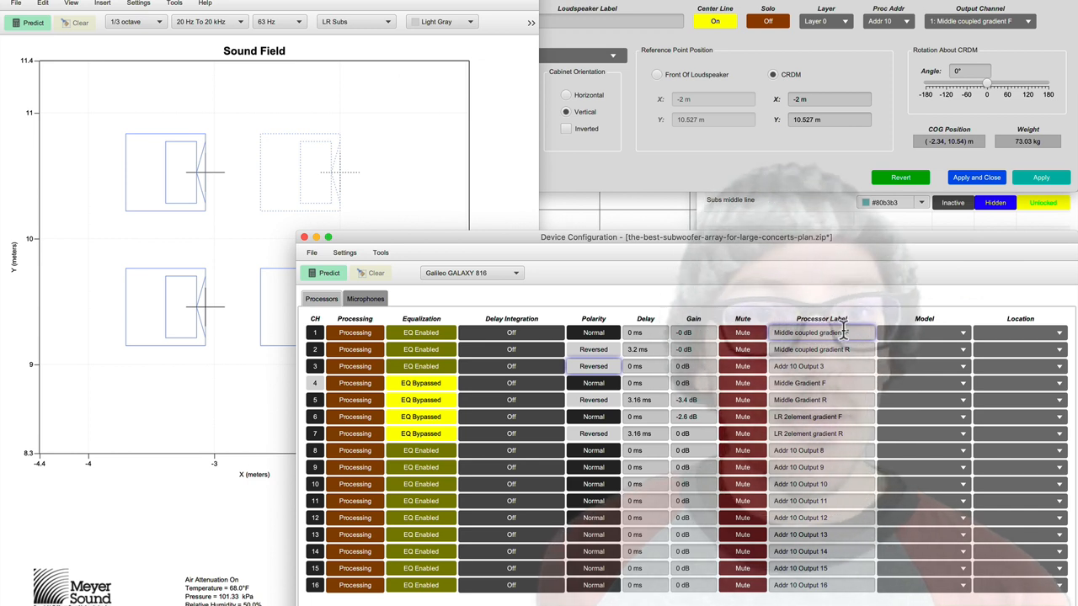
mouse_move(593, 332)
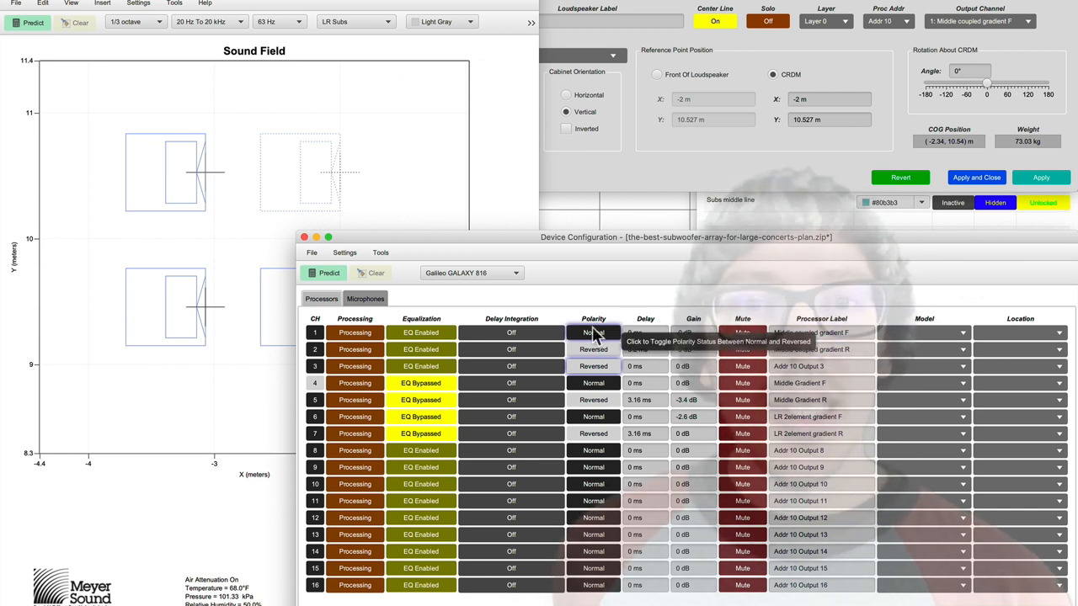
left_click(593, 331)
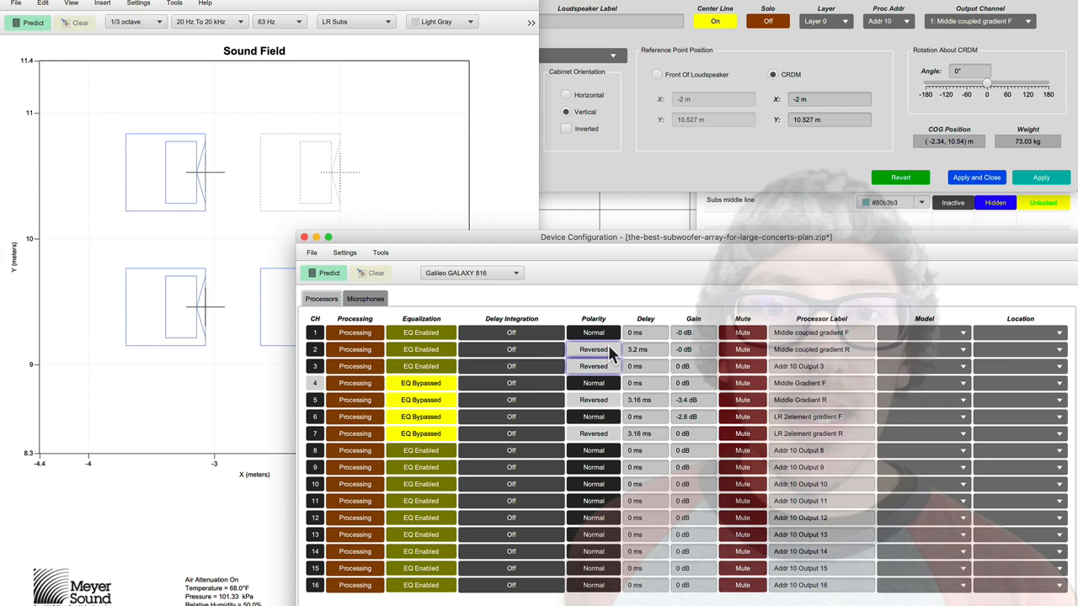
mouse_move(593, 349)
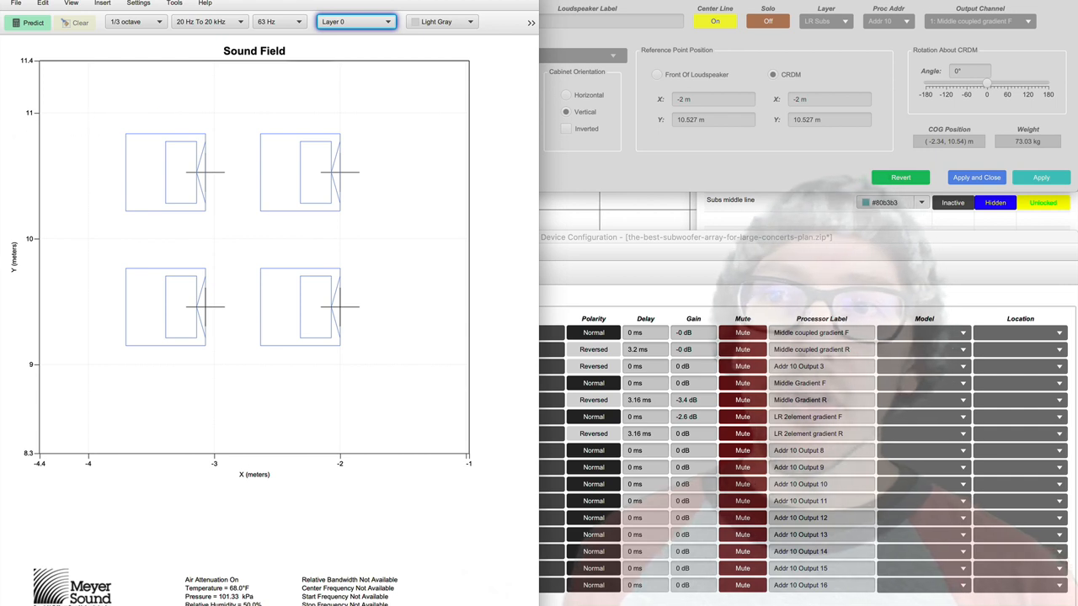
mouse_move(81, 160)
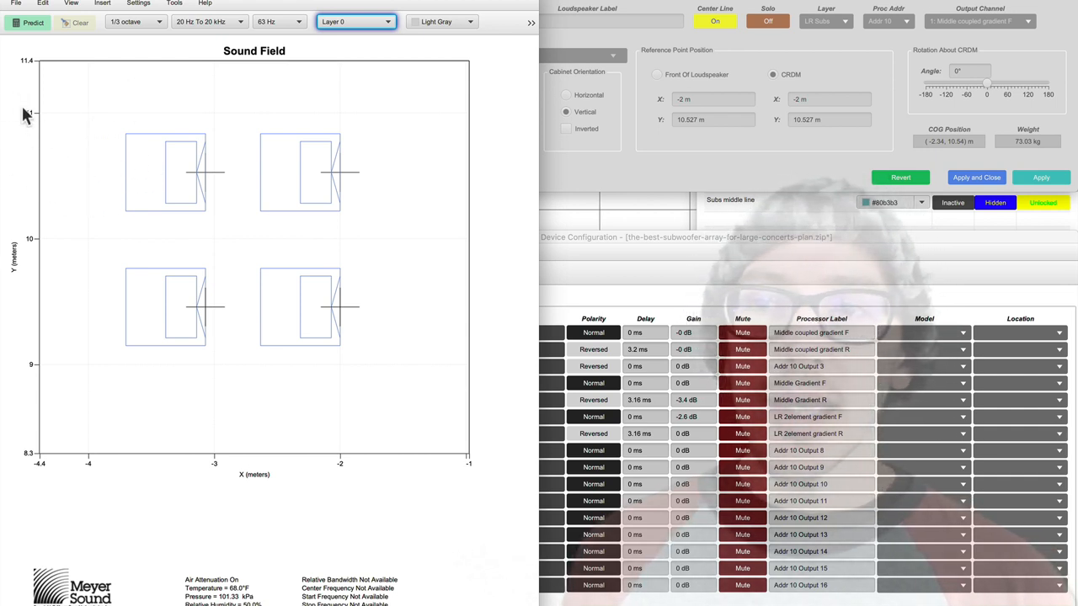
mouse_move(196, 99)
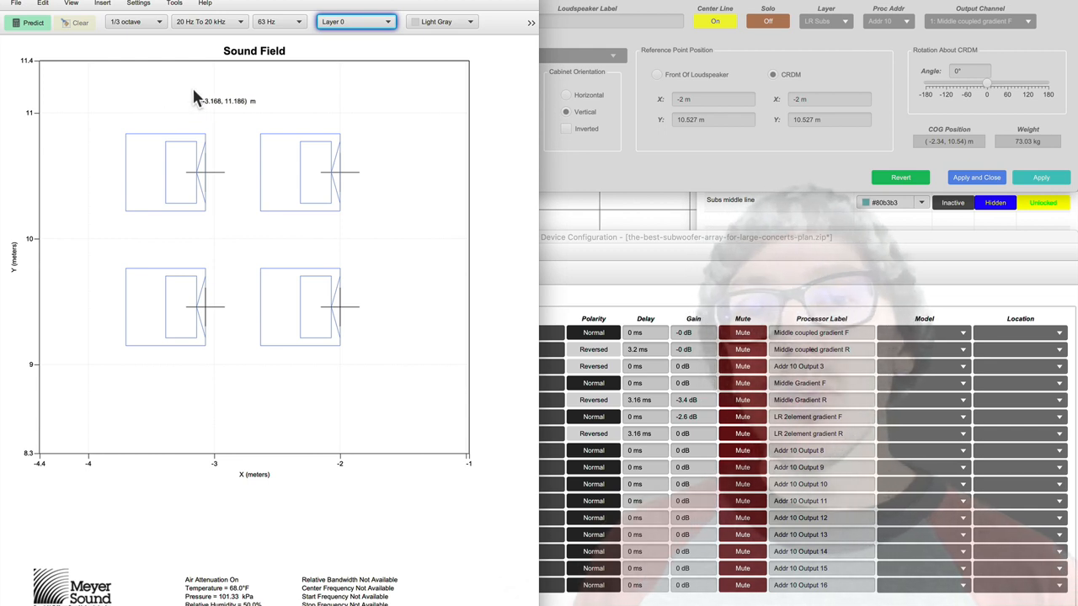
mouse_move(184, 111)
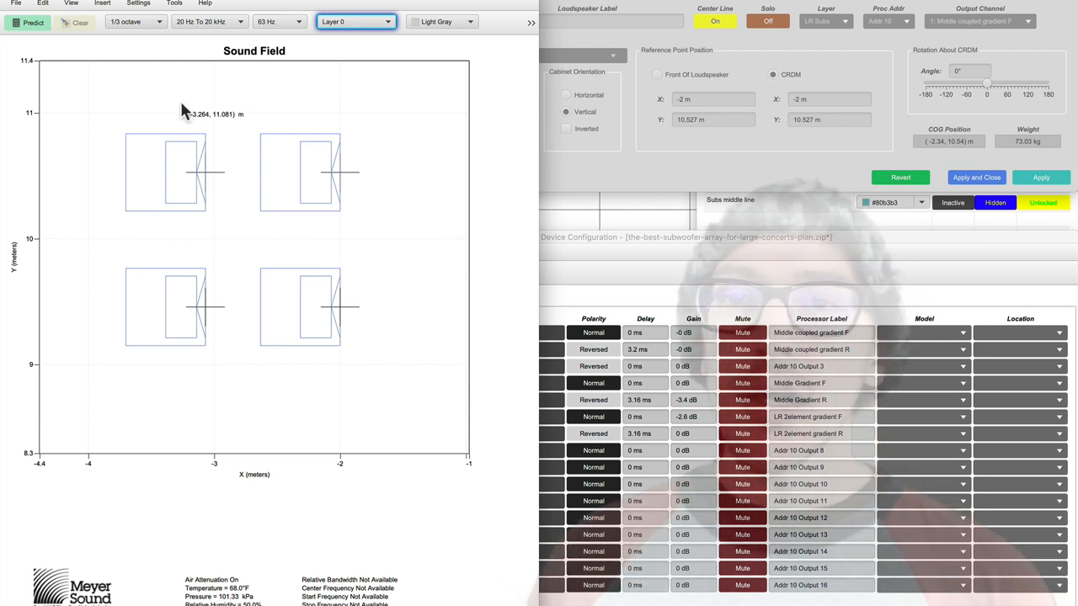
mouse_move(184, 118)
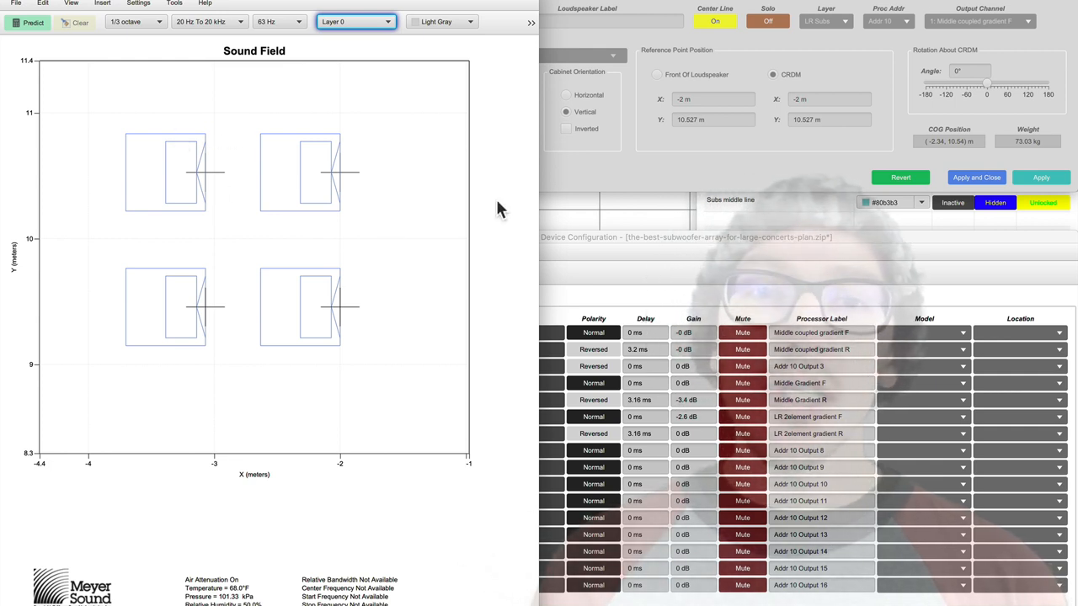
mouse_move(661, 290)
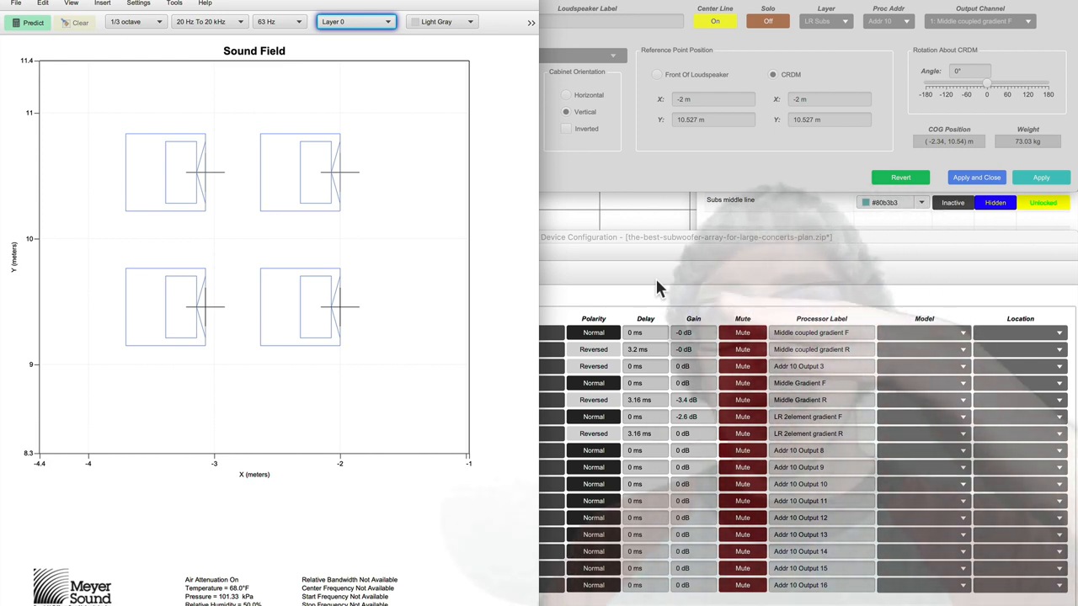
mouse_move(340, 95)
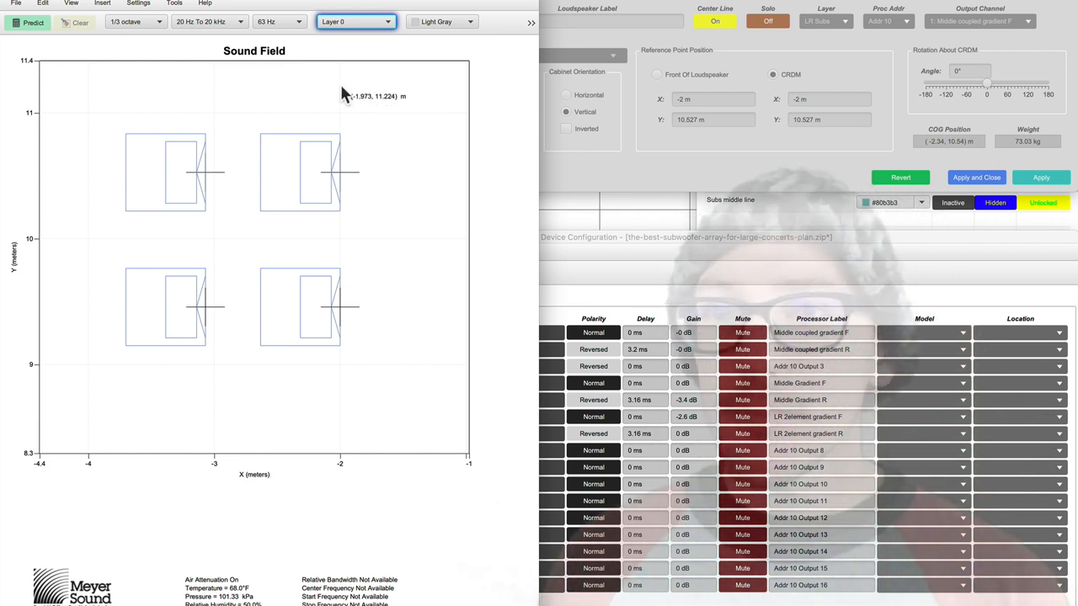
Zoom out to the whole venue and predict the 63 Hz field of the upper sub cluster.
left_click(183, 95)
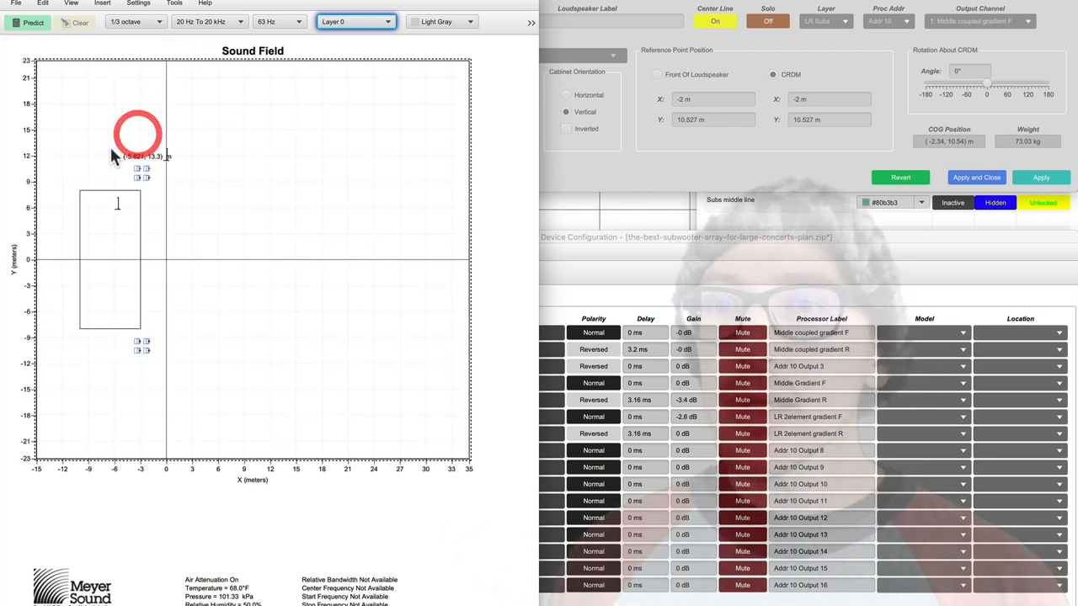
left_click(32, 22)
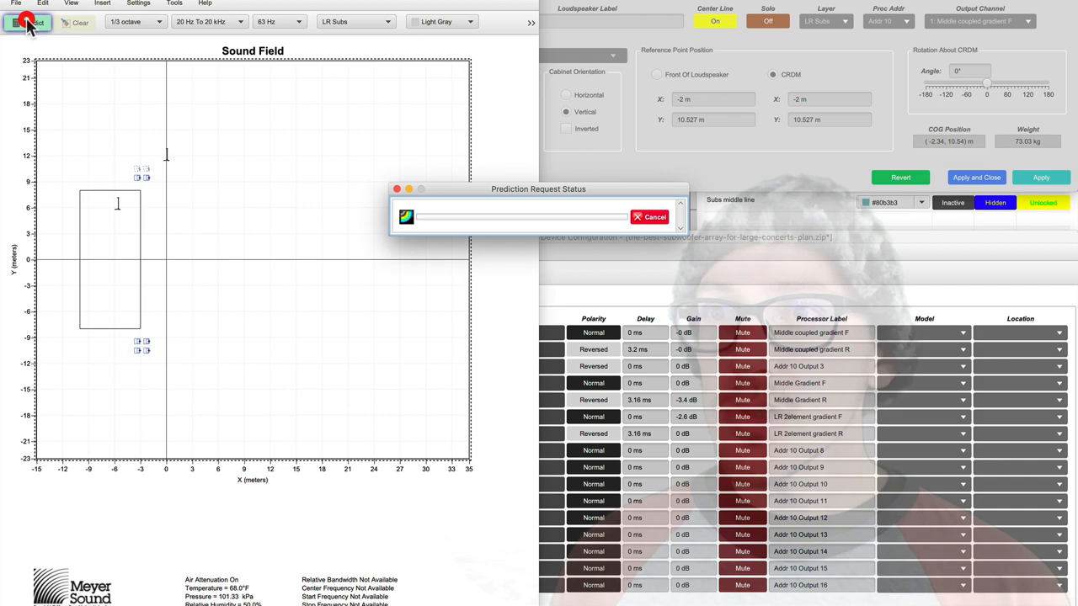
left_click(30, 20)
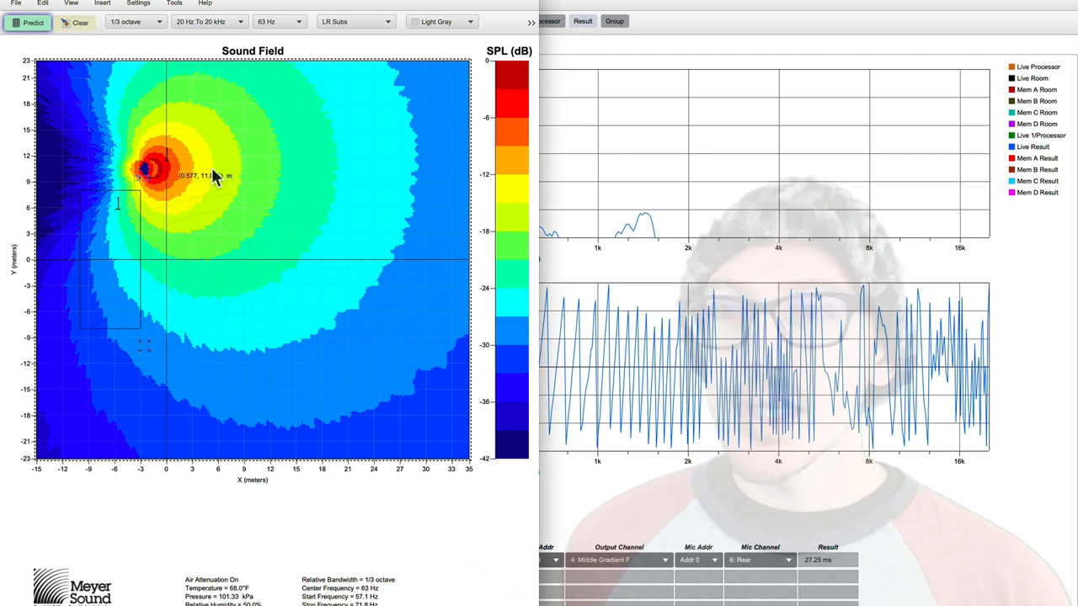
mouse_move(144, 138)
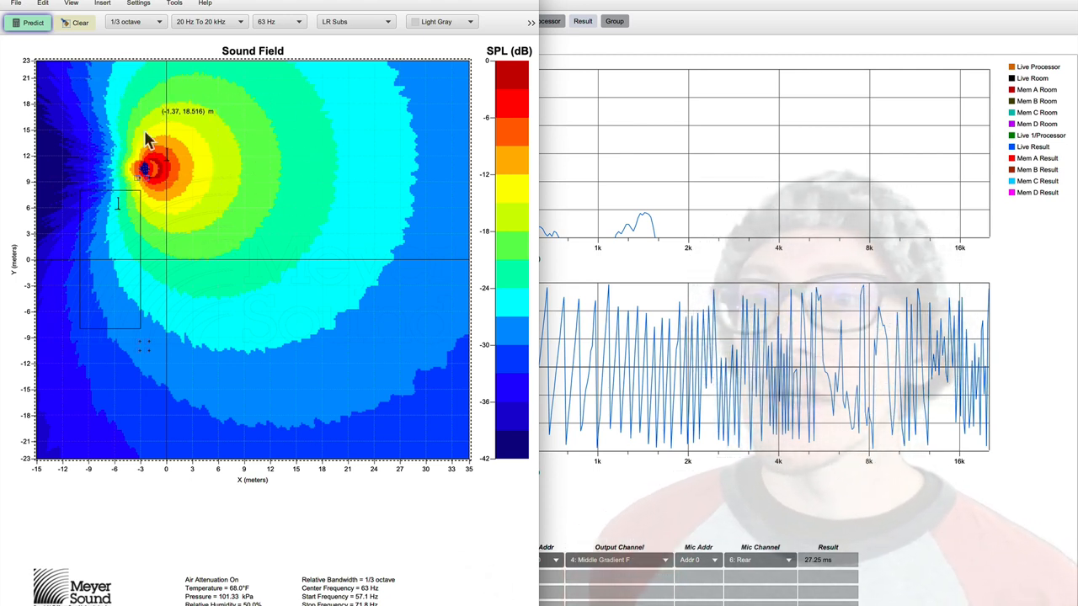
mouse_move(155, 374)
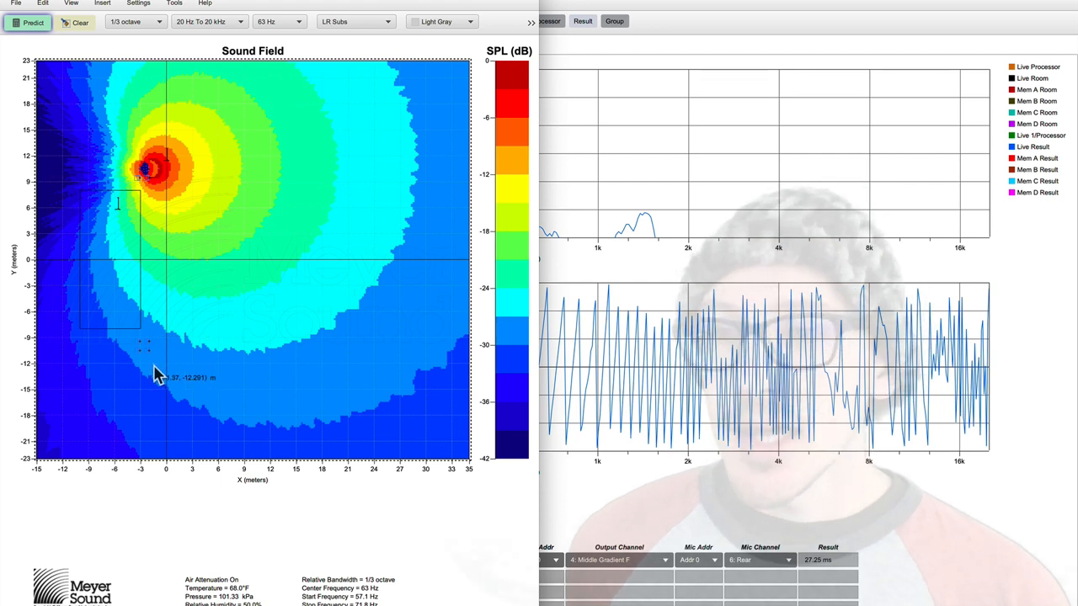
Add the lower sub cluster to the selection and rerun the 63 Hz prediction for both clusters.
left_click(138, 347)
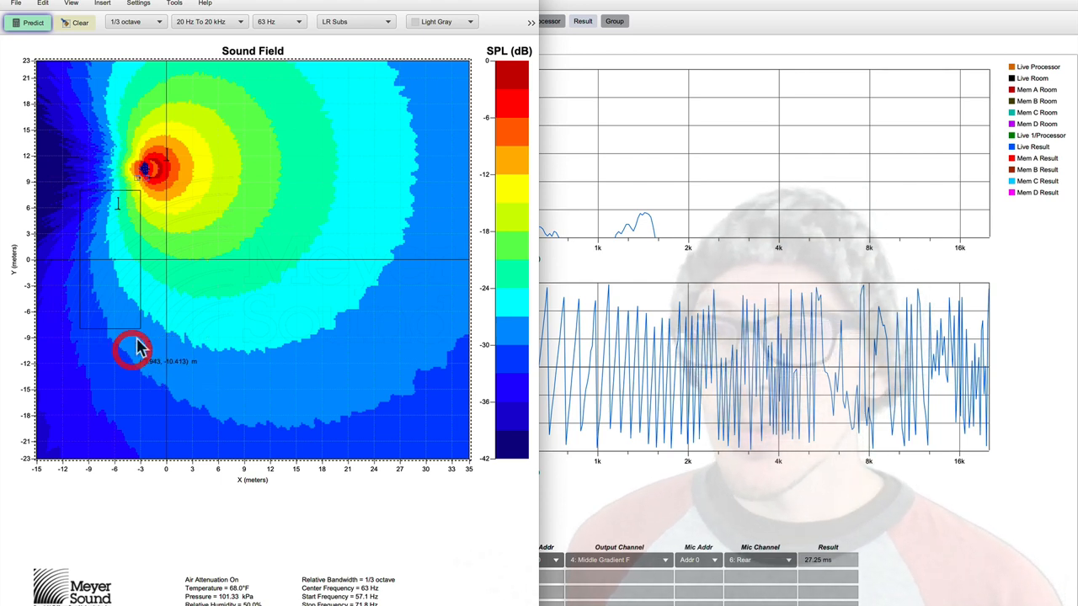
left_click(32, 23)
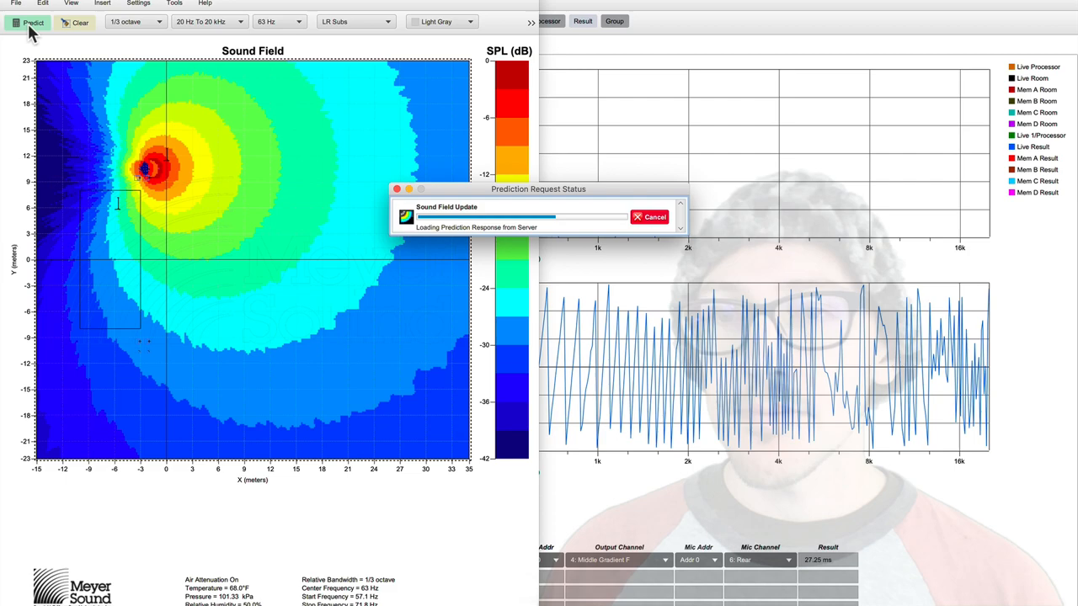
left_click(34, 22)
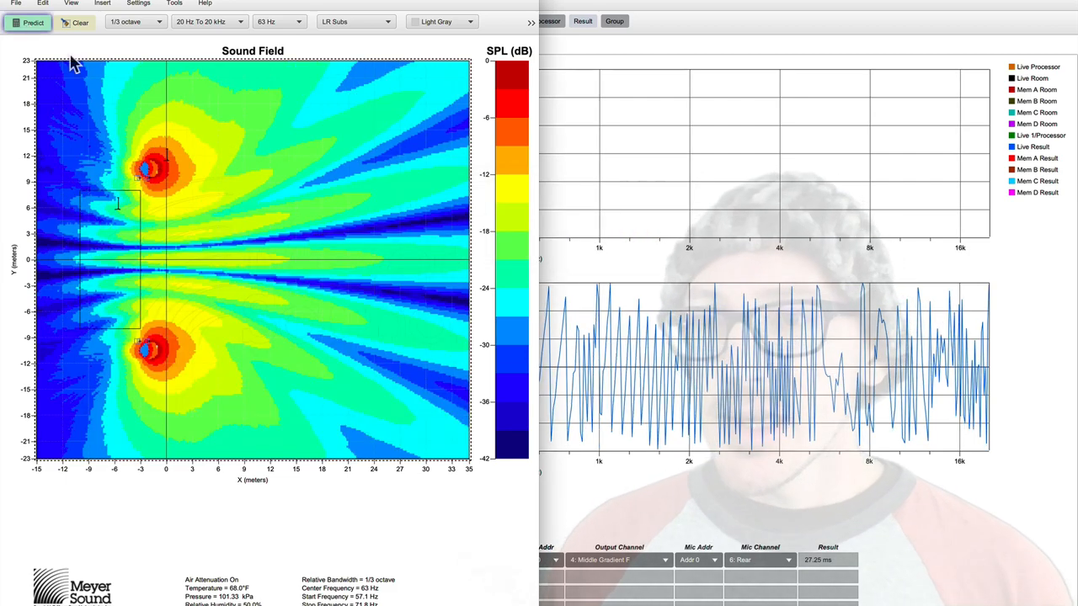
mouse_move(215, 121)
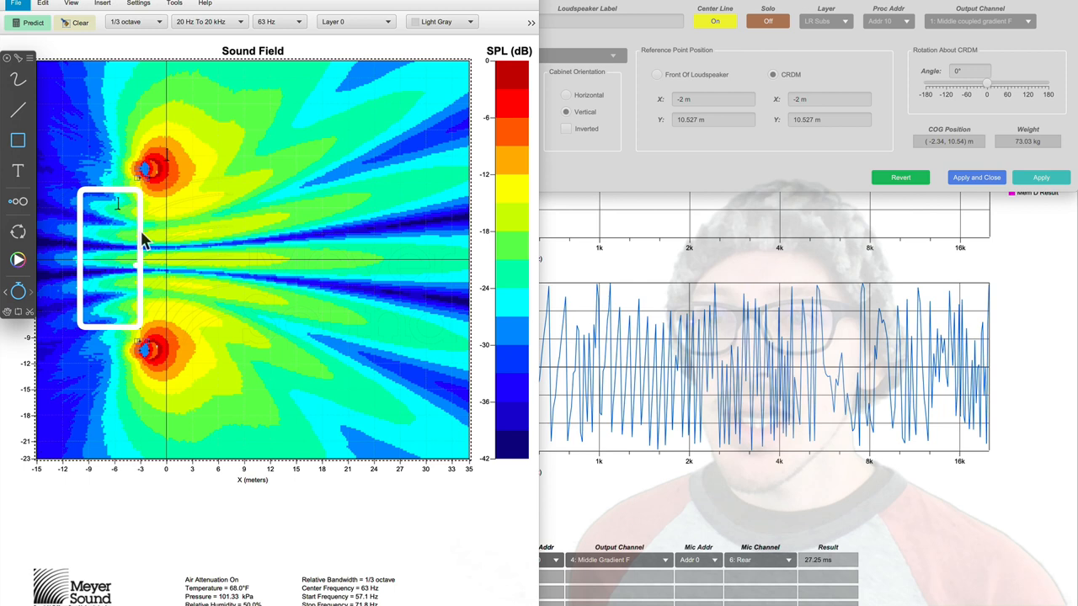
mouse_move(152, 126)
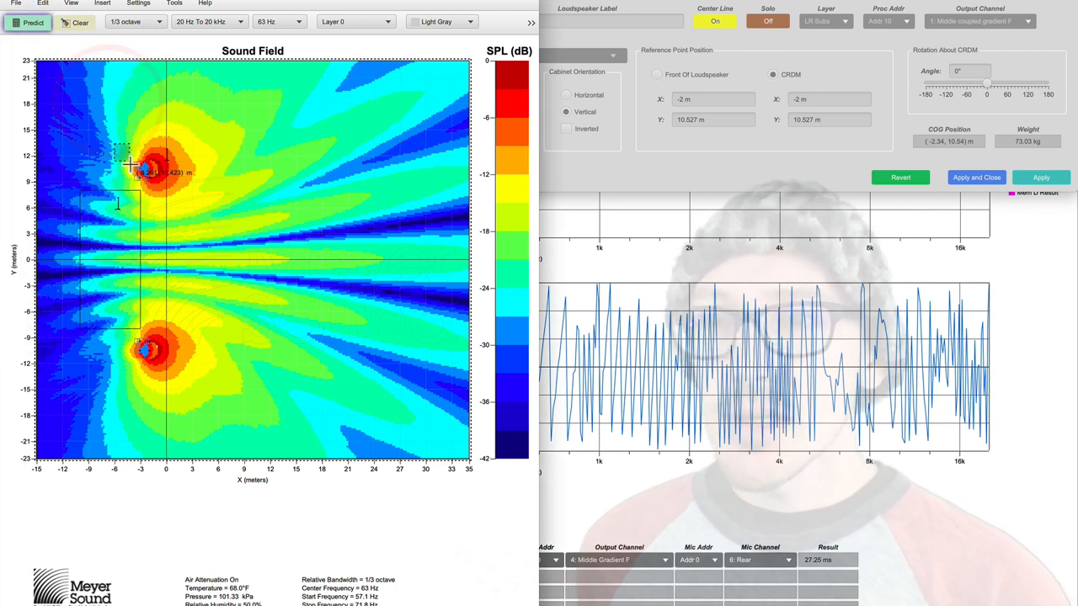
Show the upper LR Subs cluster's 63 Hz sound field on its own again.
left_click(34, 22)
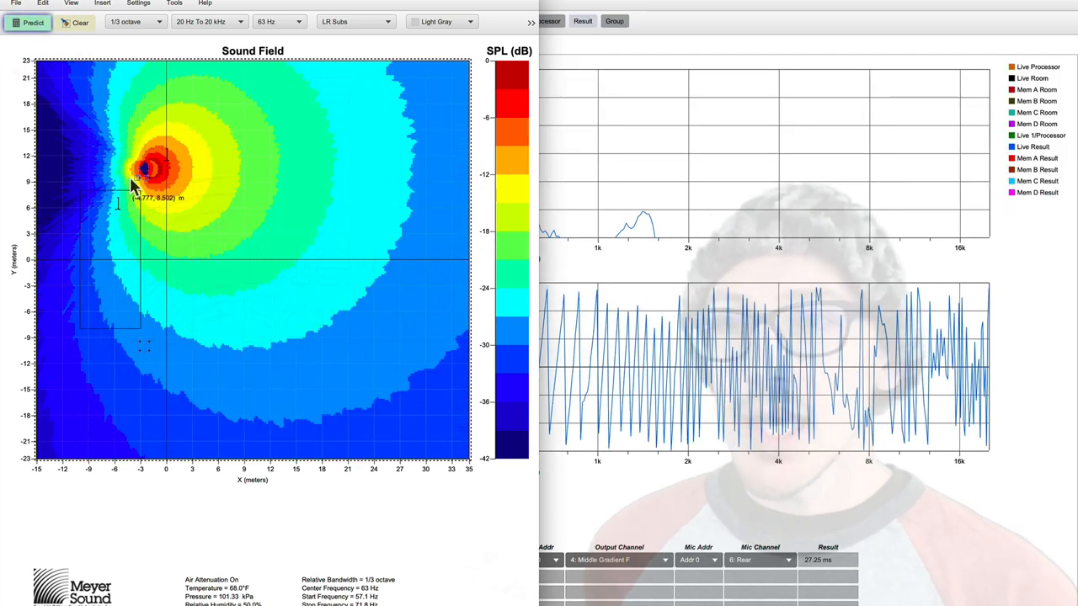
mouse_move(98, 118)
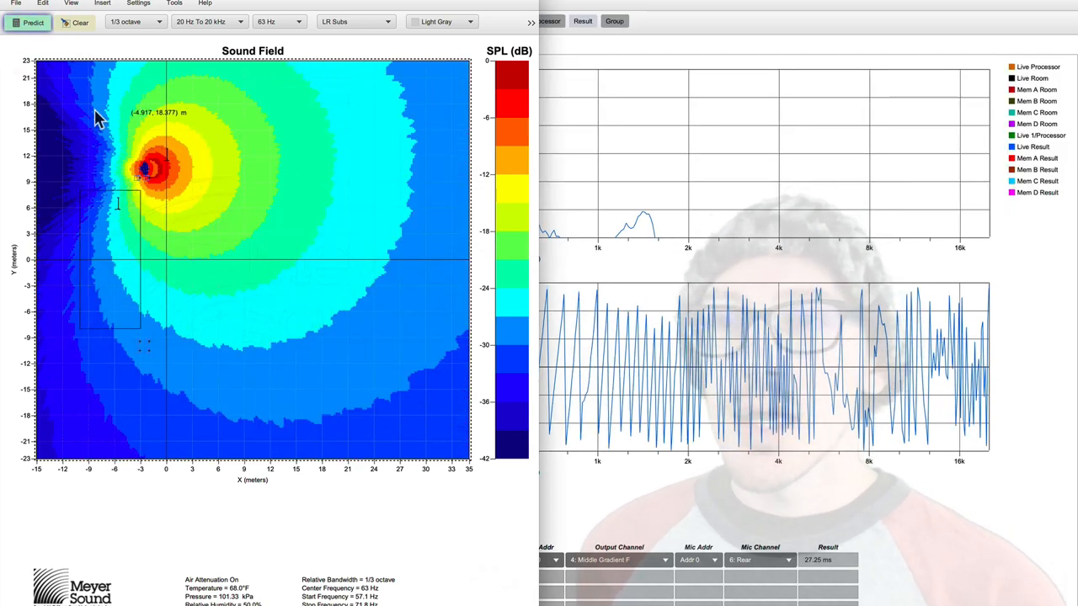
mouse_move(336, 144)
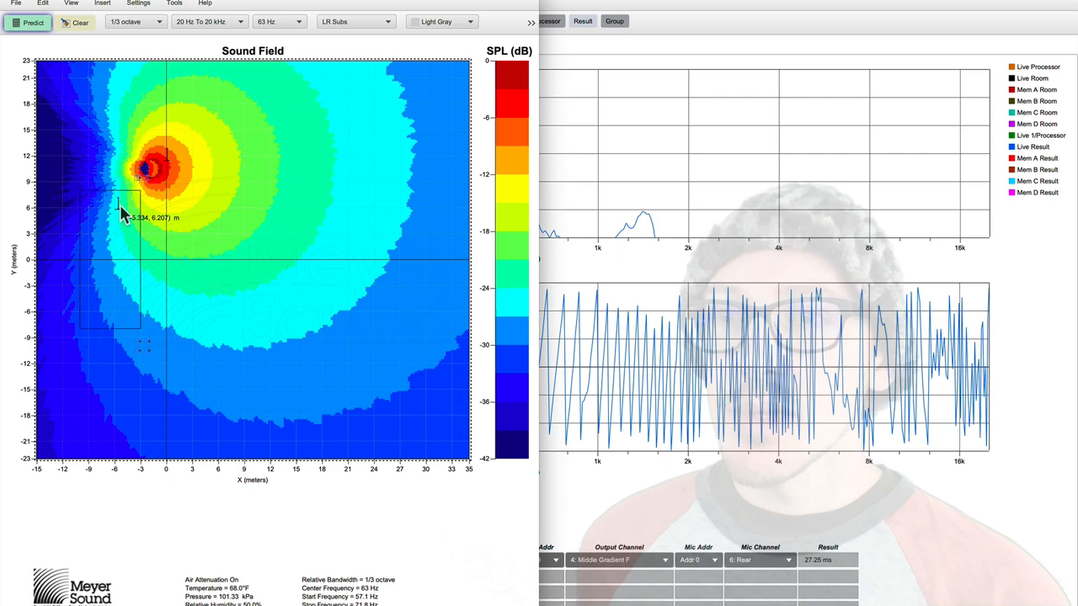
mouse_move(81, 22)
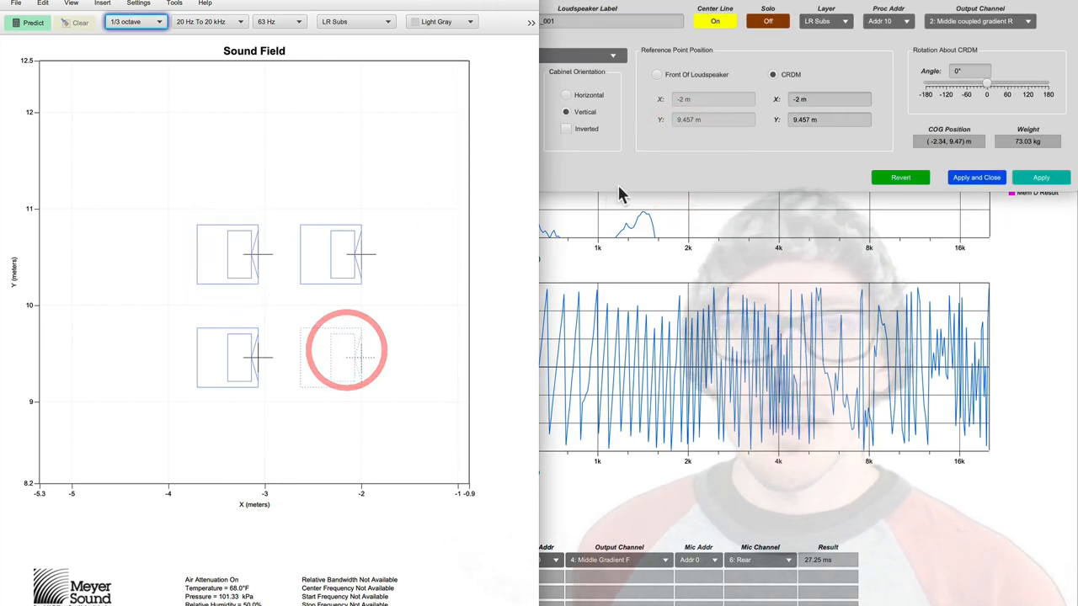
Bring up the loudspeaker settings of the cluster's lower-right cabinet, showing its vertical orientation.
left_click(587, 20)
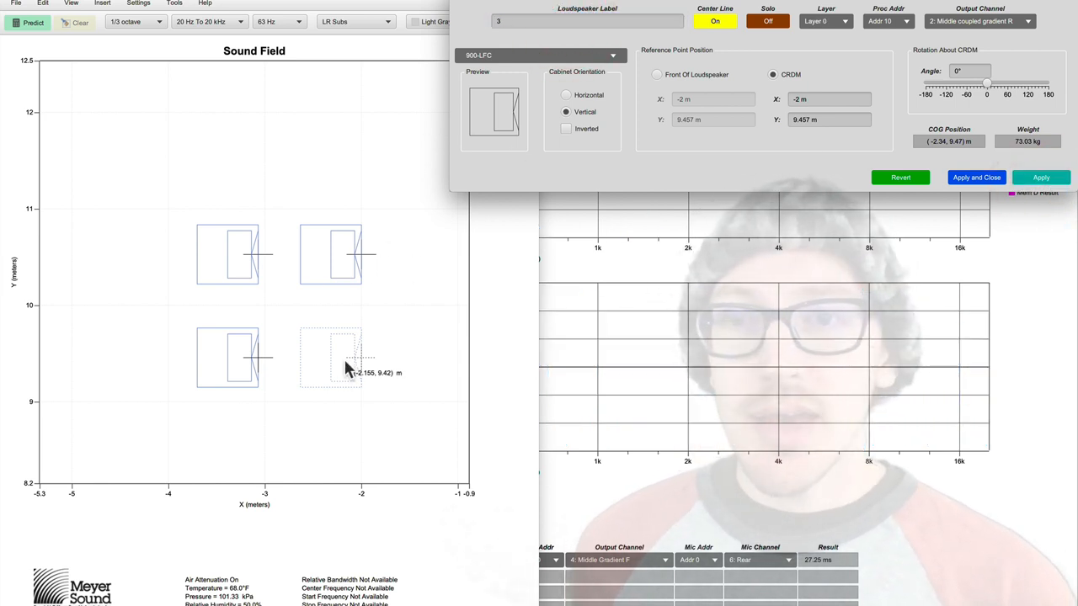
mouse_move(236, 254)
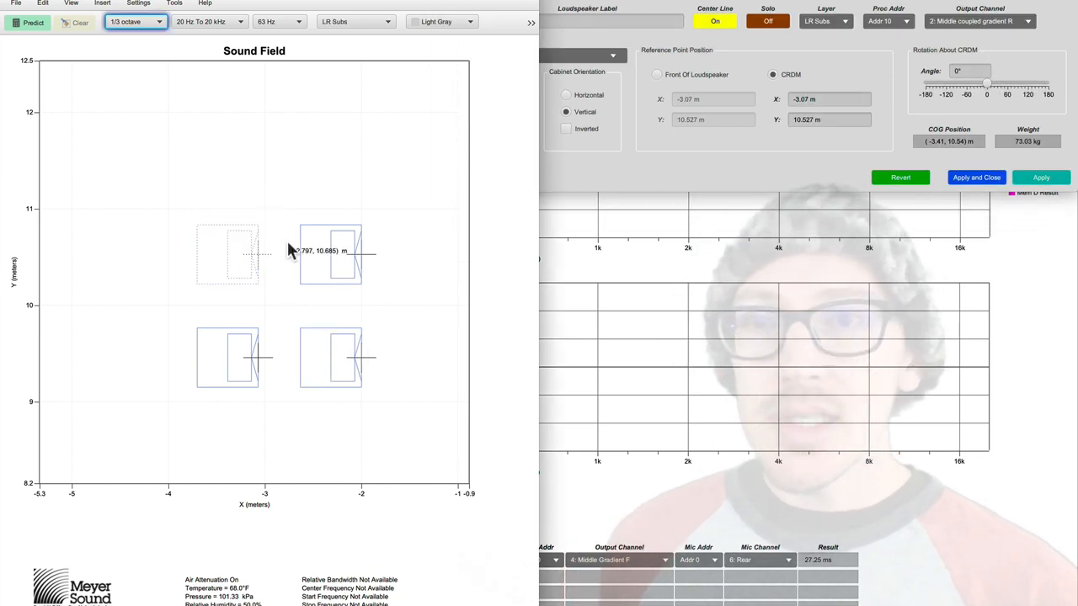
mouse_move(319, 380)
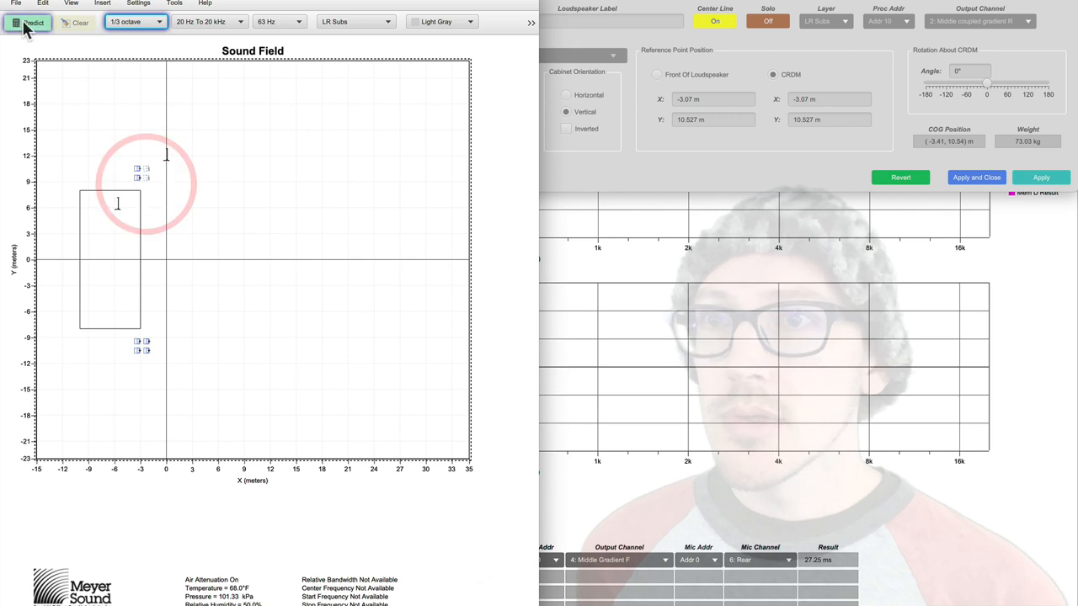
Predict the upper cluster's 63 Hz field, draw an arrow marking sideways energy spread, then clear the result.
left_click(32, 23)
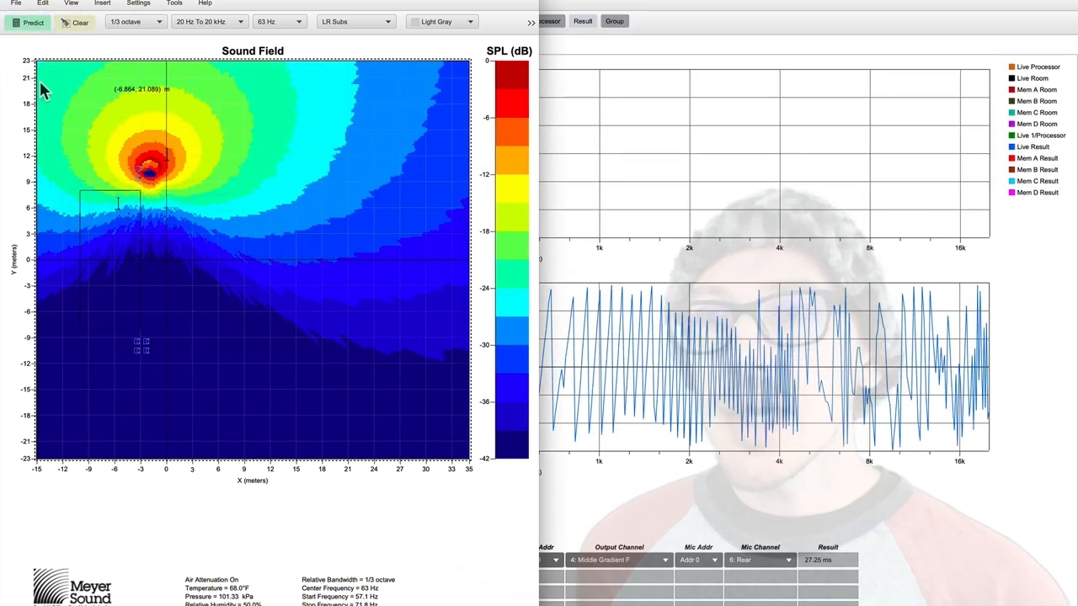
mouse_move(27, 165)
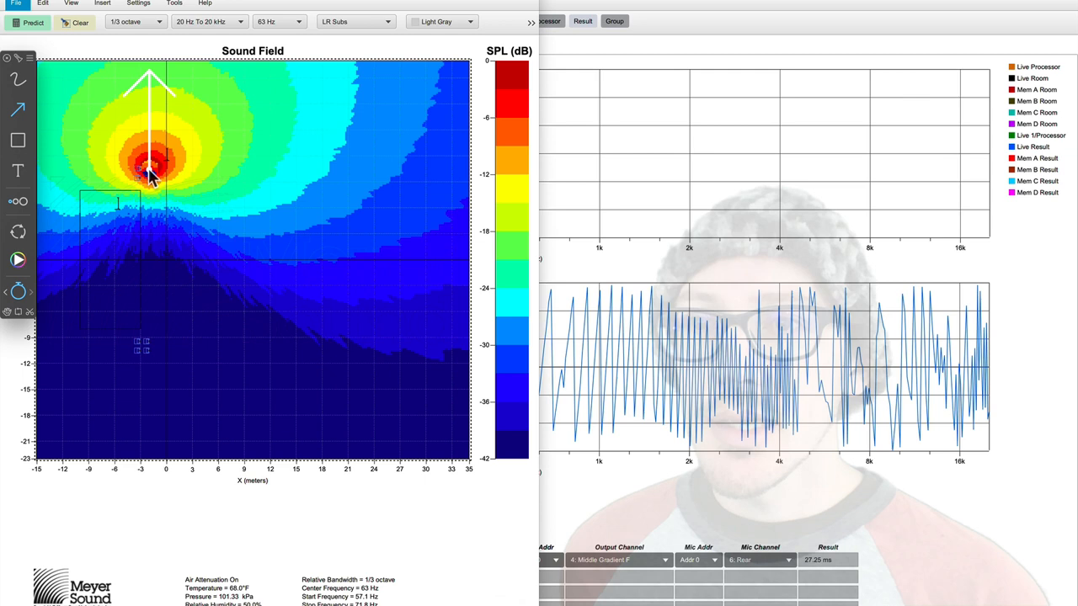
left_click_drag(150, 173, 294, 174)
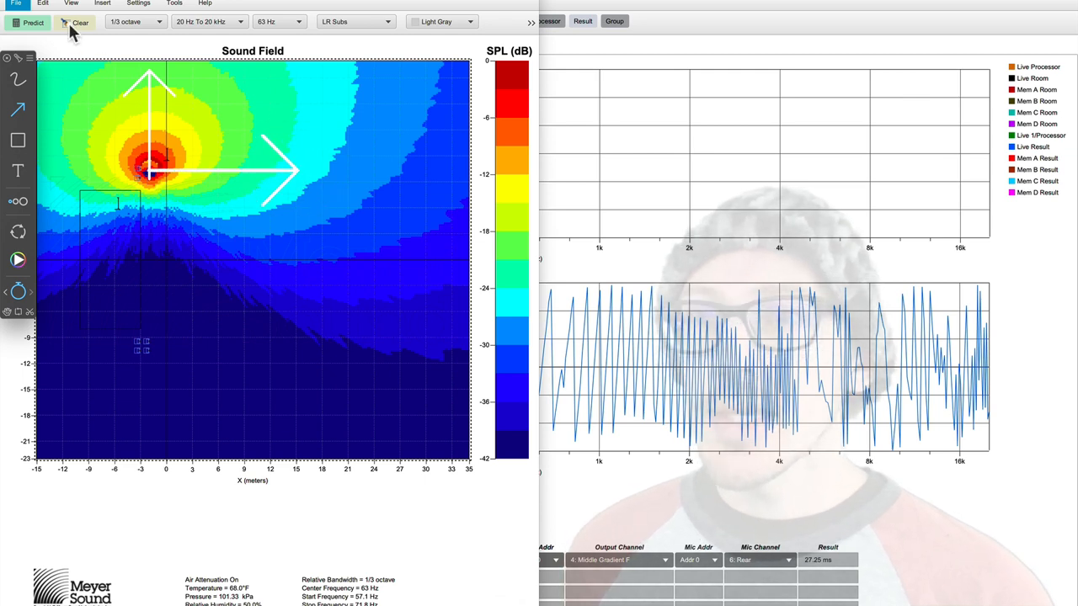
left_click(81, 23)
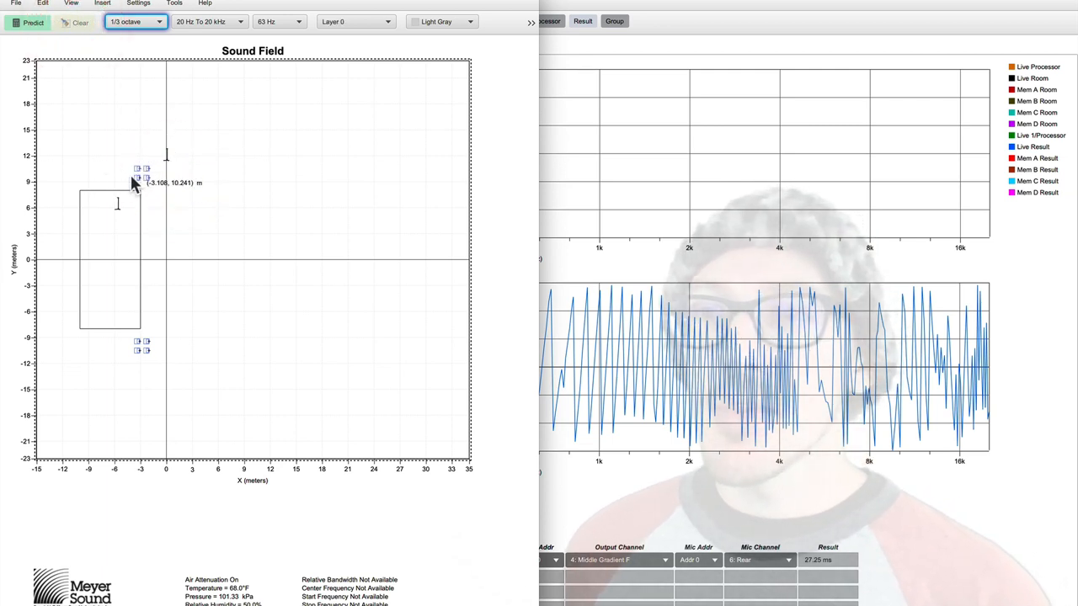
Reselect the upper sub cluster and run a fresh 63 Hz sound field prediction.
left_click_drag(138, 172, 138, 162)
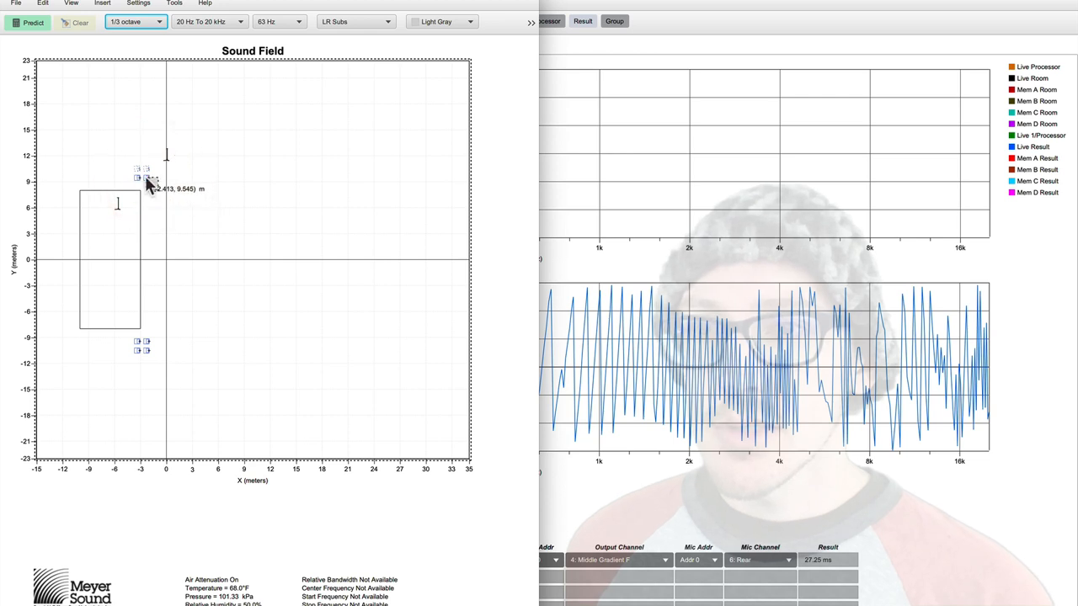
left_click(32, 22)
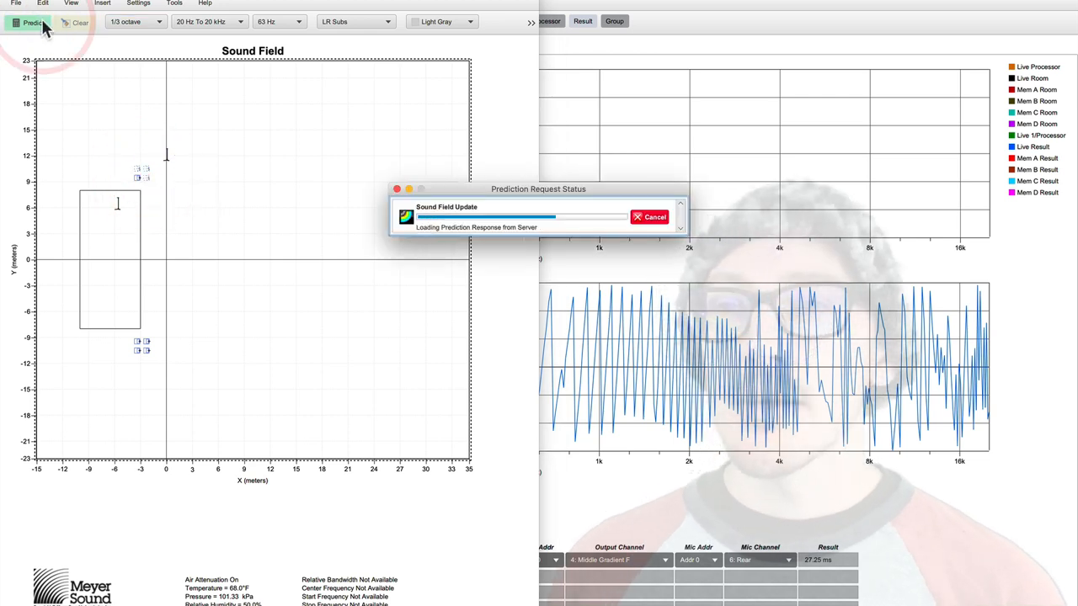
left_click(32, 22)
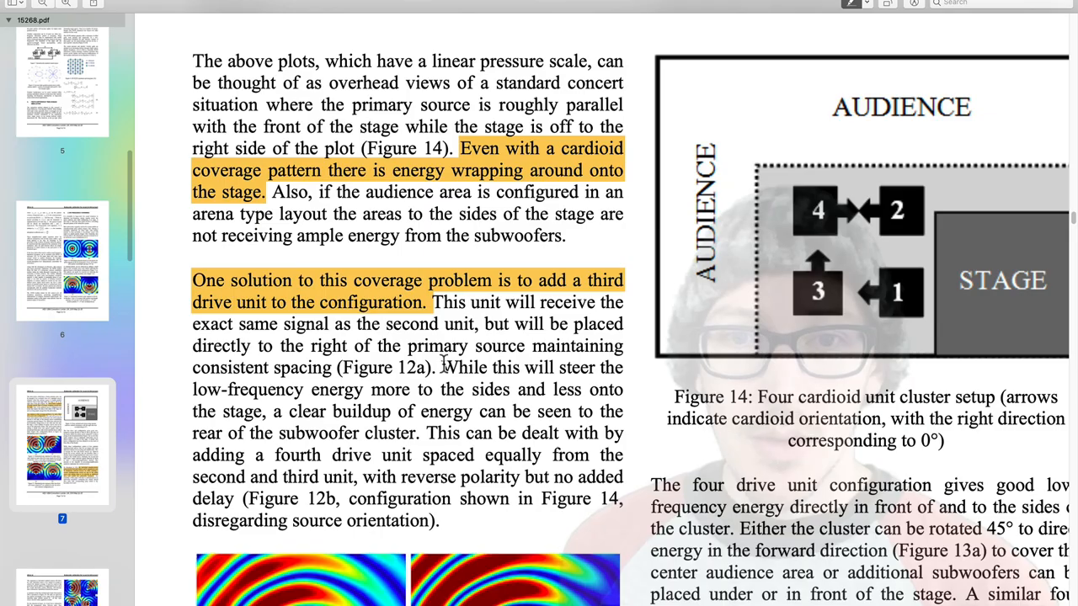
Highlight the paper's sentences on steering energy sideways and the resulting rear energy buildup.
left_click_drag(438, 368, 468, 411)
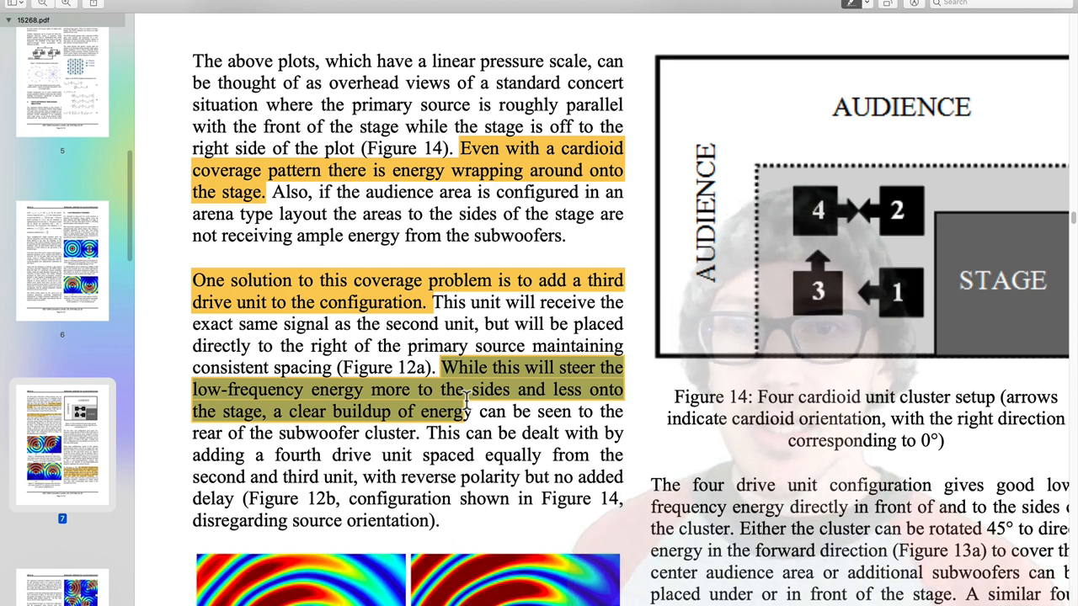
left_click_drag(472, 411, 408, 432)
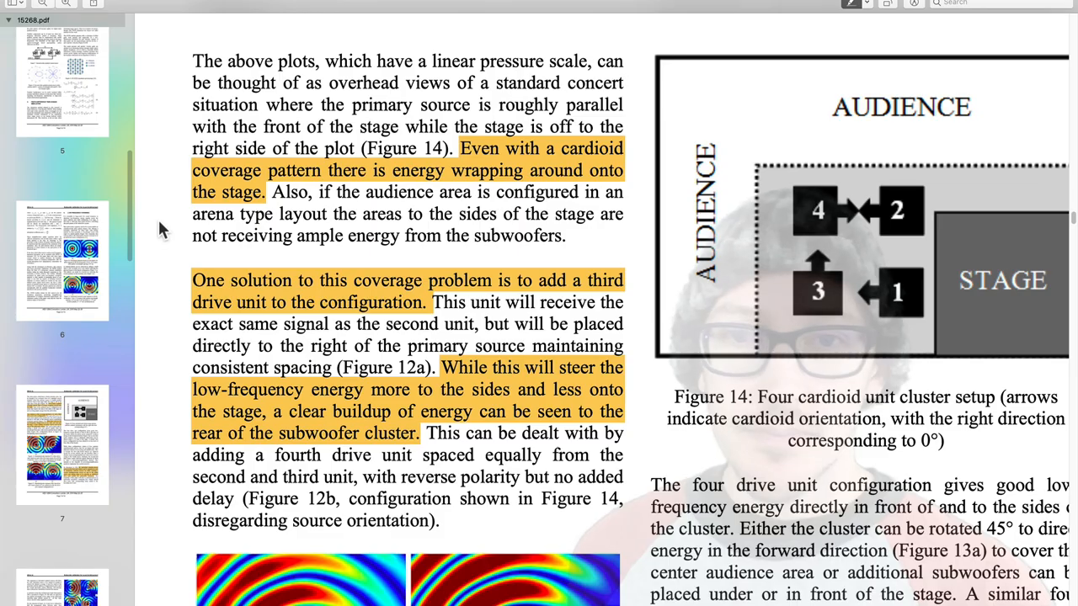
mouse_move(429, 438)
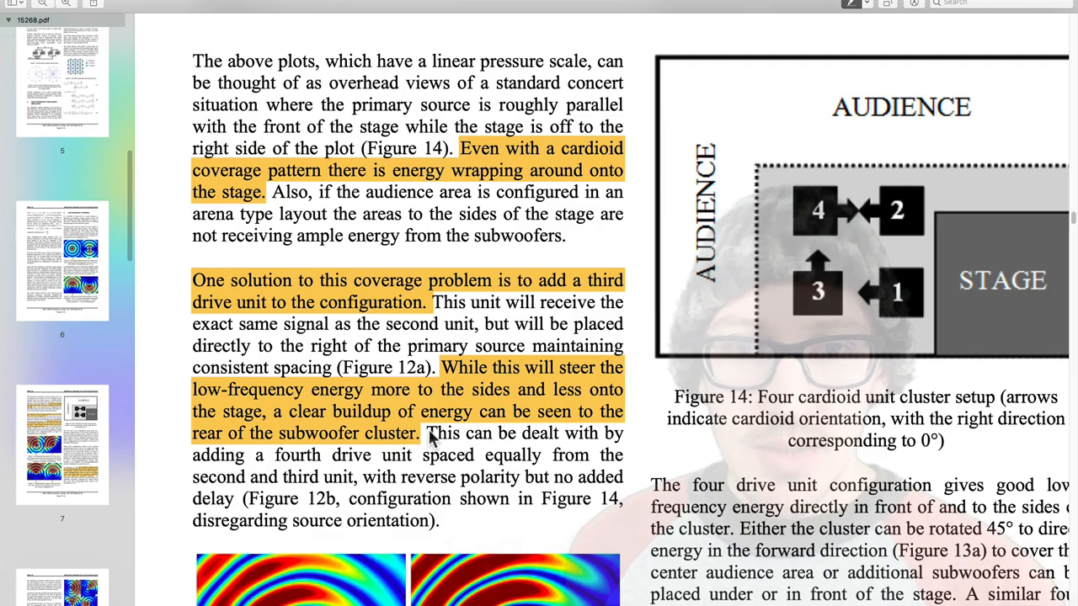
left_click_drag(424, 433, 360, 478)
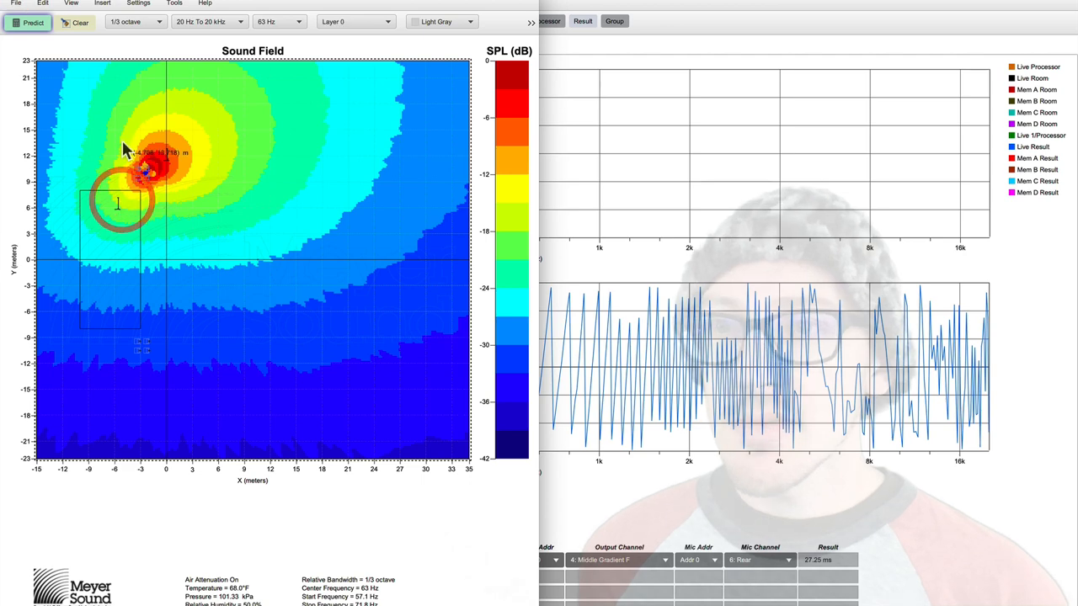
Clear the old prediction and bring up one cluster subwoofer's position and rotation properties.
left_click(81, 22)
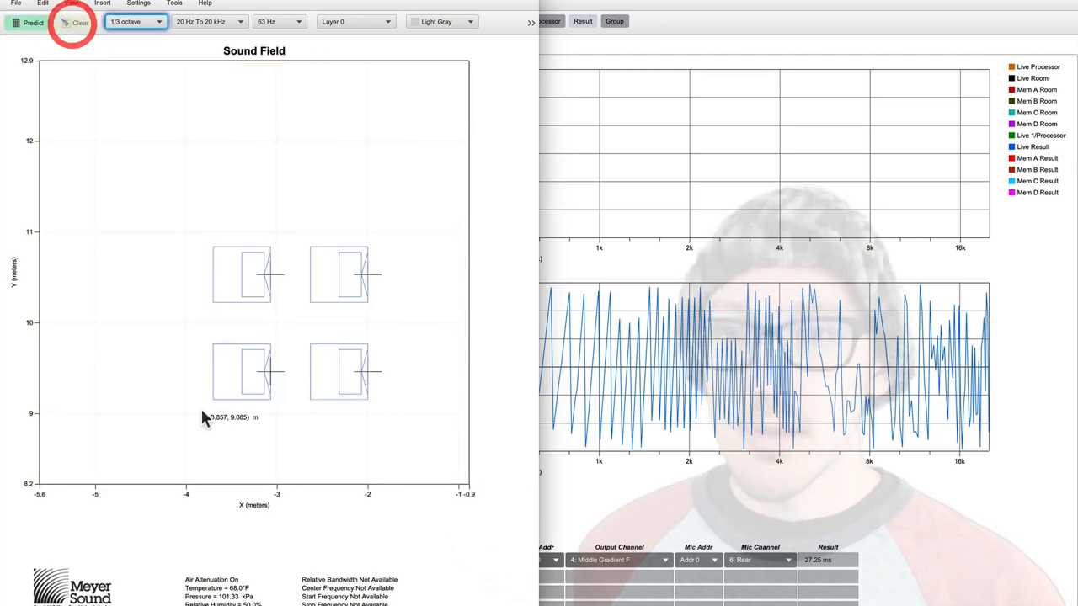
double_click(243, 372)
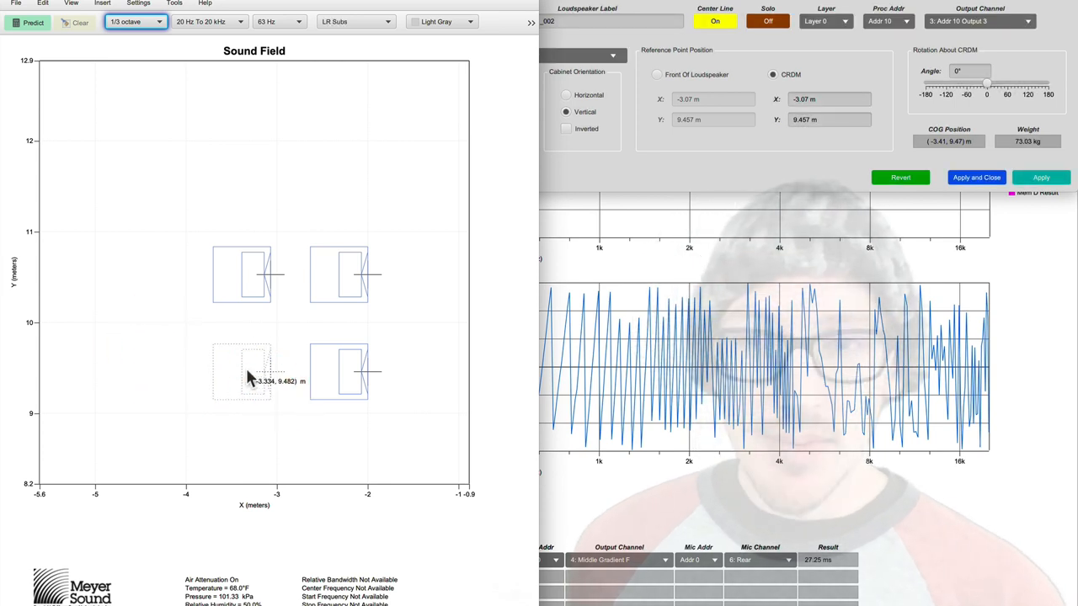
mouse_move(232, 360)
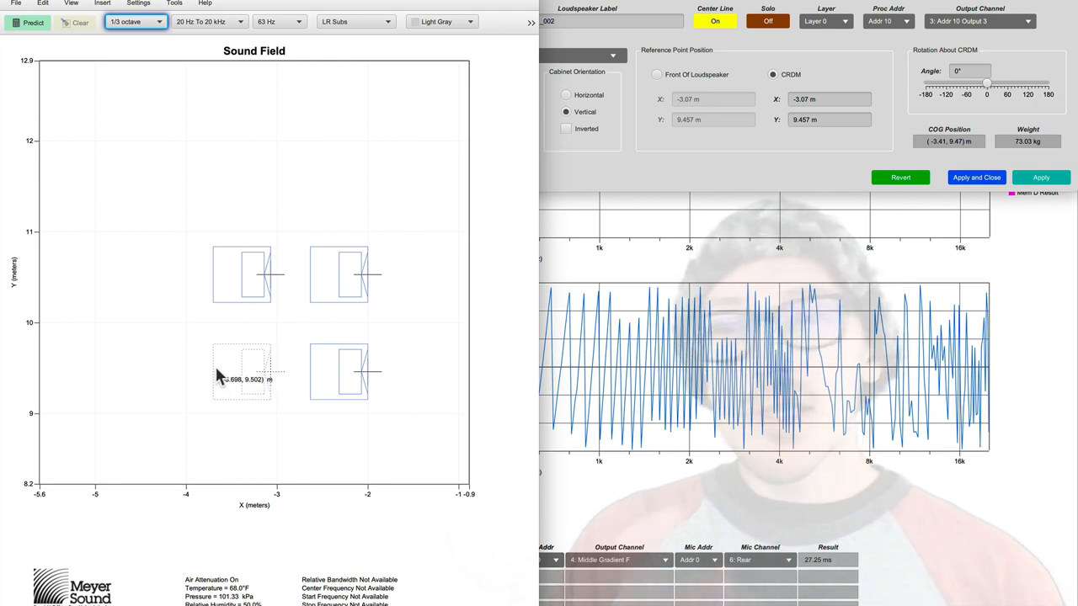
mouse_move(215, 378)
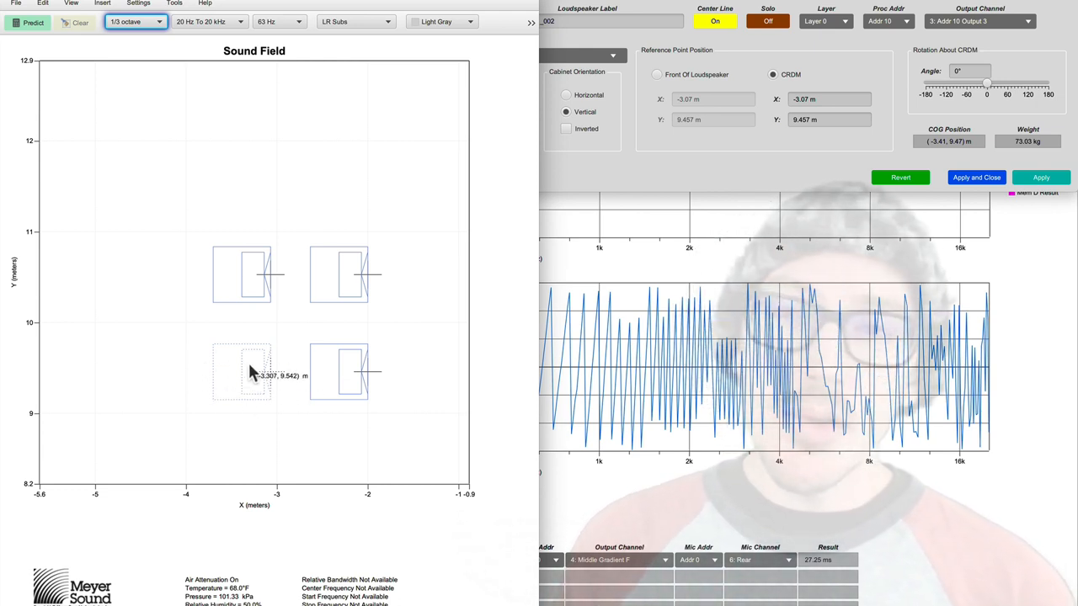
mouse_move(232, 330)
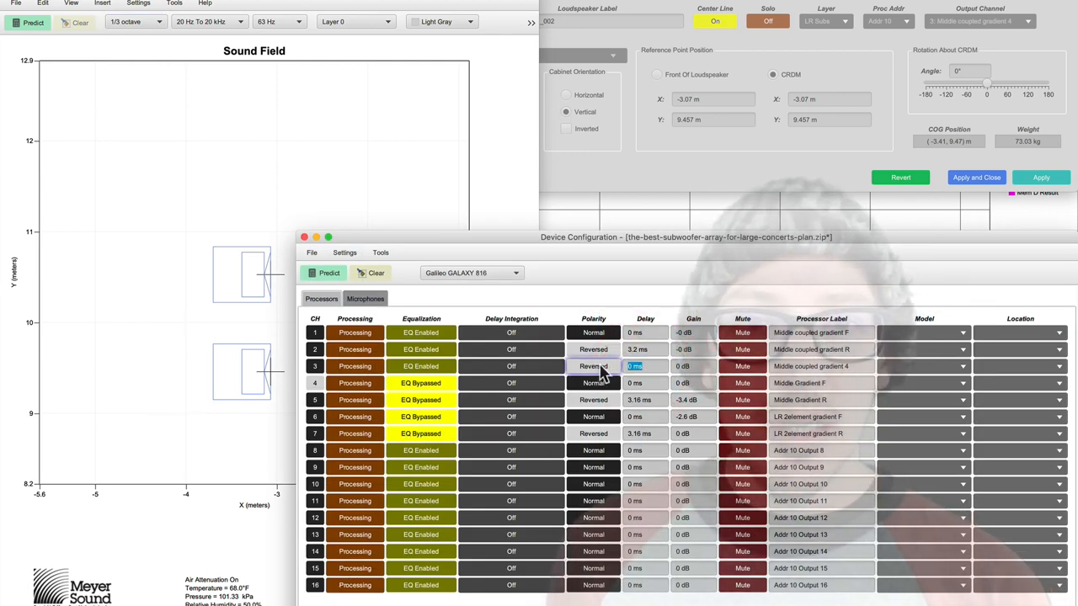
mouse_move(593, 374)
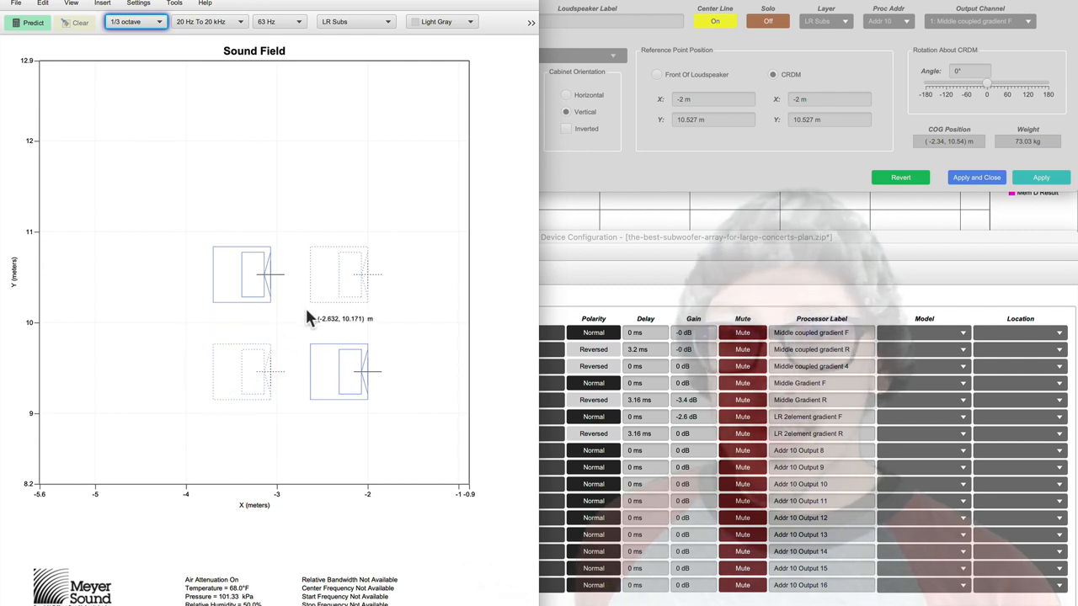
mouse_move(310, 320)
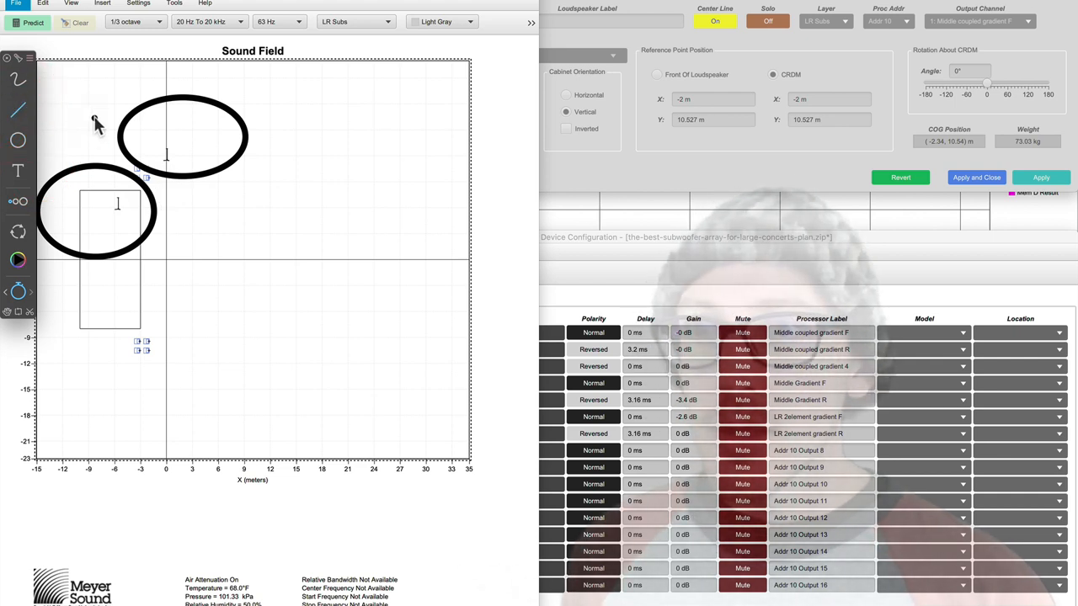
Draw an annotation line across the field, remove it, and predict the 63 Hz sound field.
left_click_drag(95, 115, 233, 266)
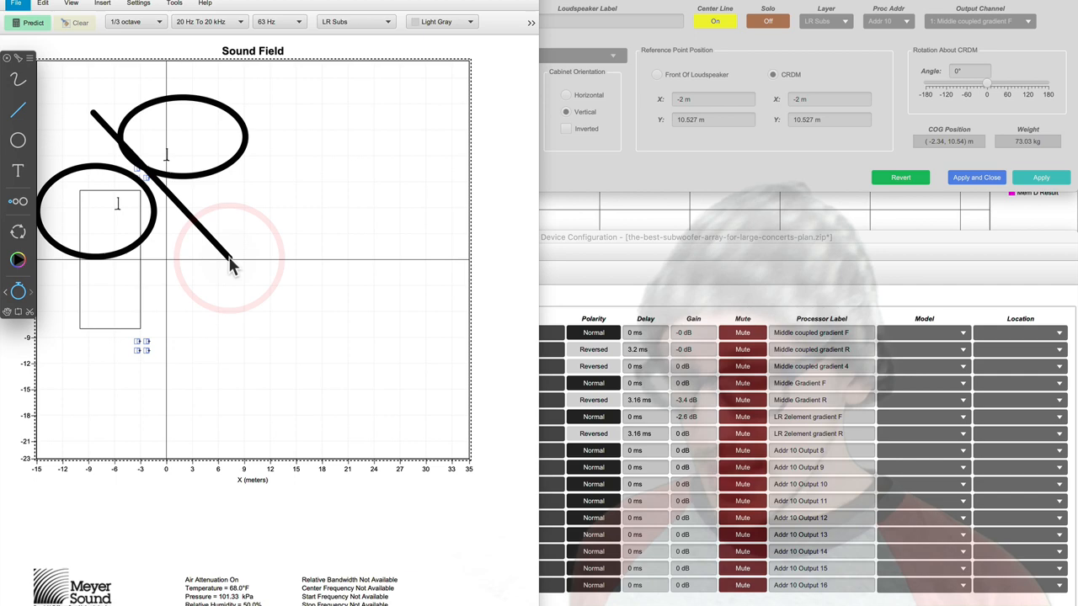
left_click(32, 22)
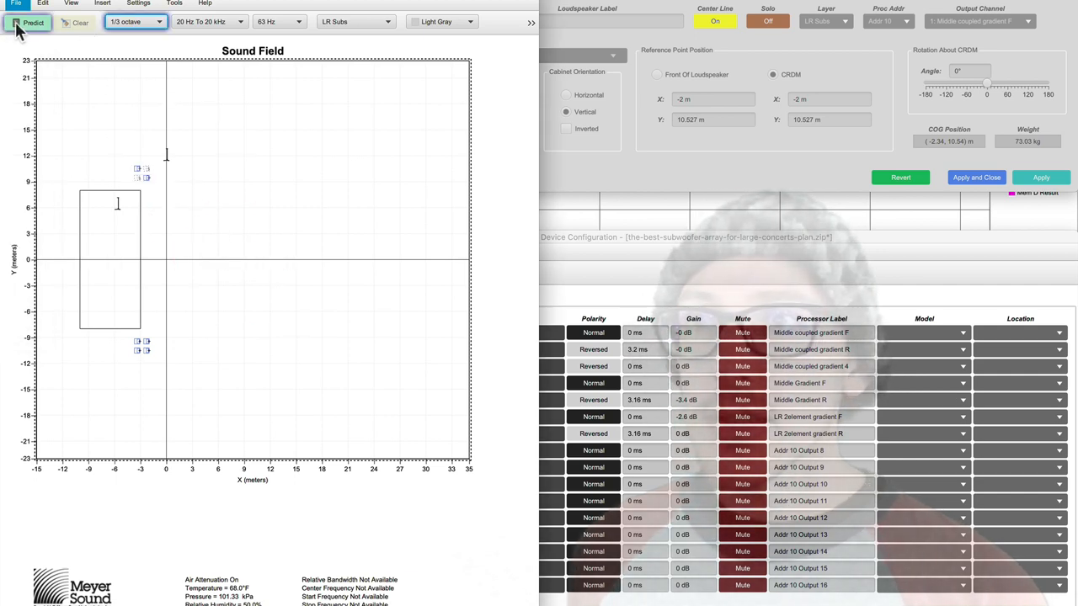
left_click(34, 22)
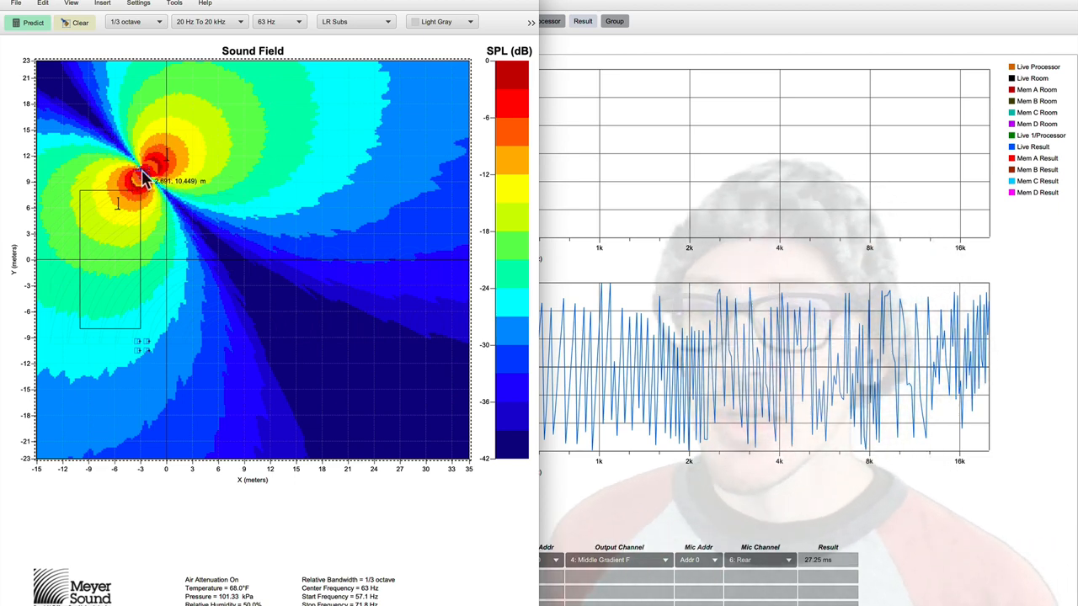
mouse_move(233, 102)
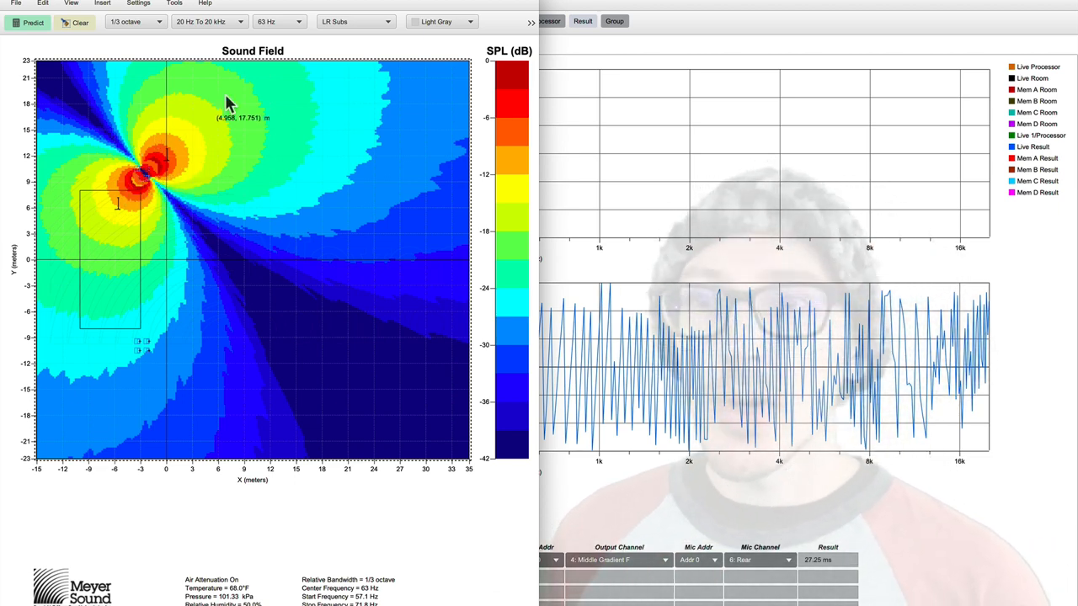
mouse_move(143, 177)
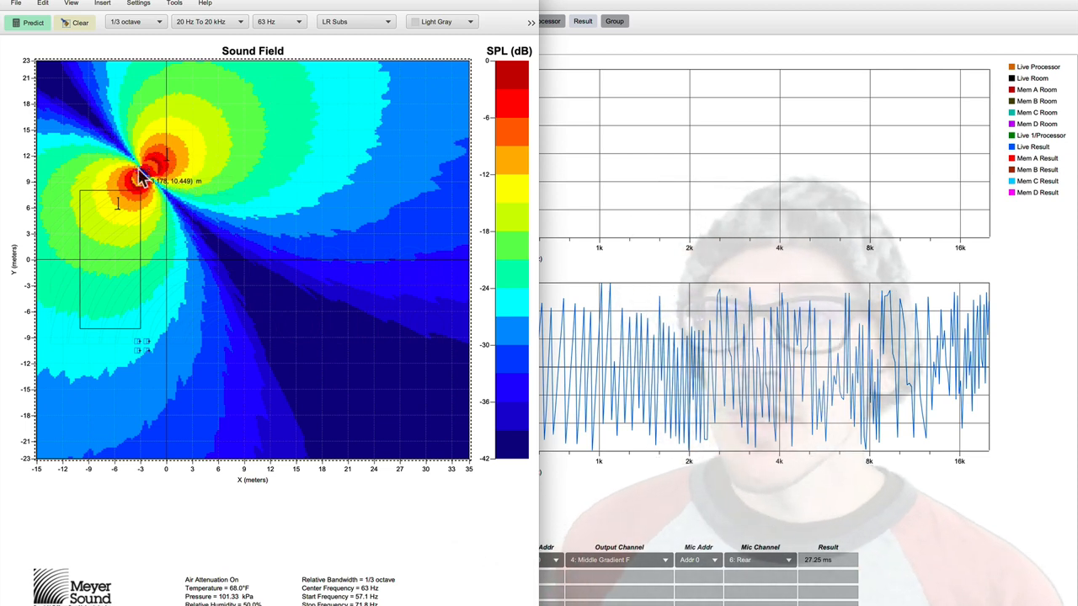
Clear the prediction, select the upper subwoofer cluster, and rerun the 63 Hz prediction.
left_click(81, 24)
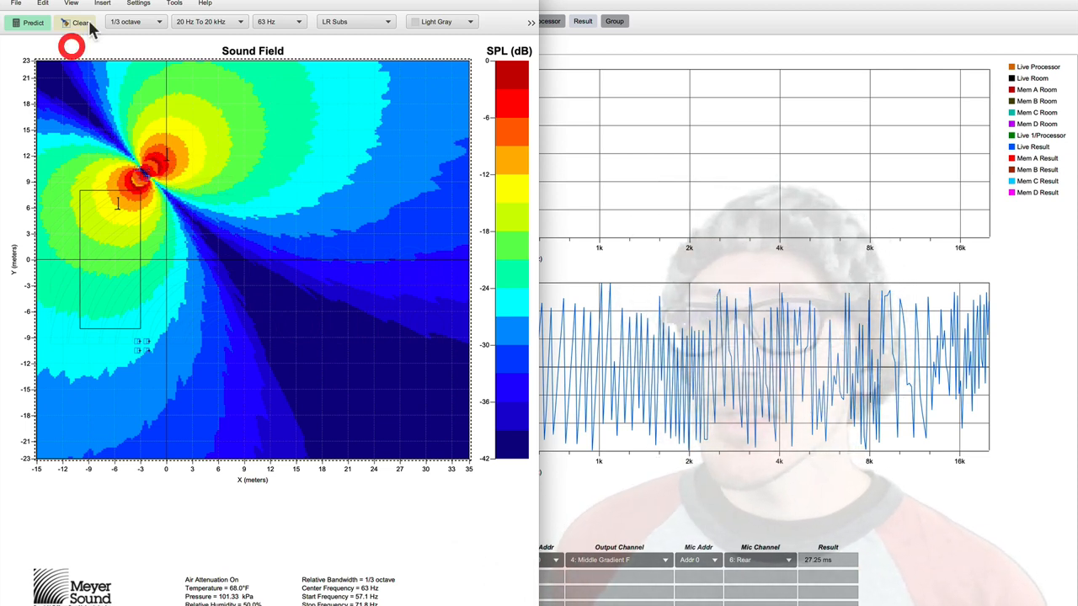
left_click(77, 22)
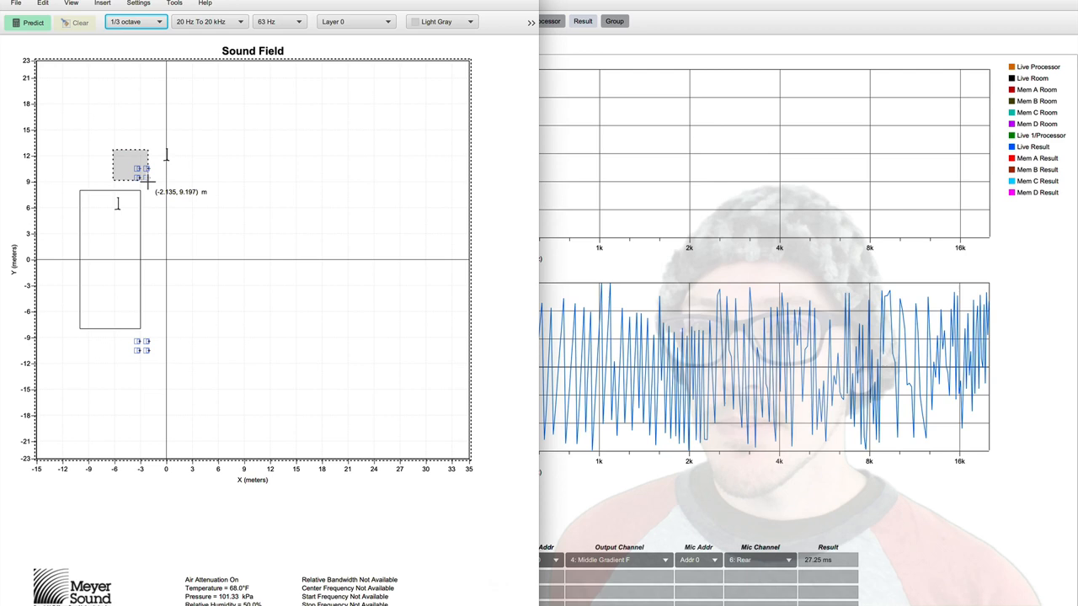
left_click(30, 23)
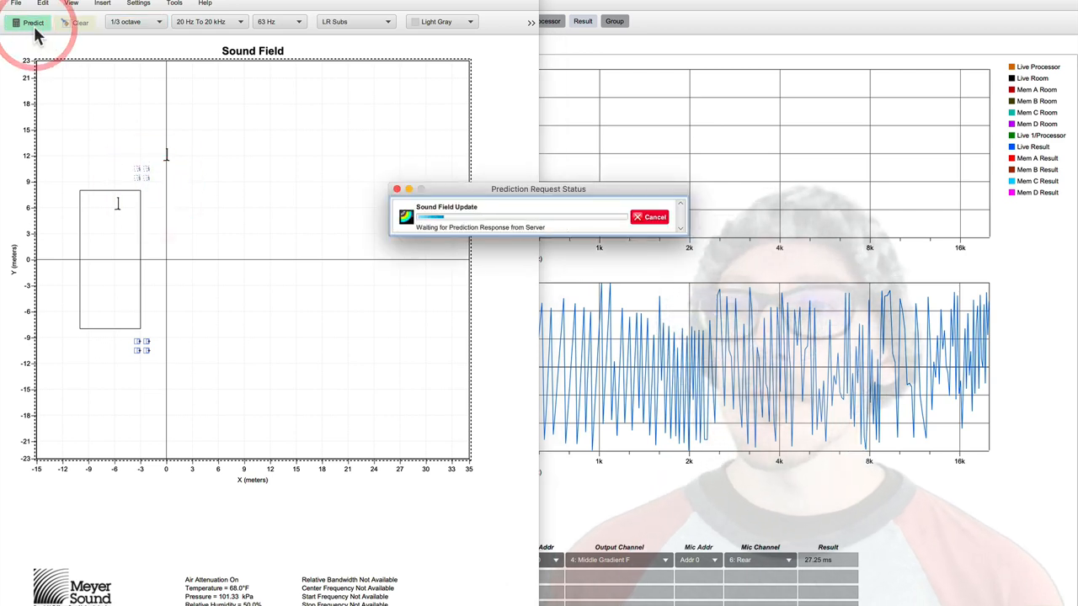
left_click(32, 22)
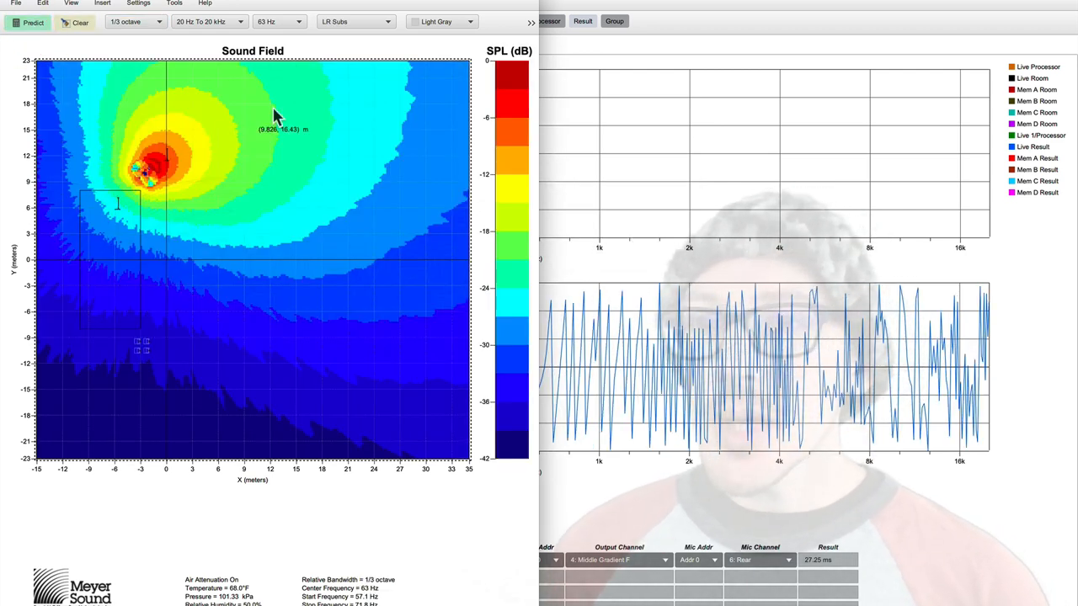
mouse_move(177, 125)
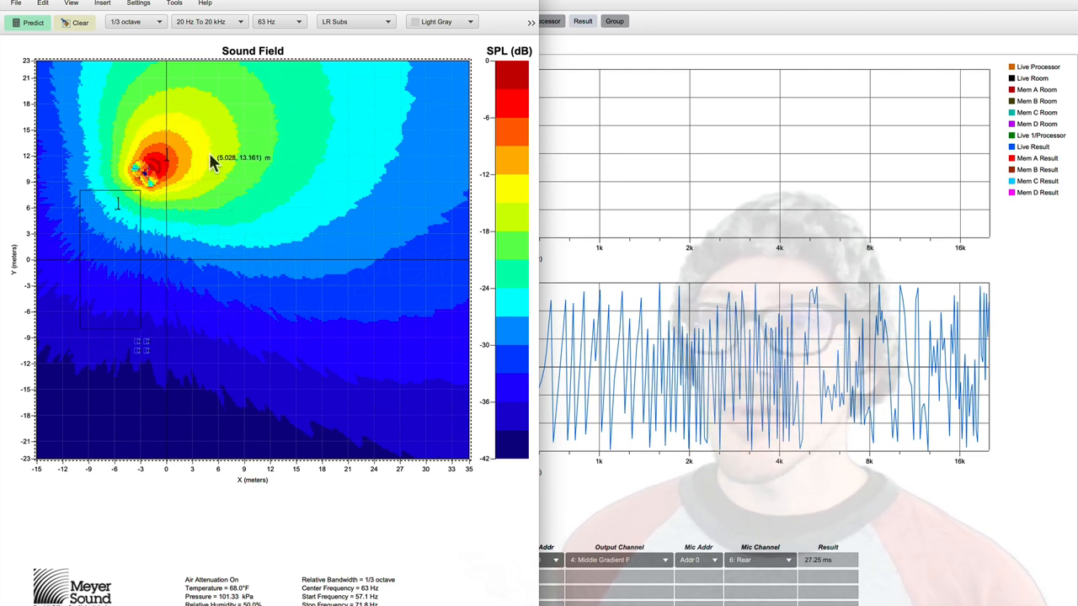
mouse_move(149, 157)
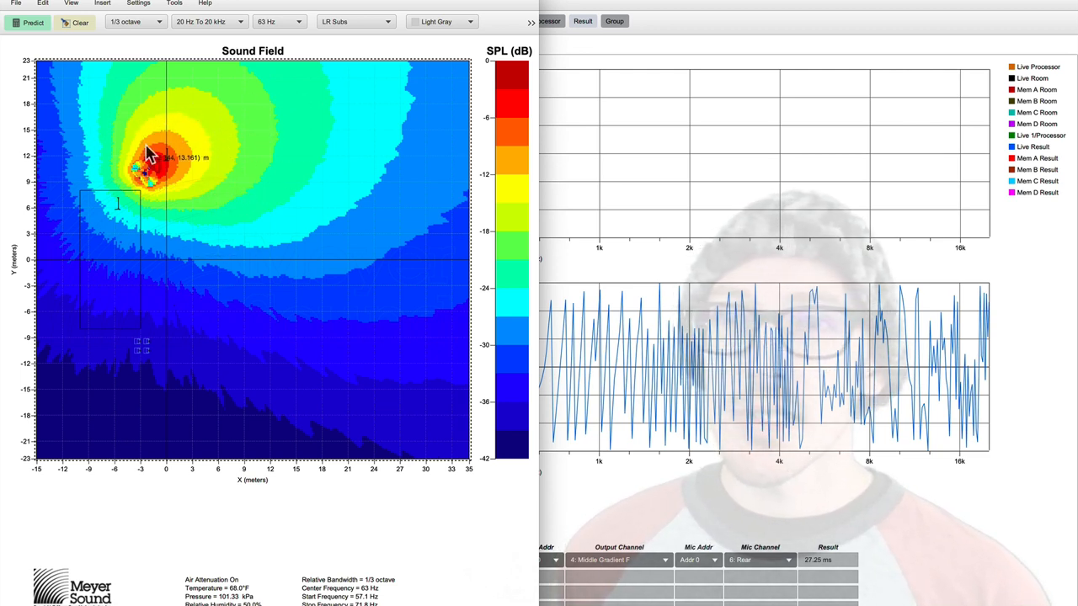
mouse_move(121, 286)
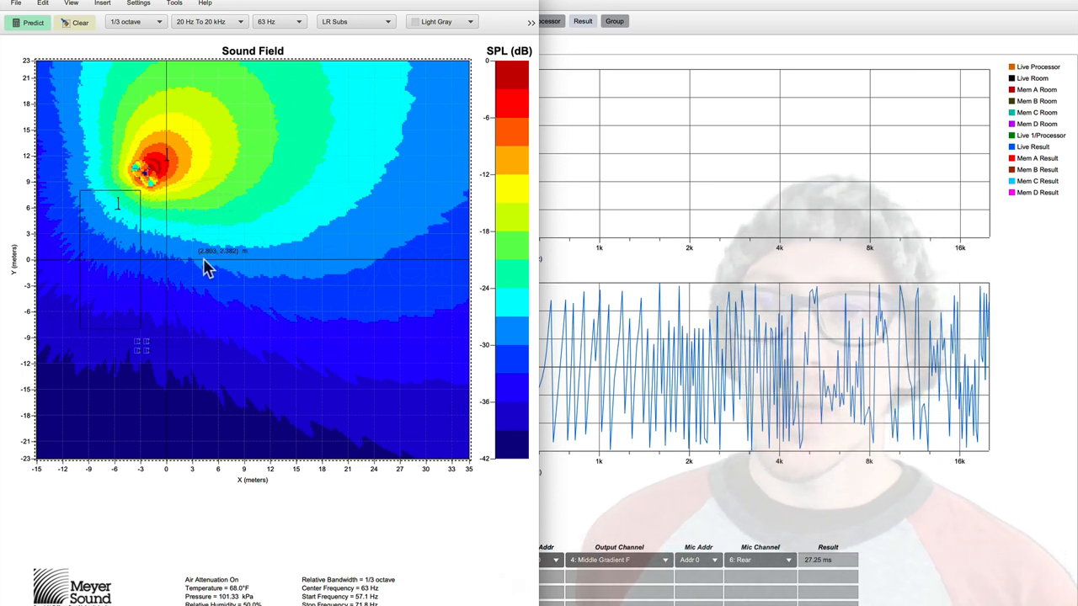
mouse_move(151, 394)
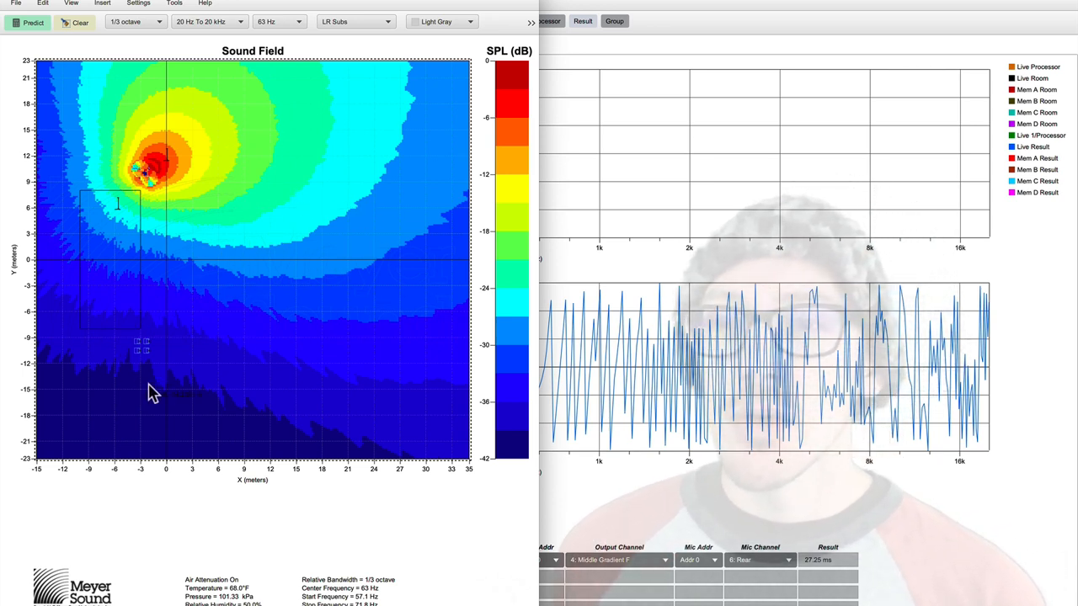
mouse_move(353, 233)
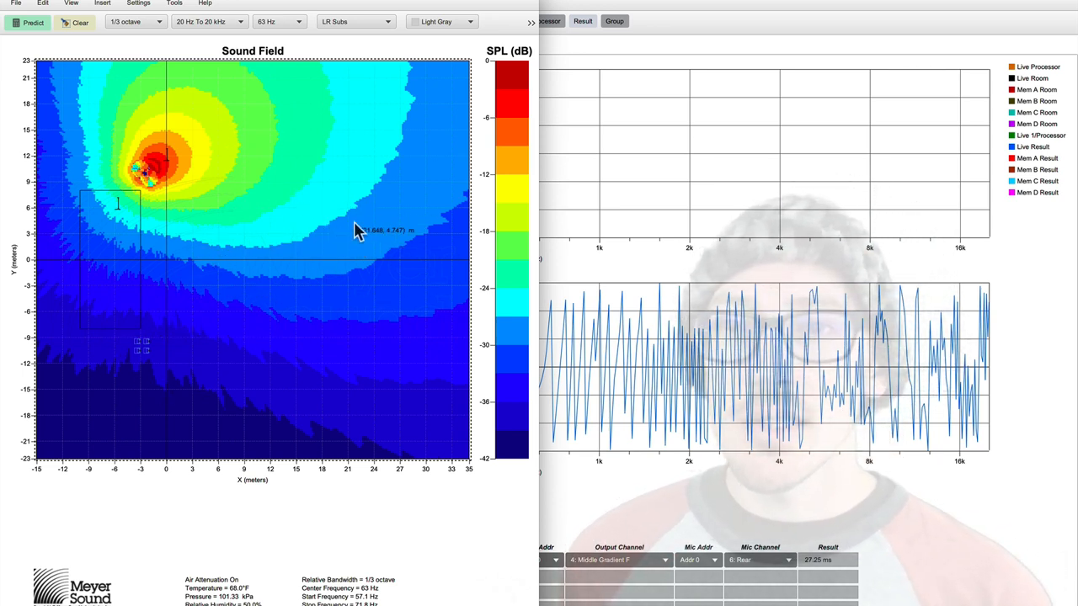
mouse_move(118, 246)
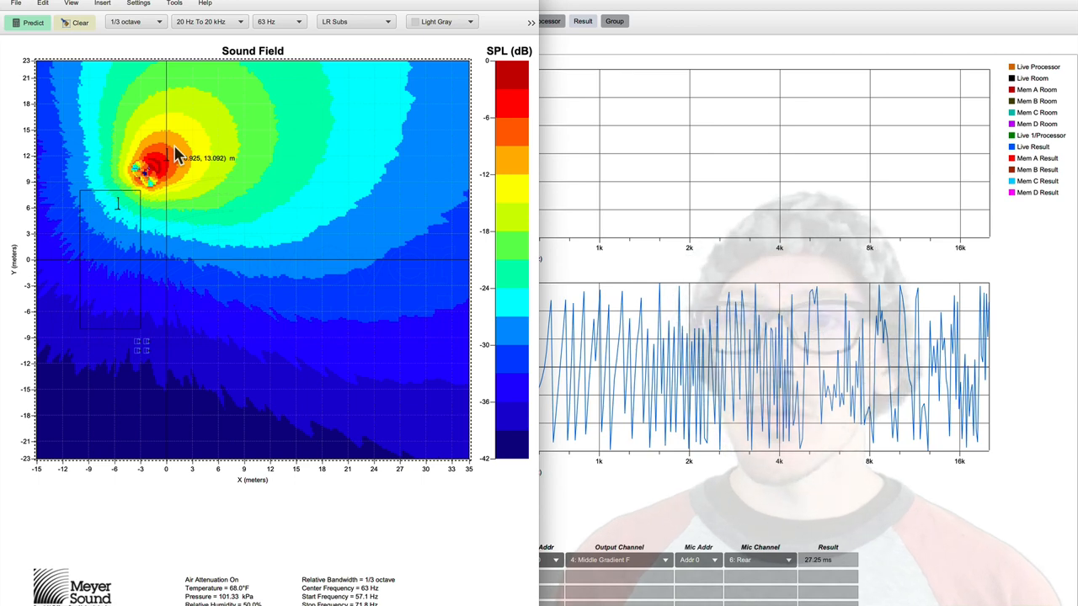
mouse_move(152, 142)
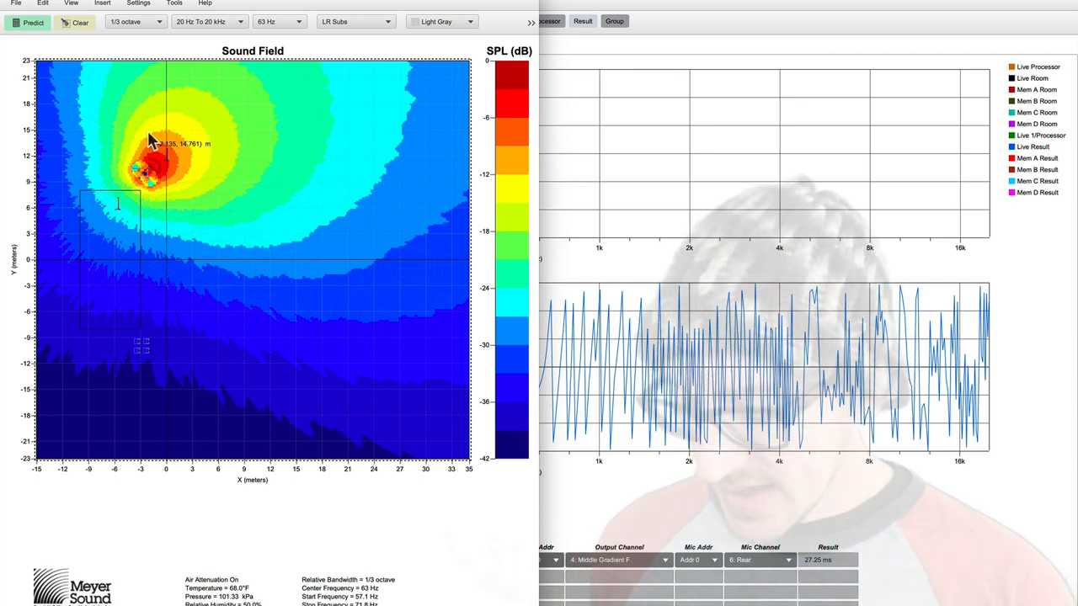
mouse_move(271, 151)
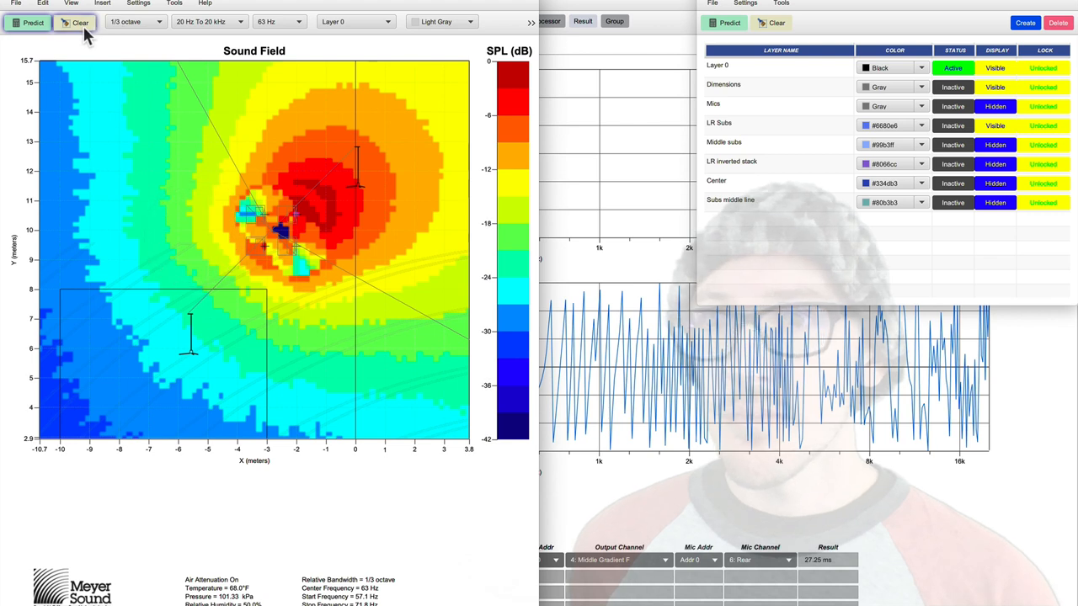
Clear the prediction, make LR Subs the active layer, and bring the frequency response window forward.
left_click(80, 22)
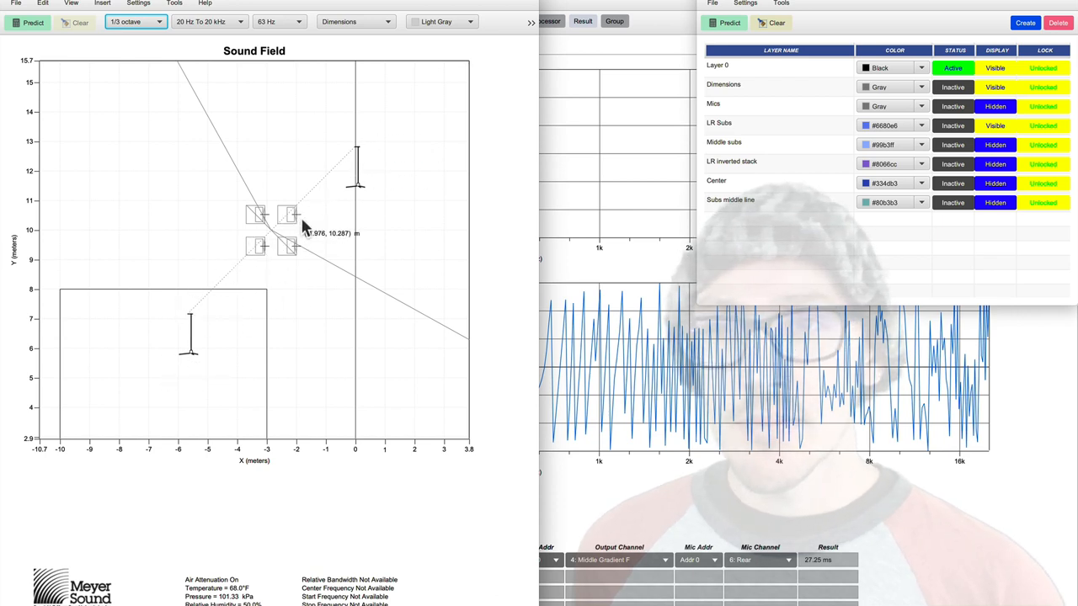
mouse_move(340, 179)
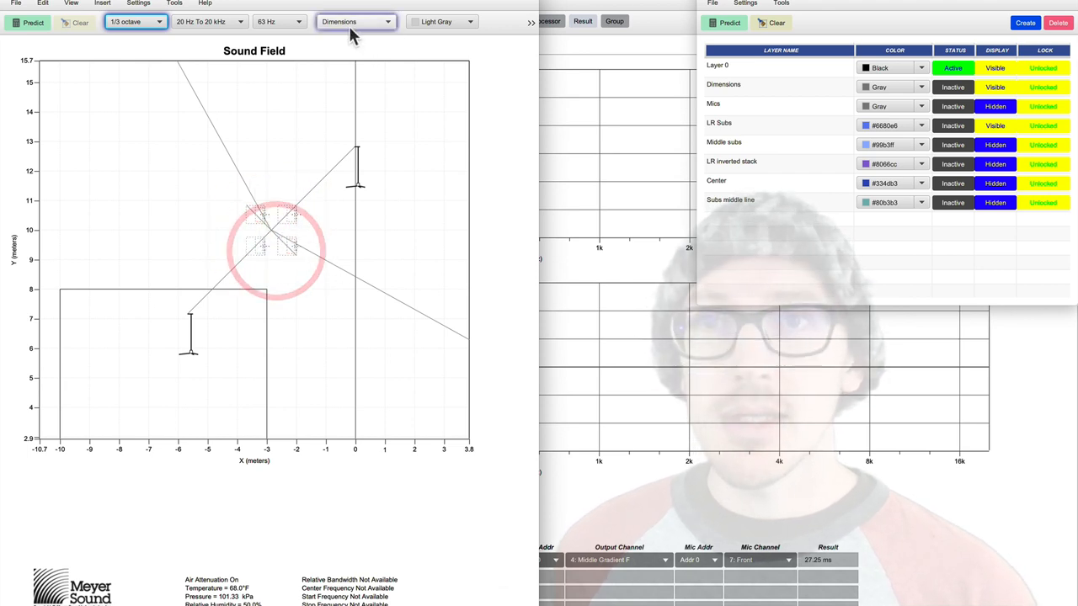
left_click(354, 20)
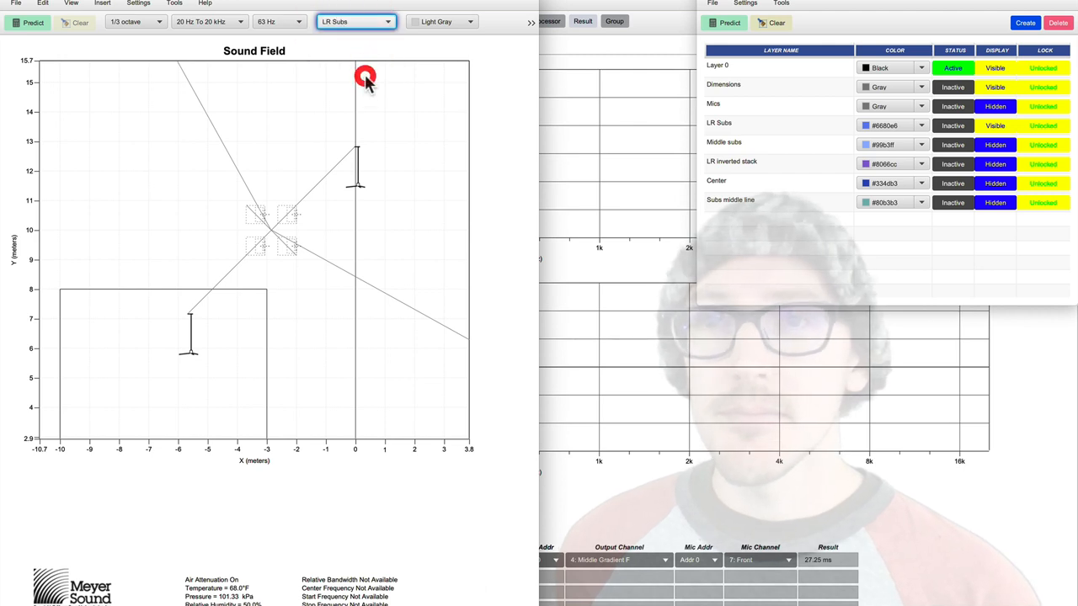
left_click(354, 21)
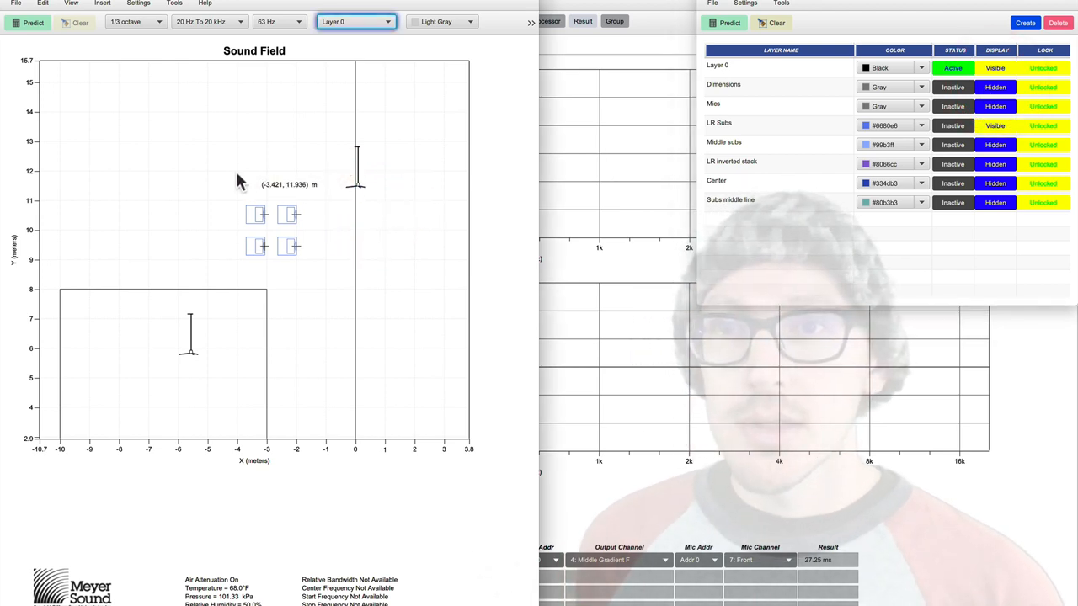
left_click(354, 20)
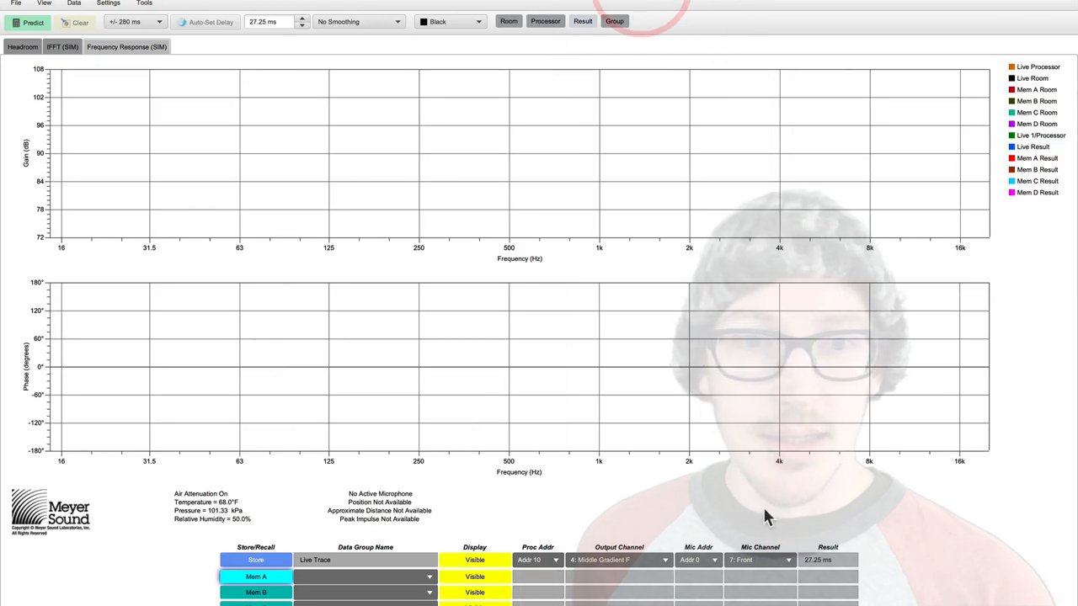
Predict the front microphone's response, store it to Mem A, then predict the 6. Rear microphone over it.
left_click(32, 22)
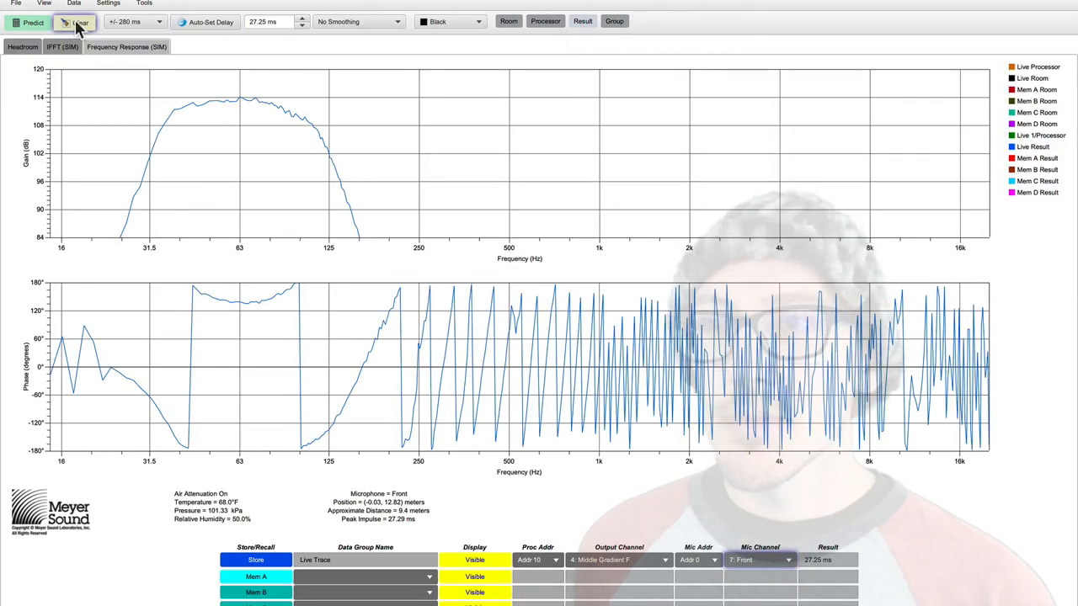
left_click(205, 20)
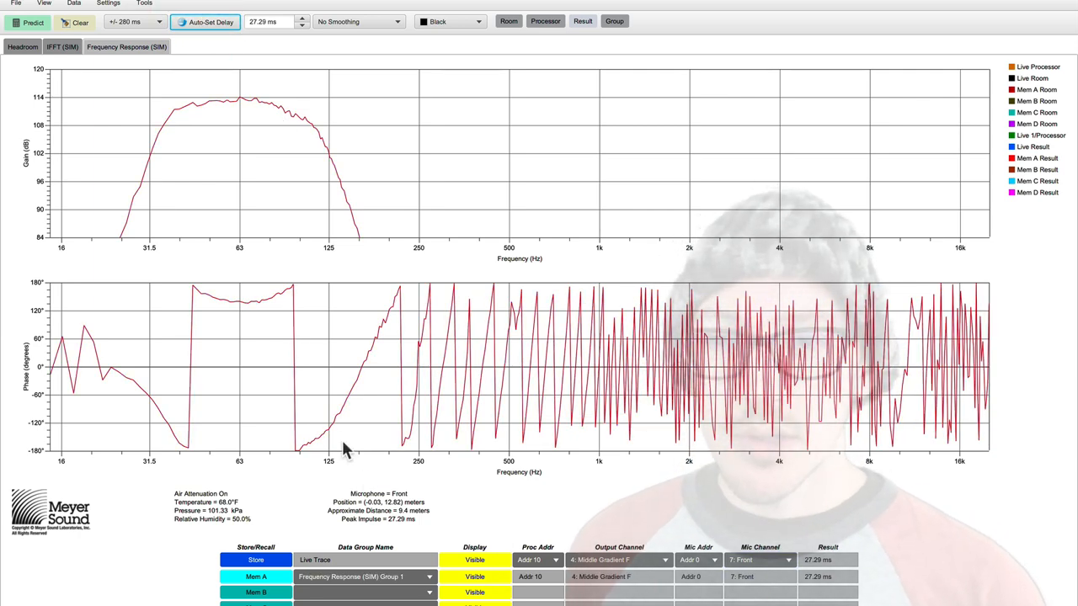
mouse_move(430, 458)
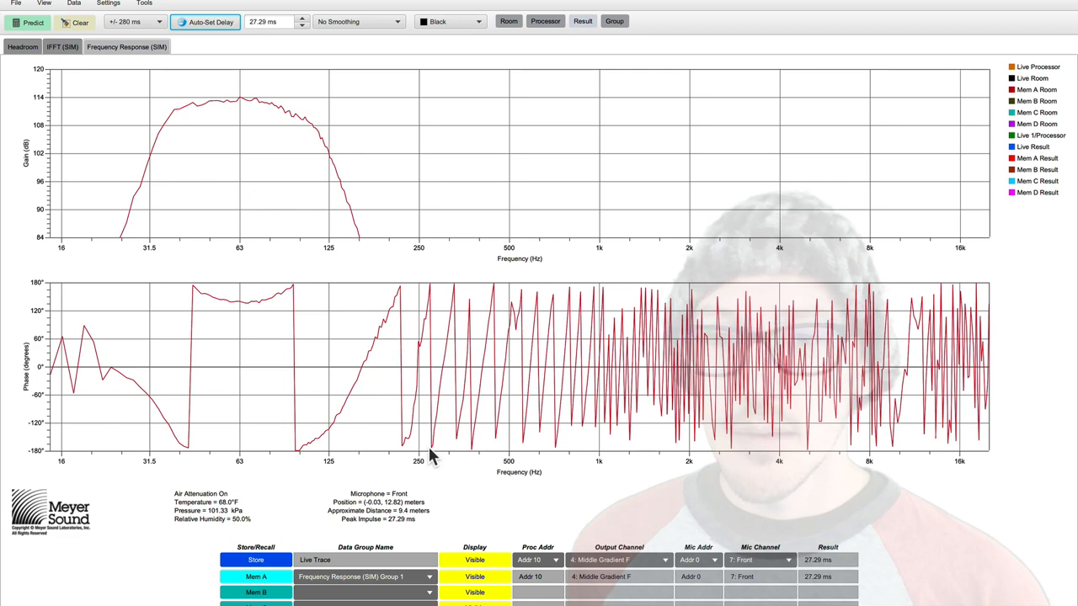
left_click(786, 559)
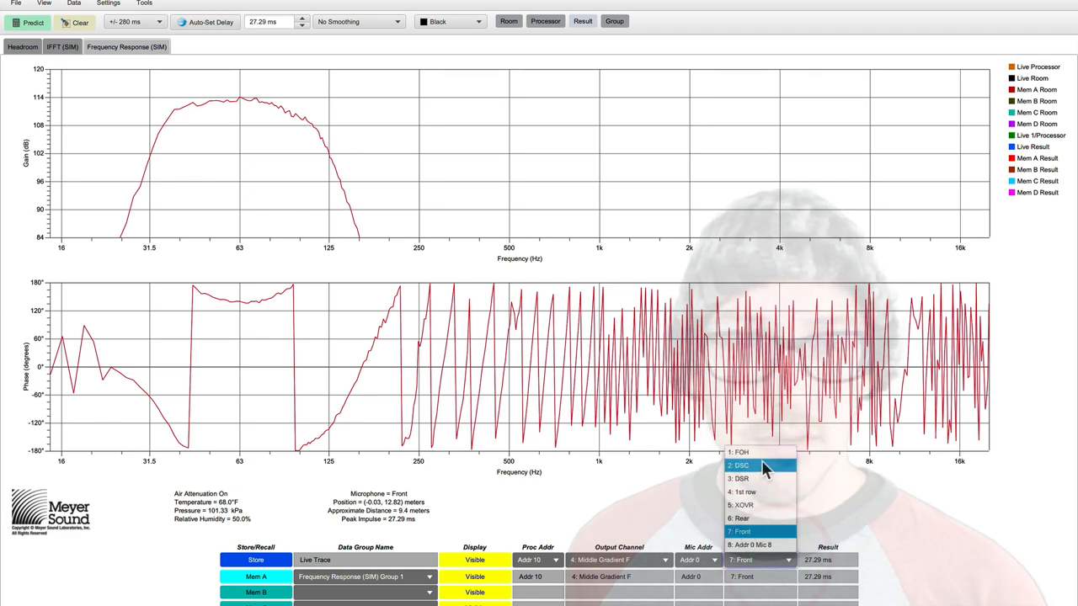
left_click(744, 519)
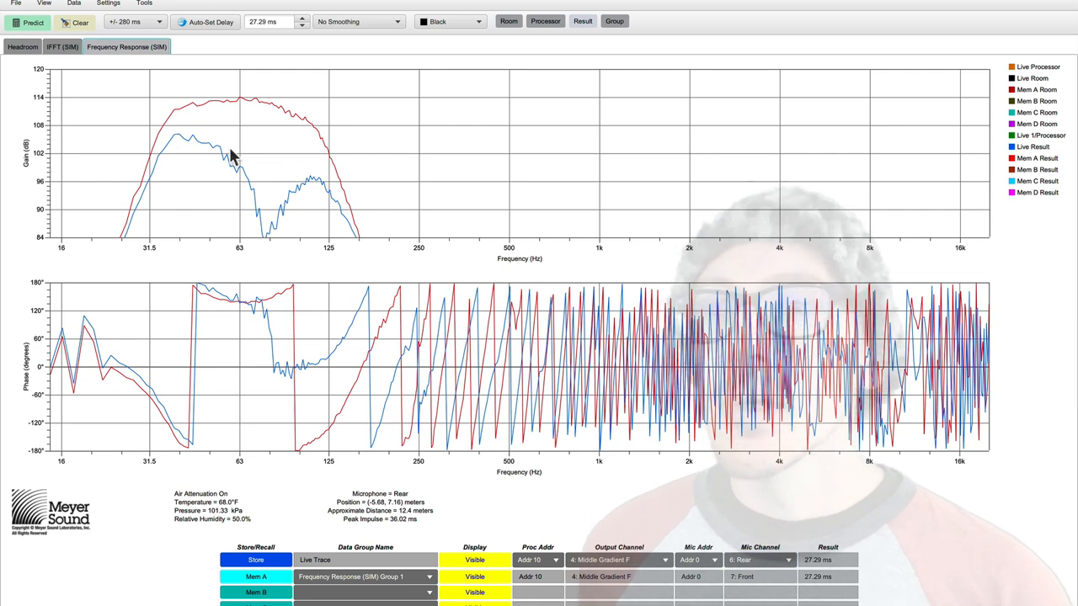
left_click(231, 141)
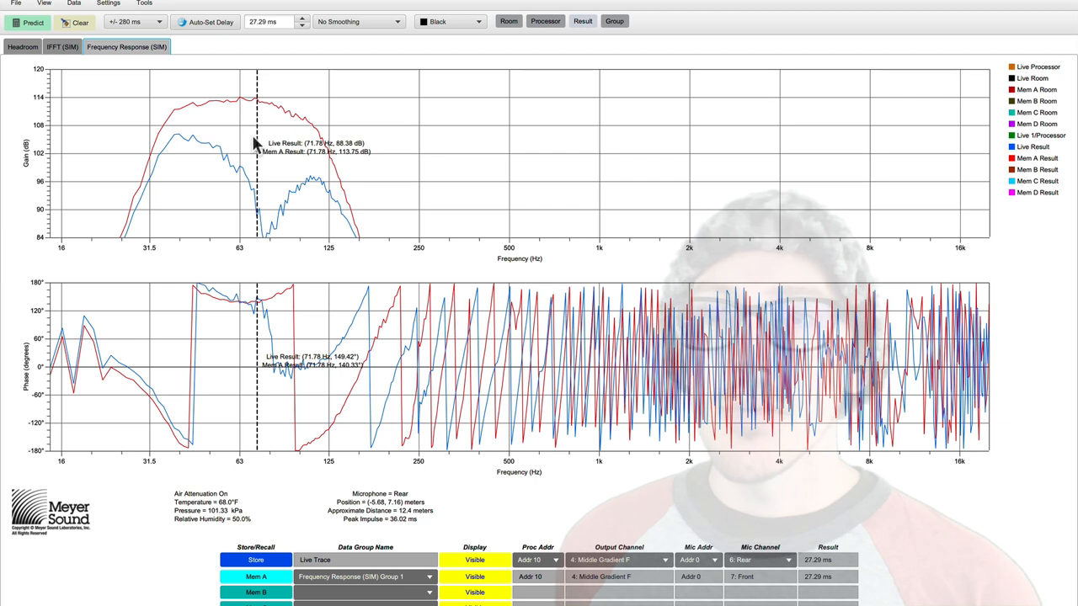
mouse_move(269, 143)
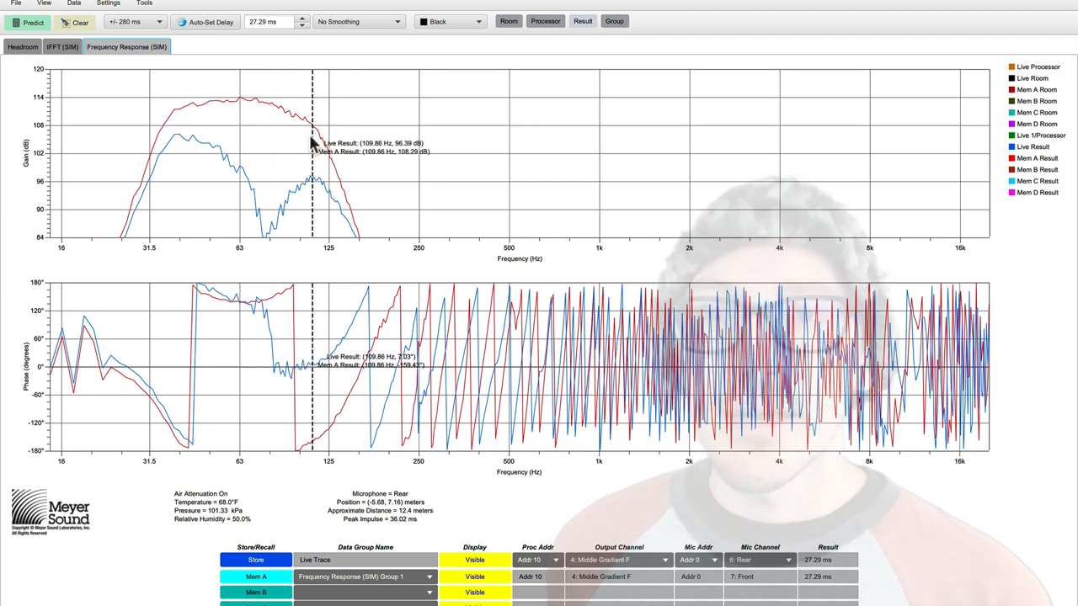
mouse_move(313, 152)
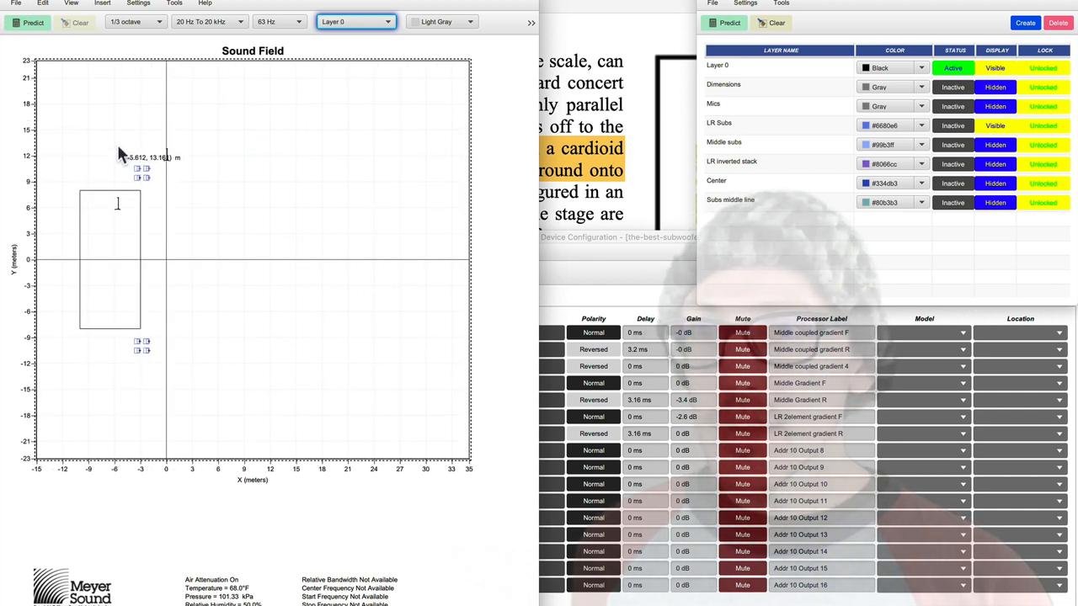
Predict the LR Subs layer's sound field and view it at 100 Hz.
left_click(354, 20)
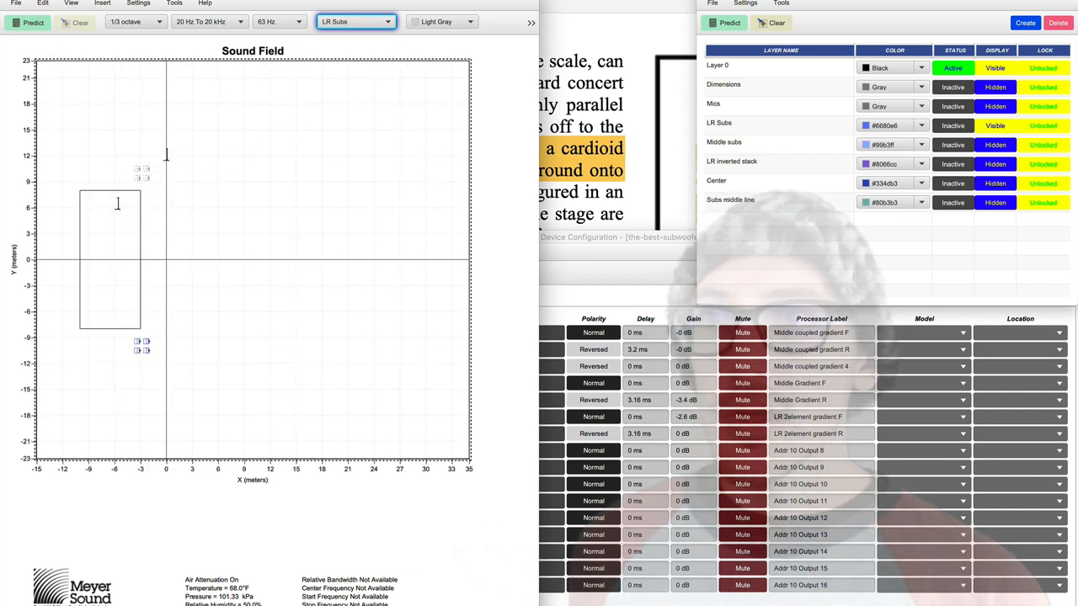
left_click(27, 24)
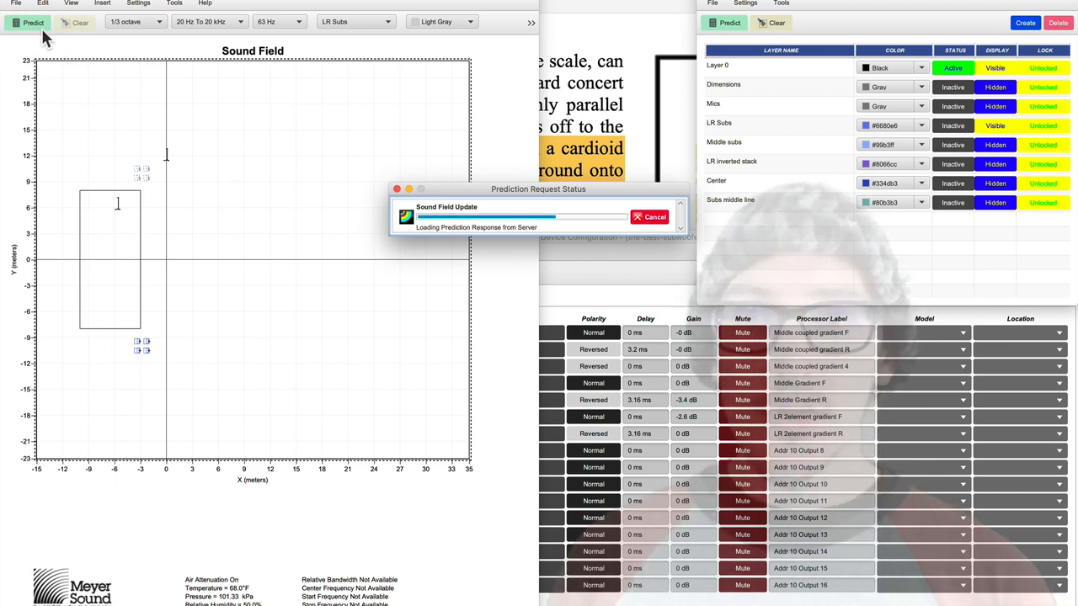
left_click(280, 20)
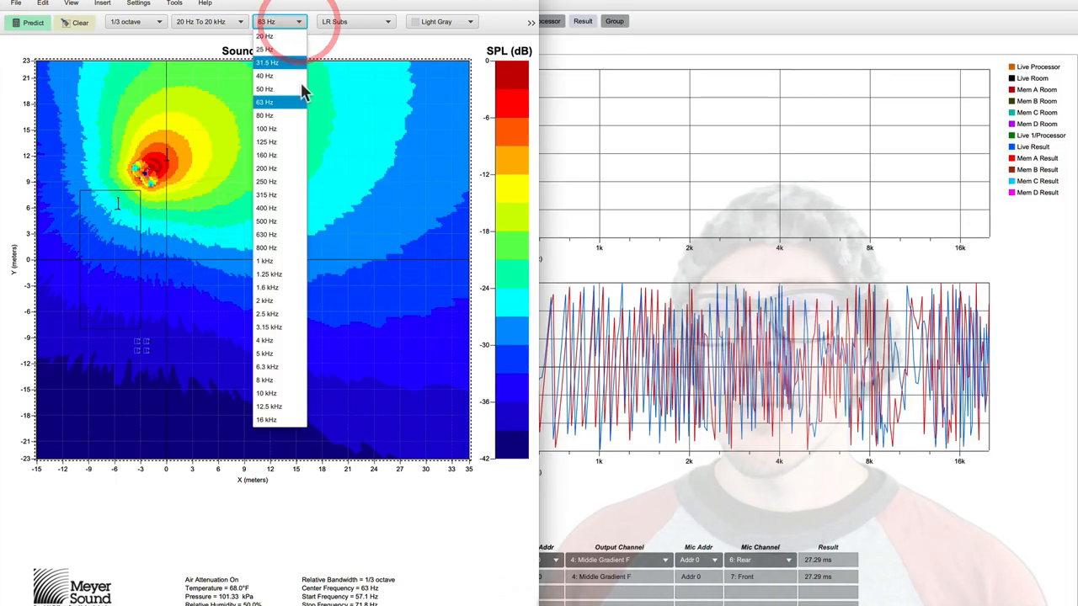
left_click(267, 128)
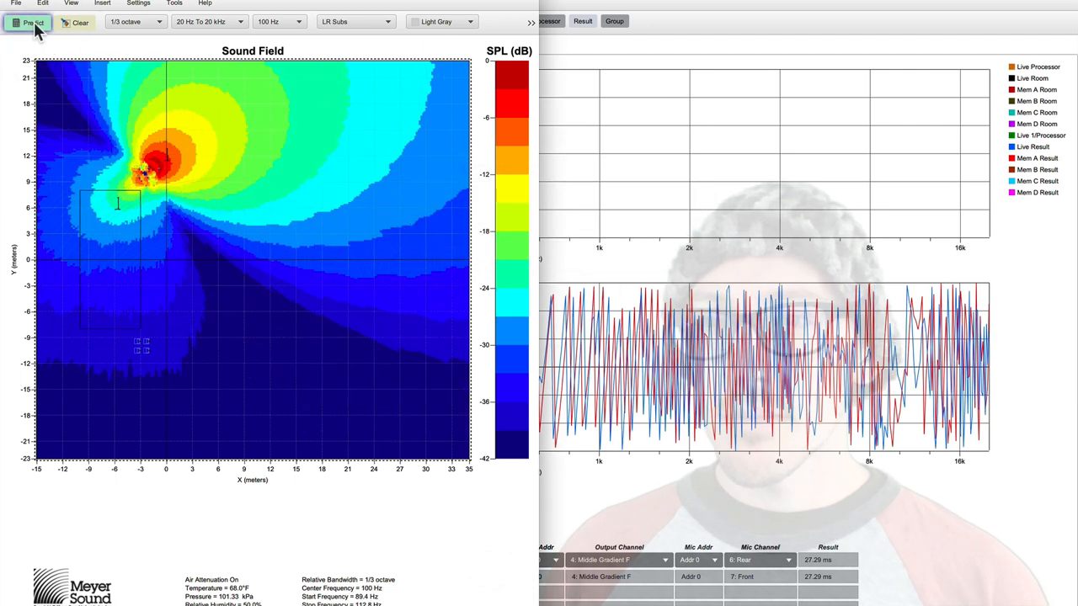
Recompute the sound field at 40 Hz, then view it at 80 Hz.
left_click(278, 20)
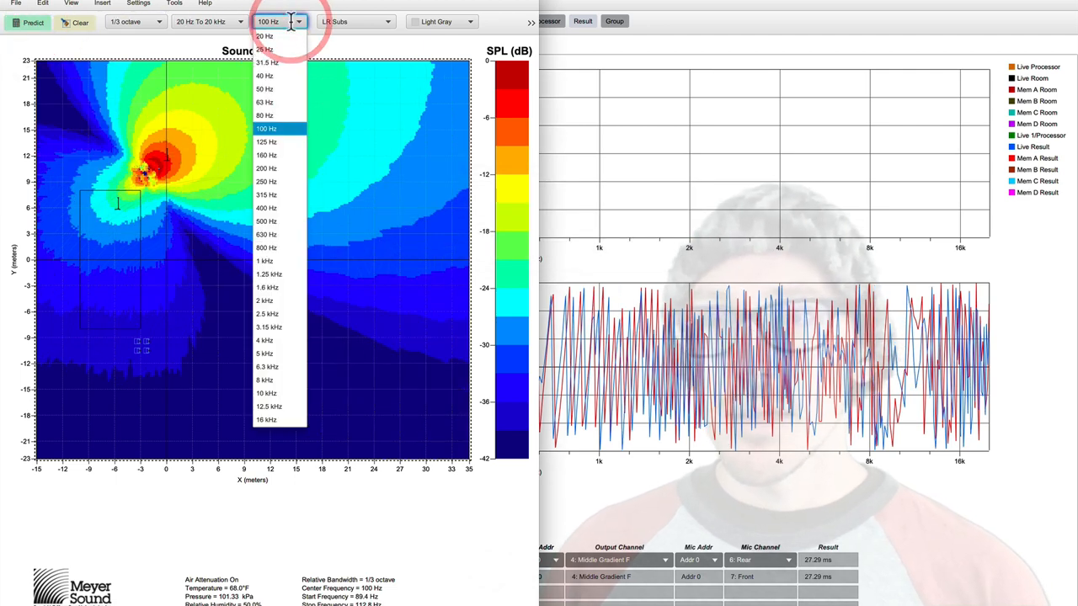
mouse_move(289, 114)
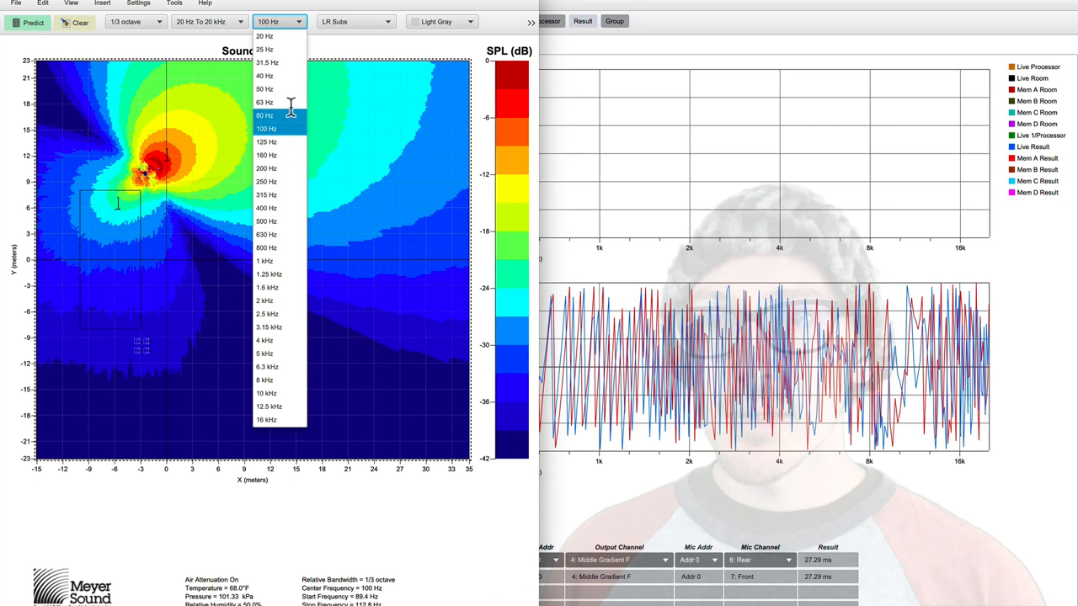
left_click(265, 75)
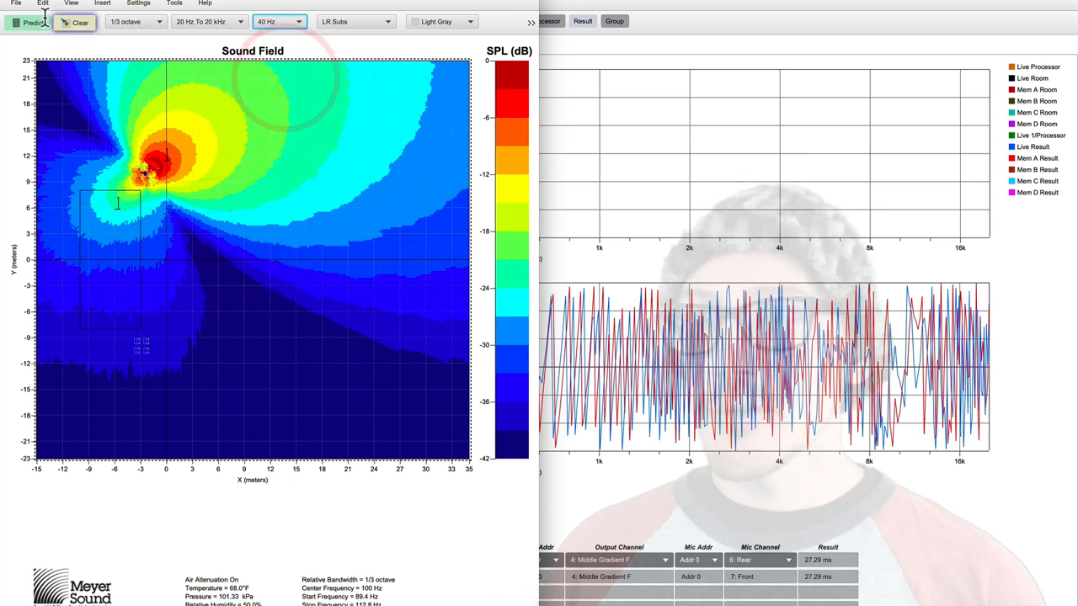
left_click(32, 23)
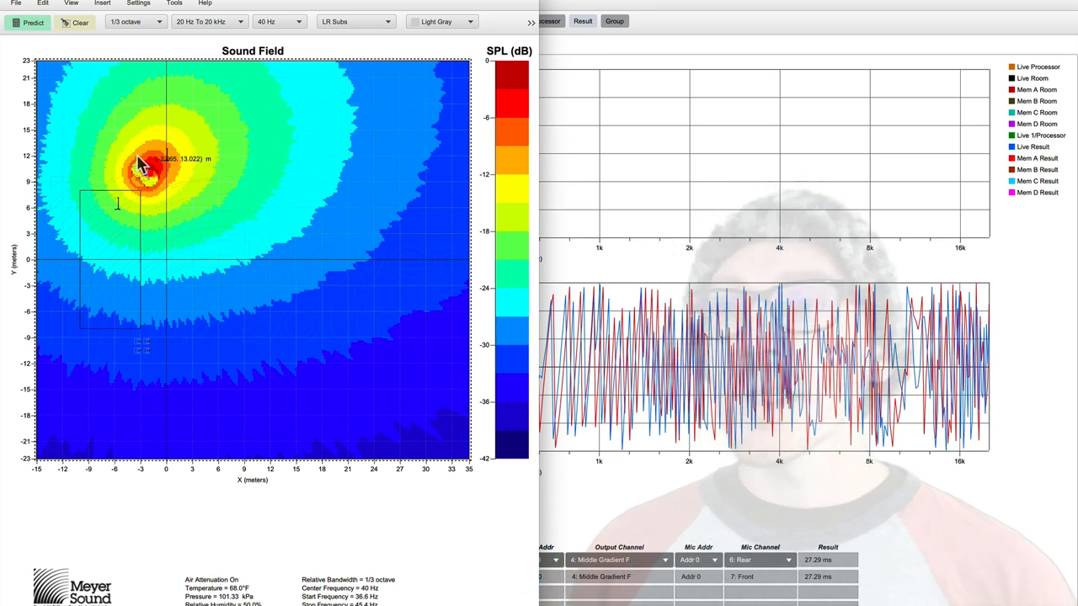
mouse_move(151, 168)
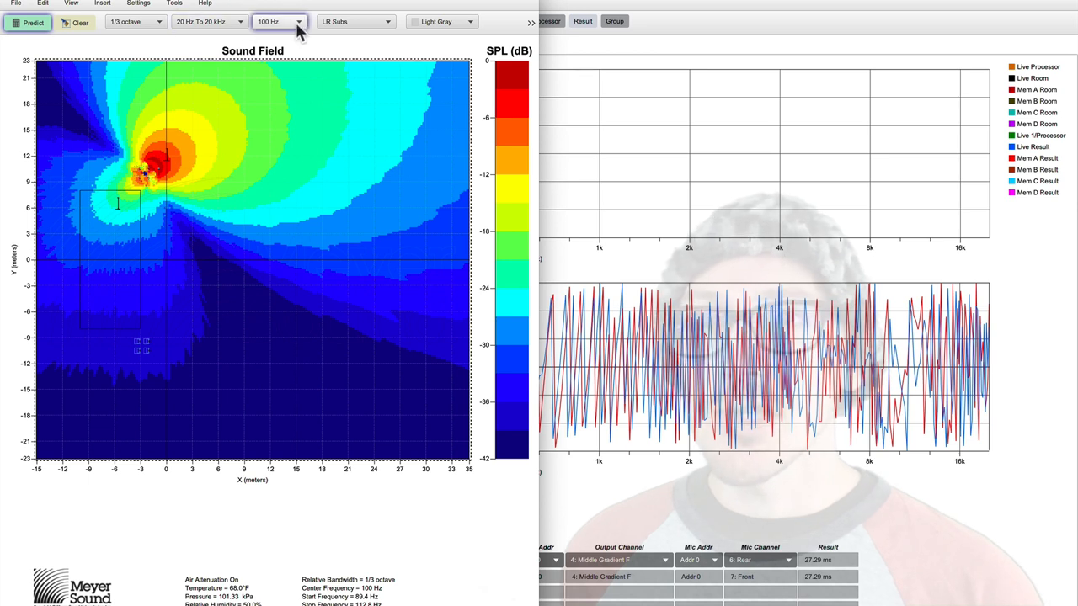
left_click(278, 20)
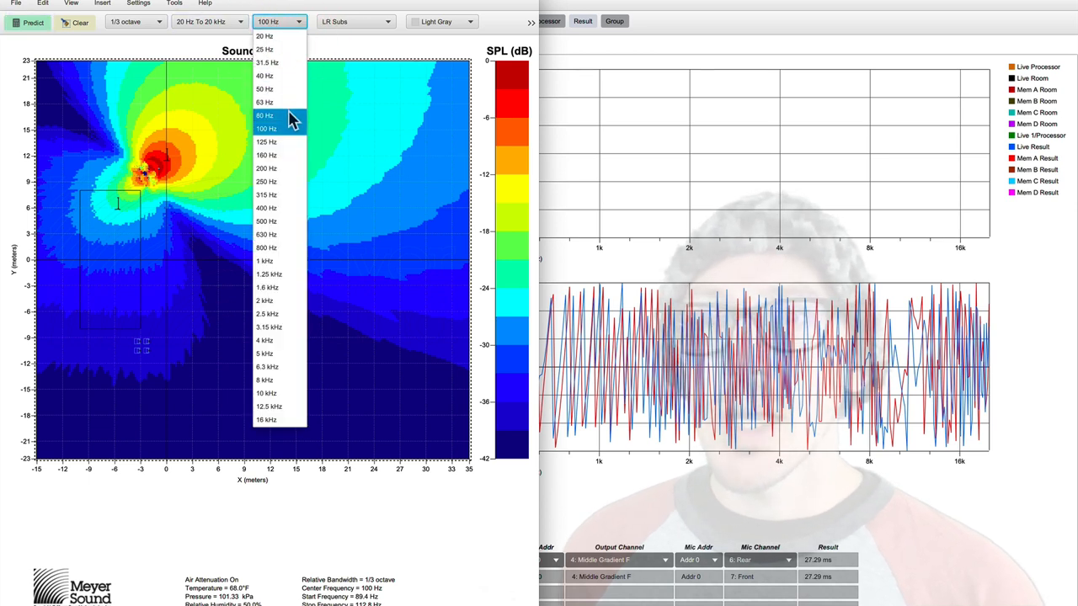
left_click(265, 114)
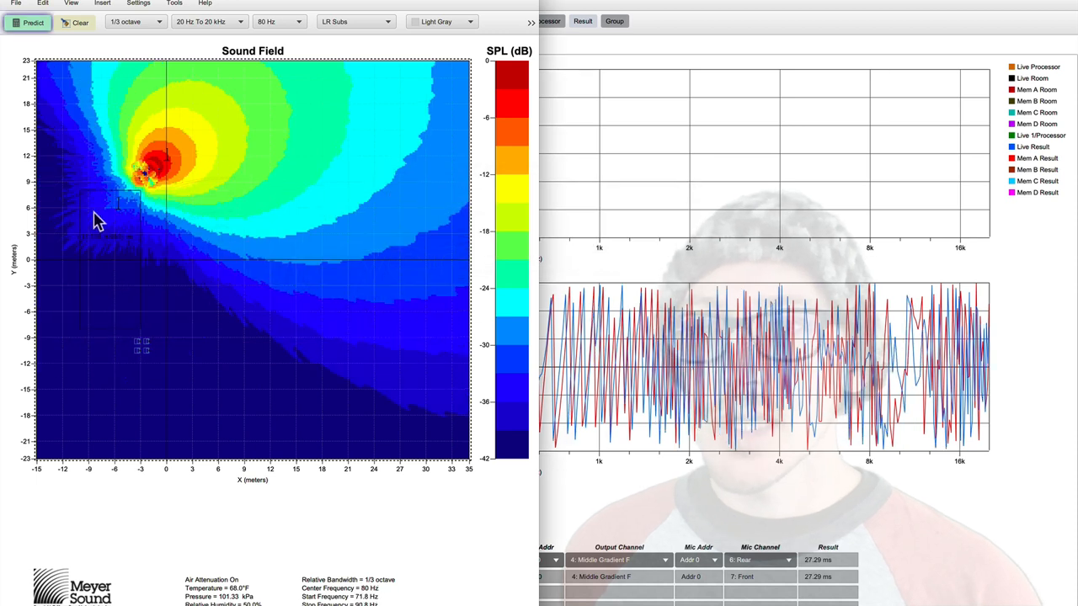
mouse_move(217, 148)
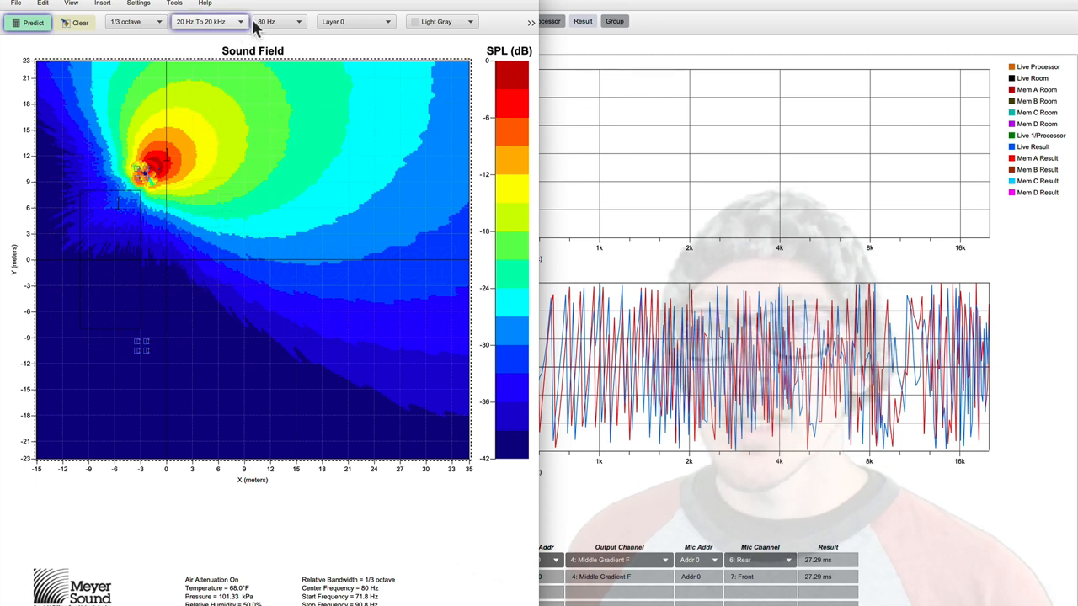
Choose 63 Hz and predict the sound field of both subwoofer clusters.
left_click(278, 20)
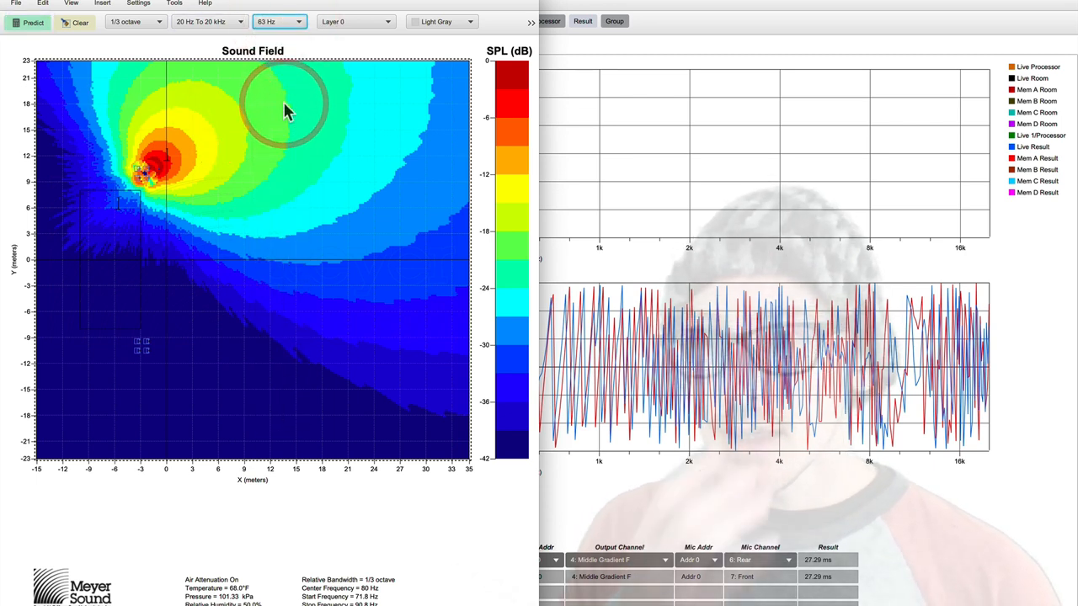
left_click(28, 22)
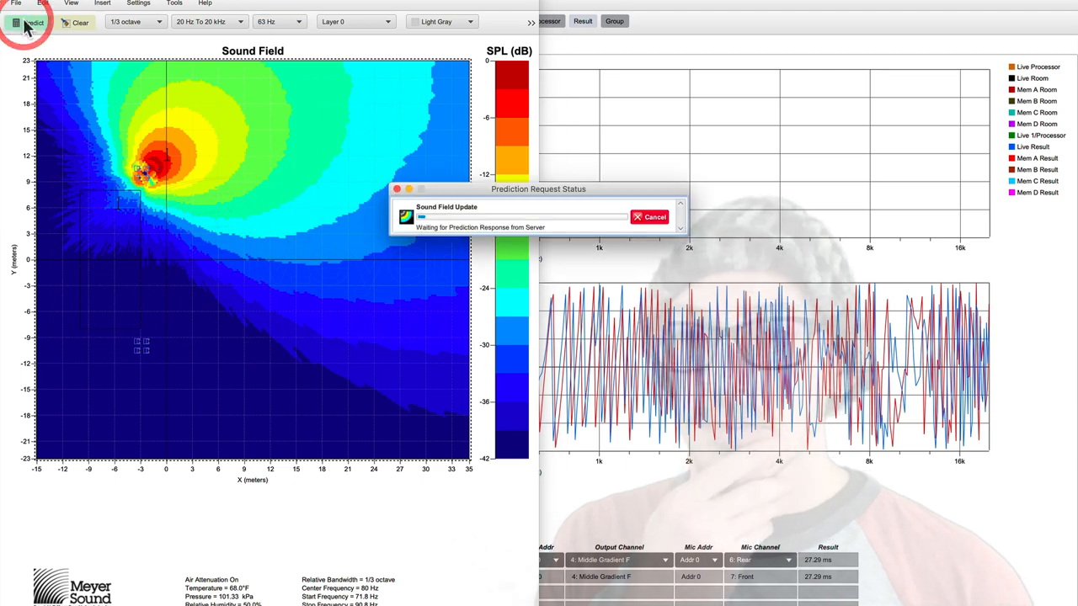
left_click(32, 22)
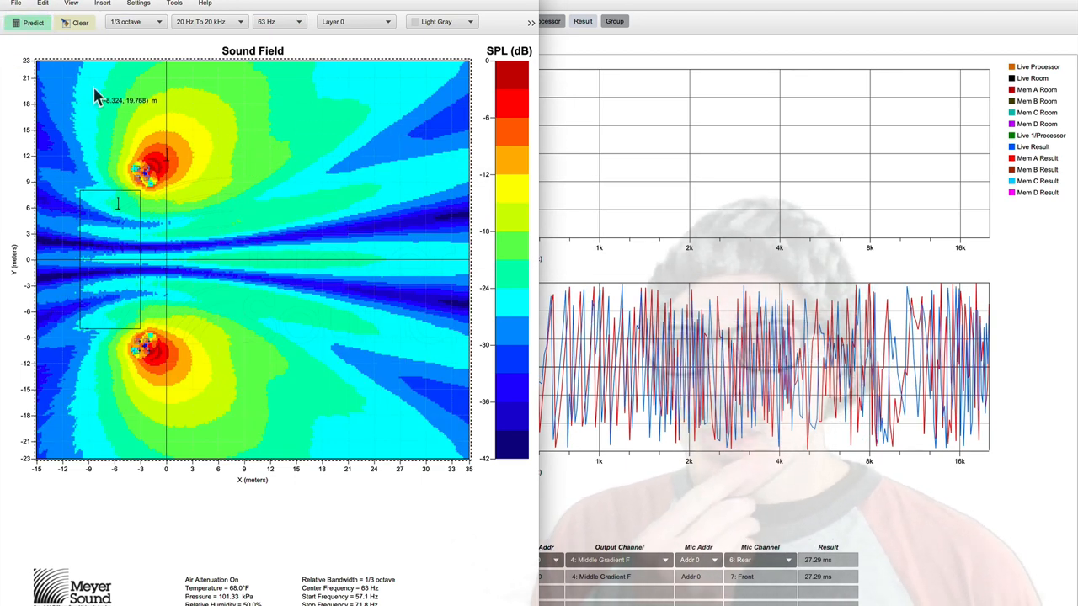
mouse_move(290, 105)
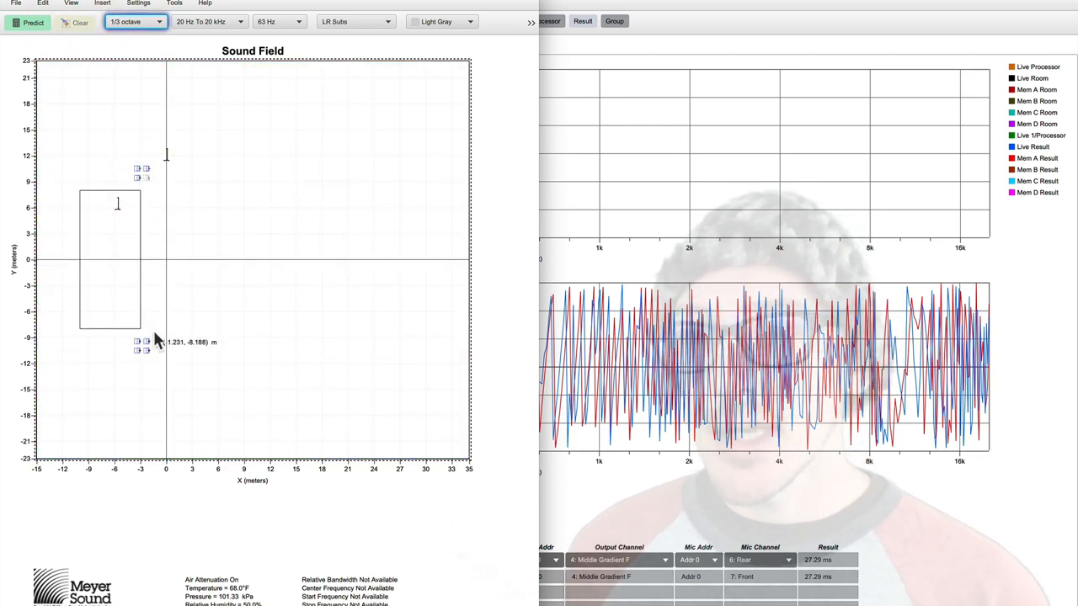
Run the 63 Hz sound field prediction on the LR Subs layer so the SPL colour map appears.
left_click(32, 22)
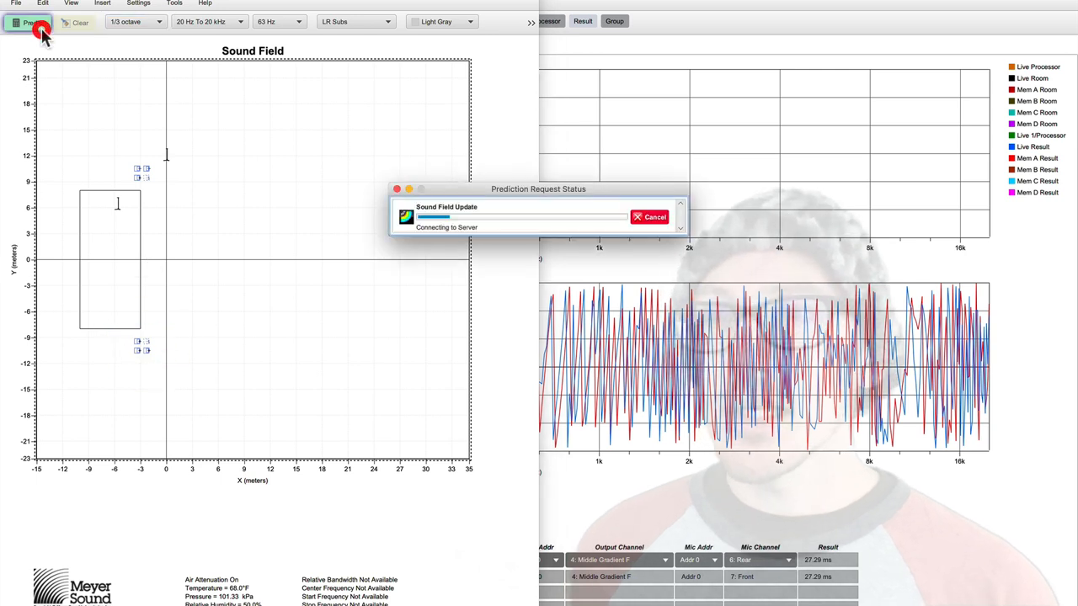
left_click(32, 23)
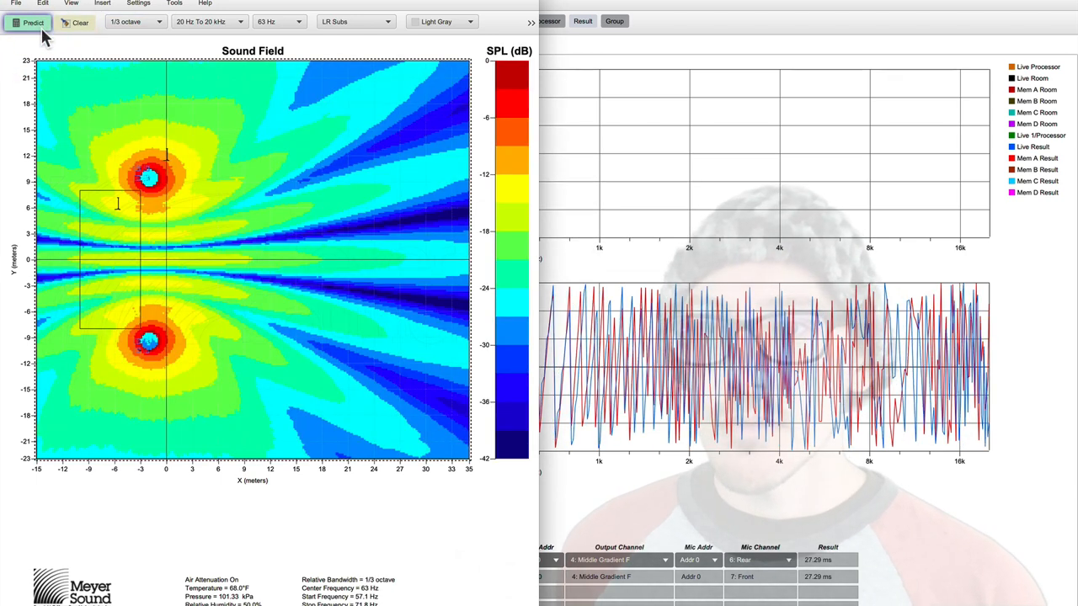
mouse_move(431, 120)
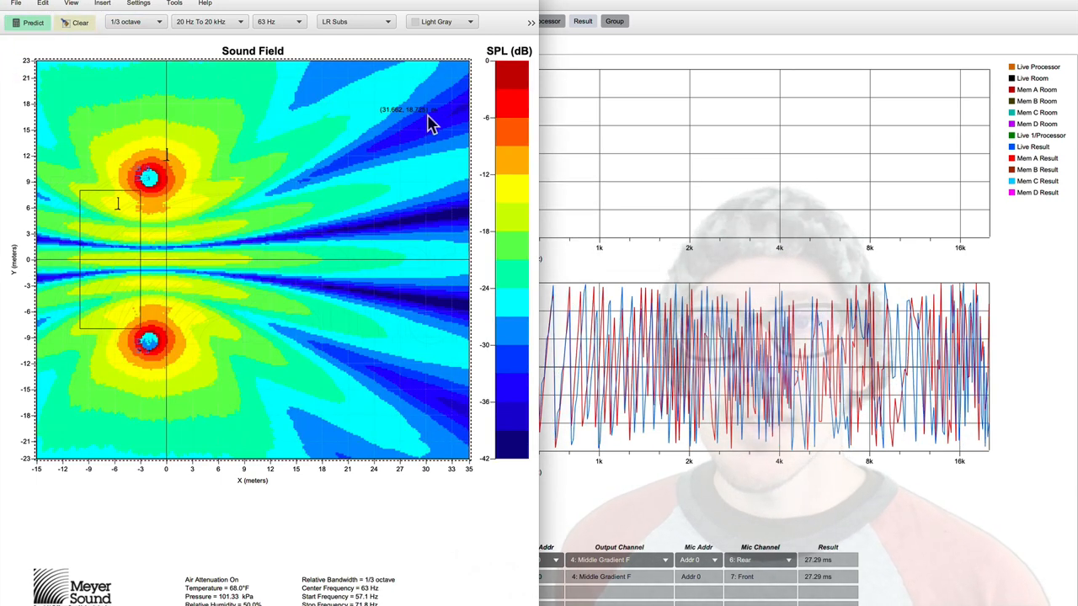
mouse_move(351, 143)
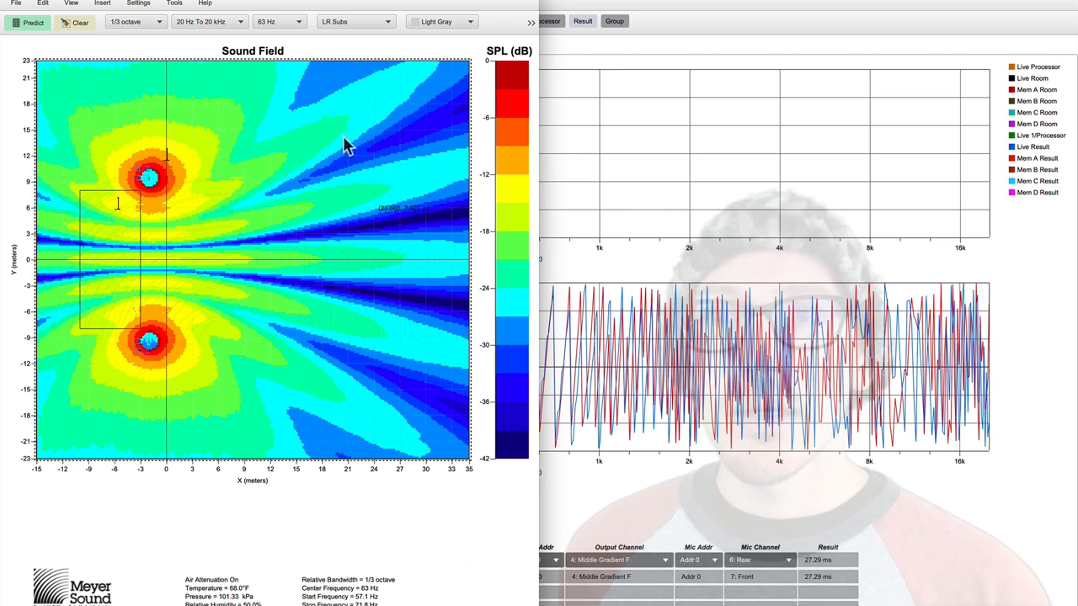
mouse_move(278, 20)
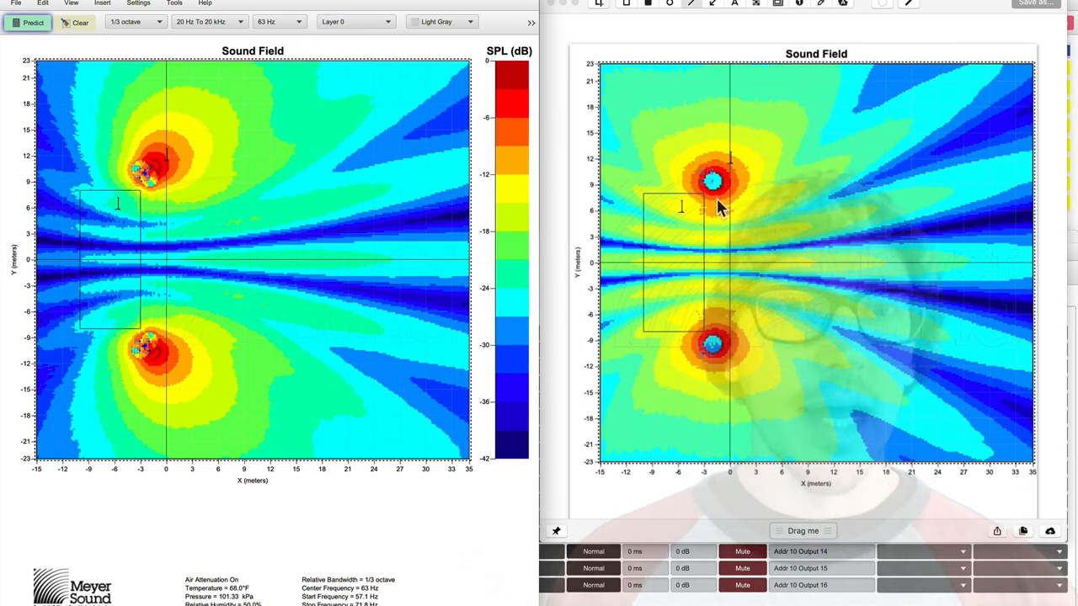
mouse_move(775, 145)
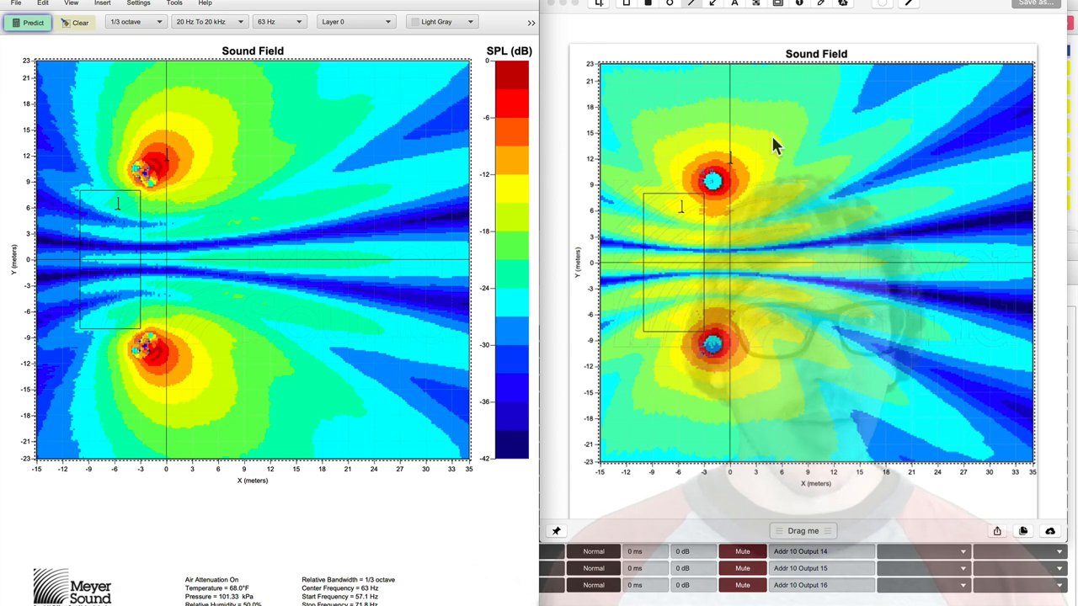
mouse_move(101, 227)
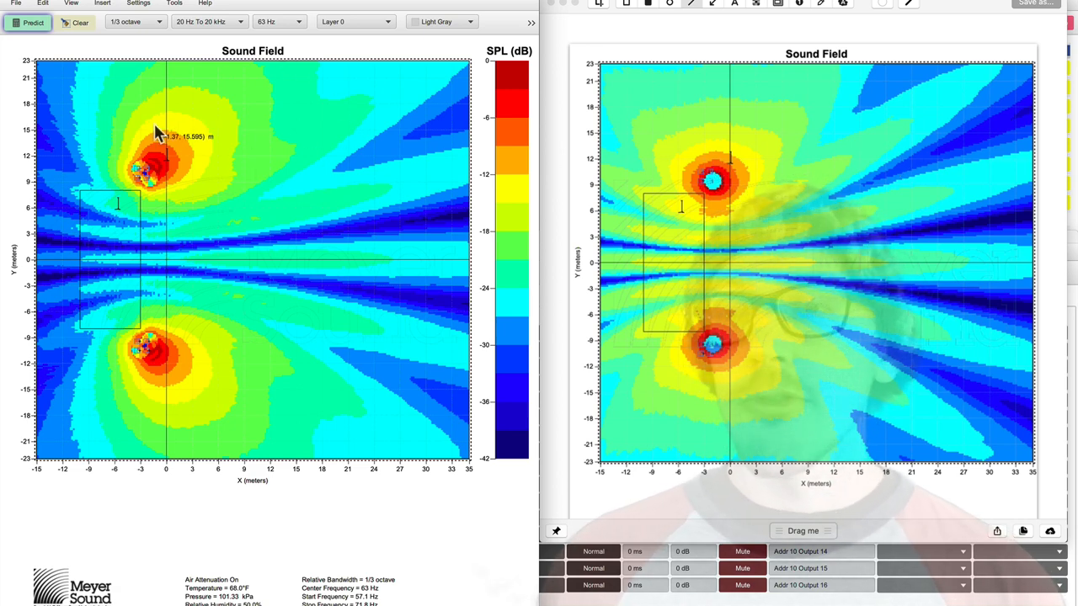
mouse_move(172, 206)
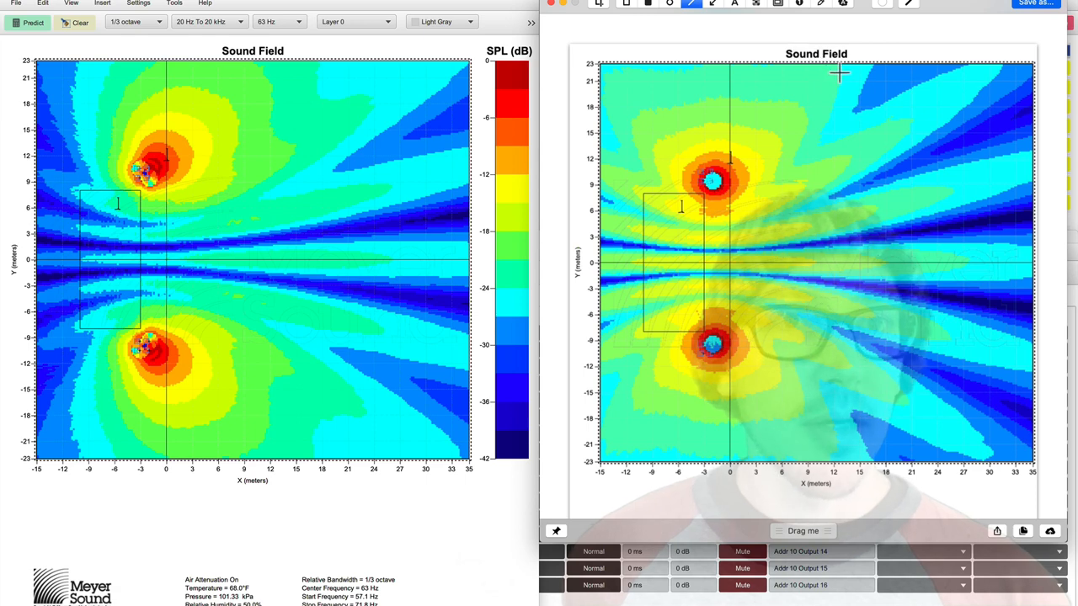
Trace a white curve with the pen tool down the right edge of the captured 63 Hz field image.
left_click_drag(839, 70, 910, 122)
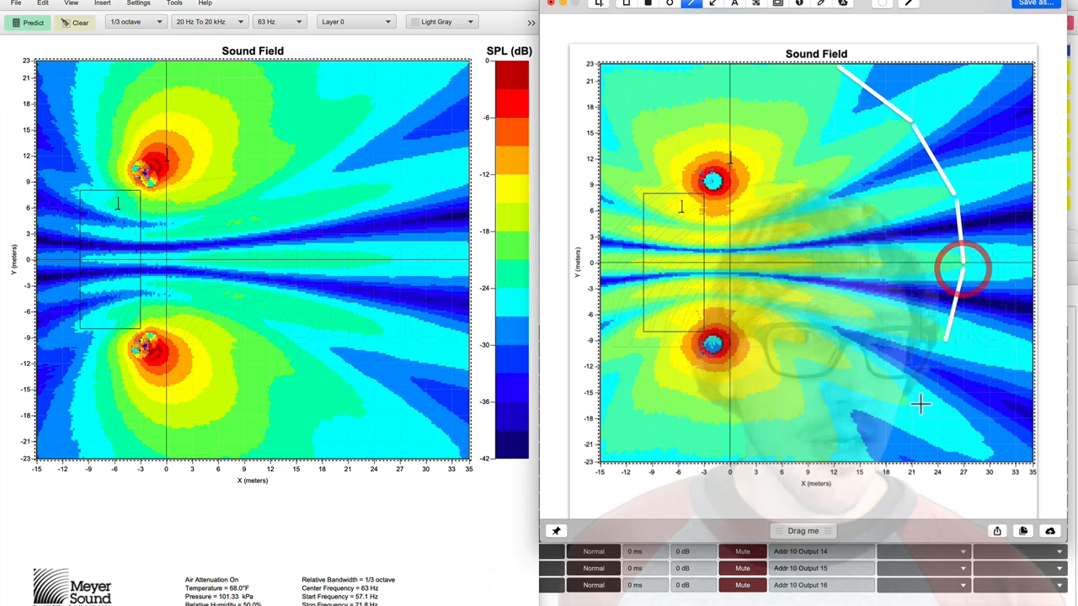
left_click_drag(963, 270, 944, 345)
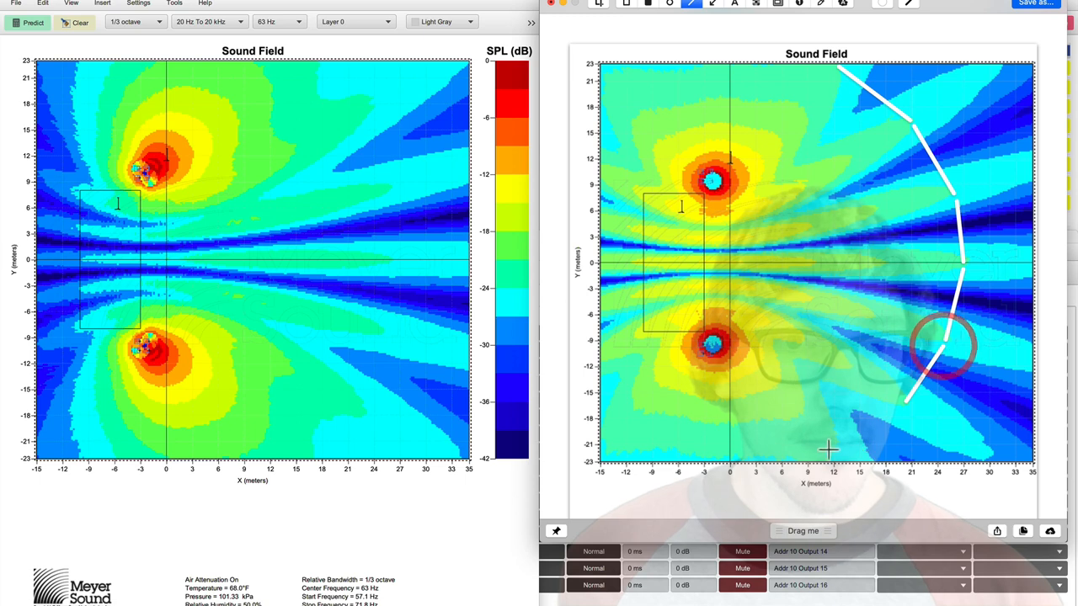
left_click_drag(943, 345, 898, 406)
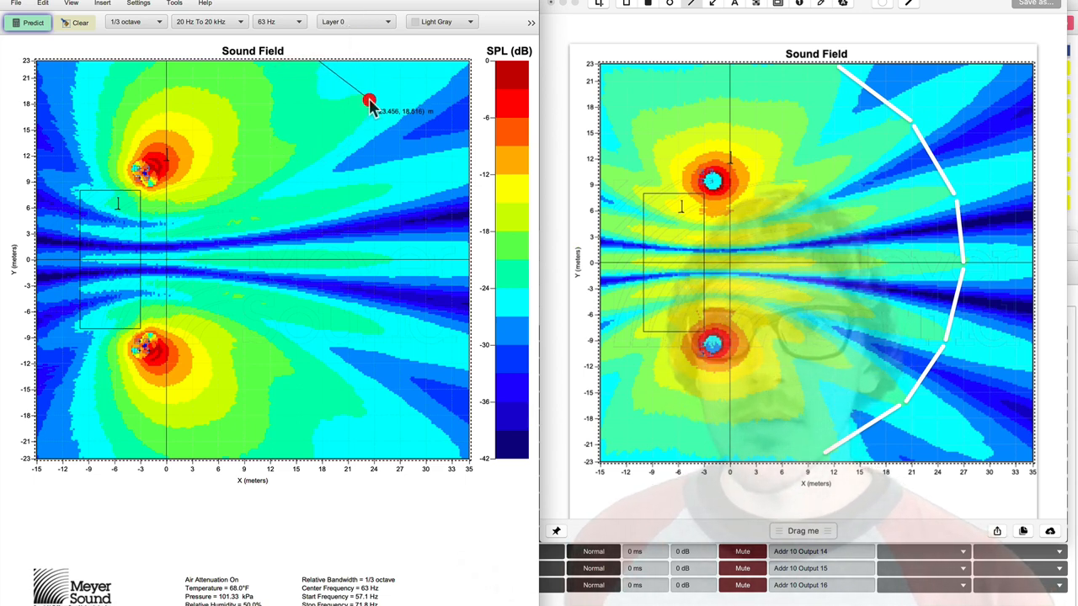
Draw a polyline down the right side of the live 63 Hz sound field, matching the captured annotation.
left_click_drag(369, 101, 389, 187)
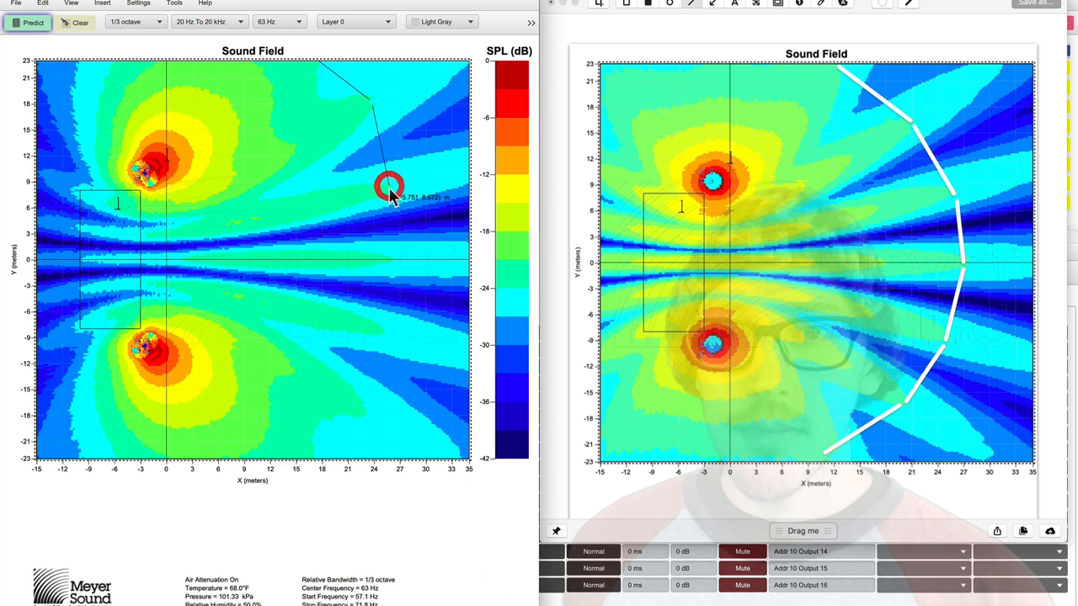
left_click_drag(389, 187, 389, 259)
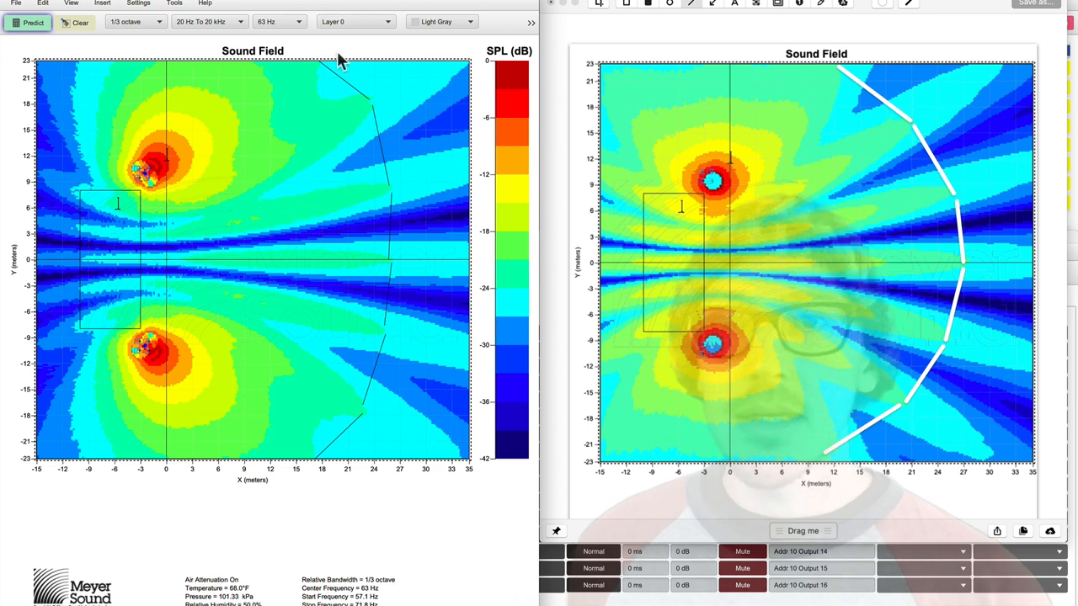
mouse_move(380, 269)
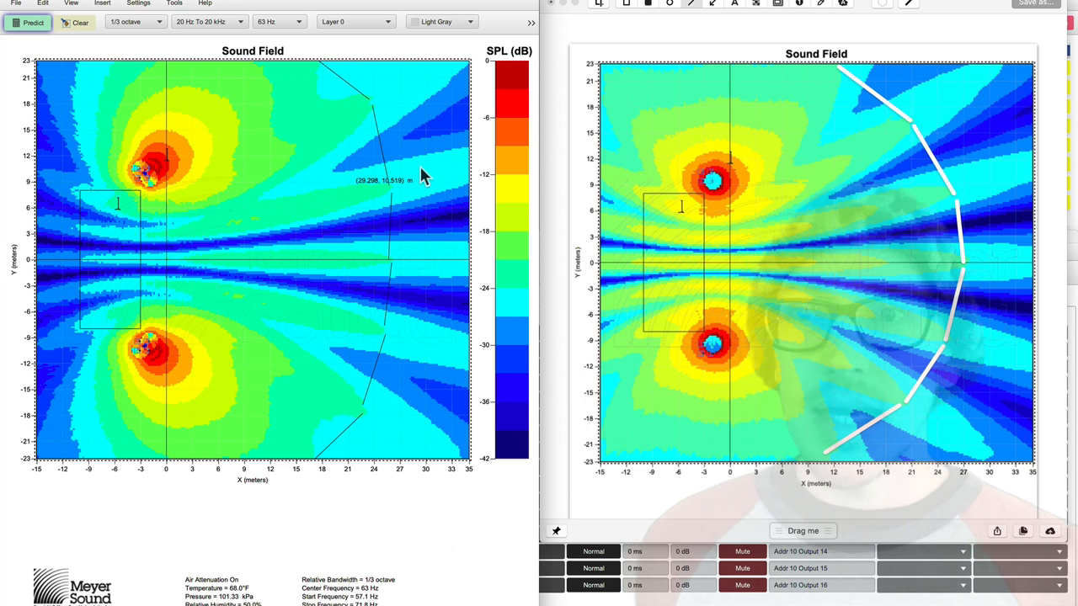
mouse_move(441, 284)
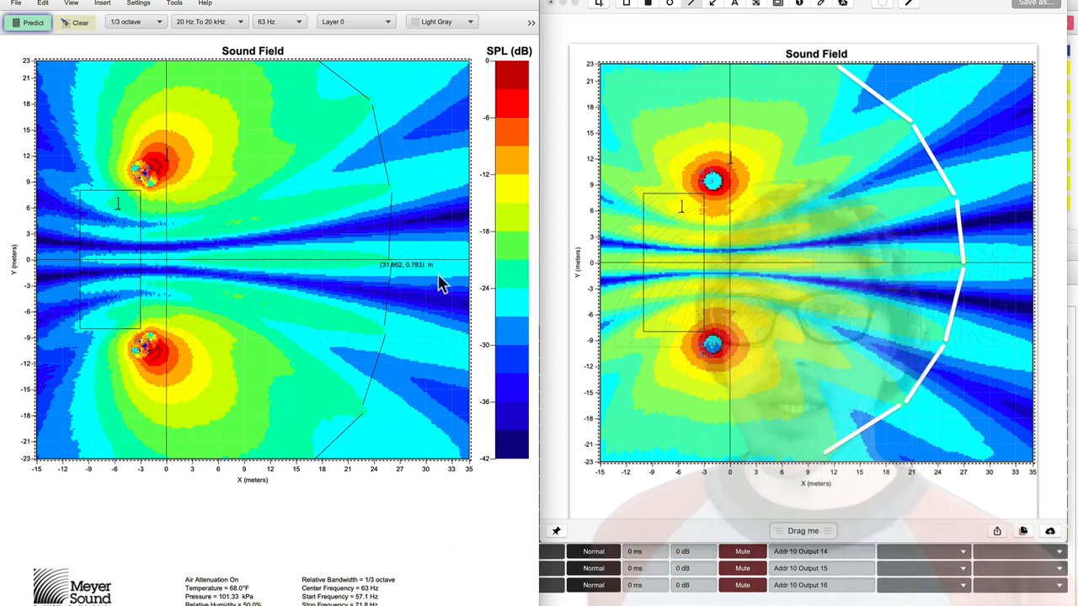
mouse_move(413, 222)
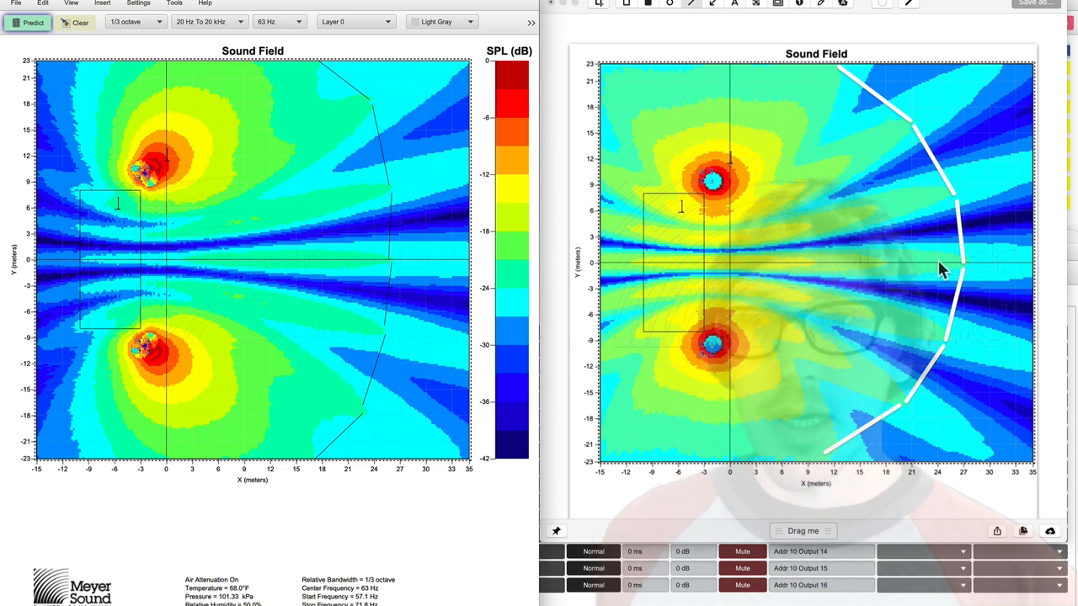
mouse_move(724, 260)
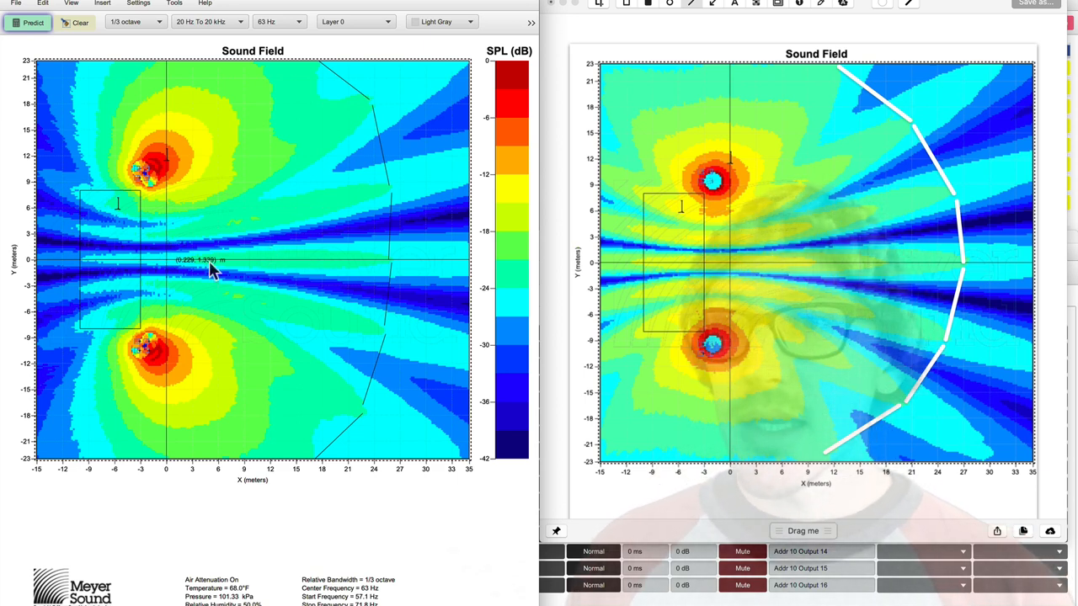
mouse_move(252, 278)
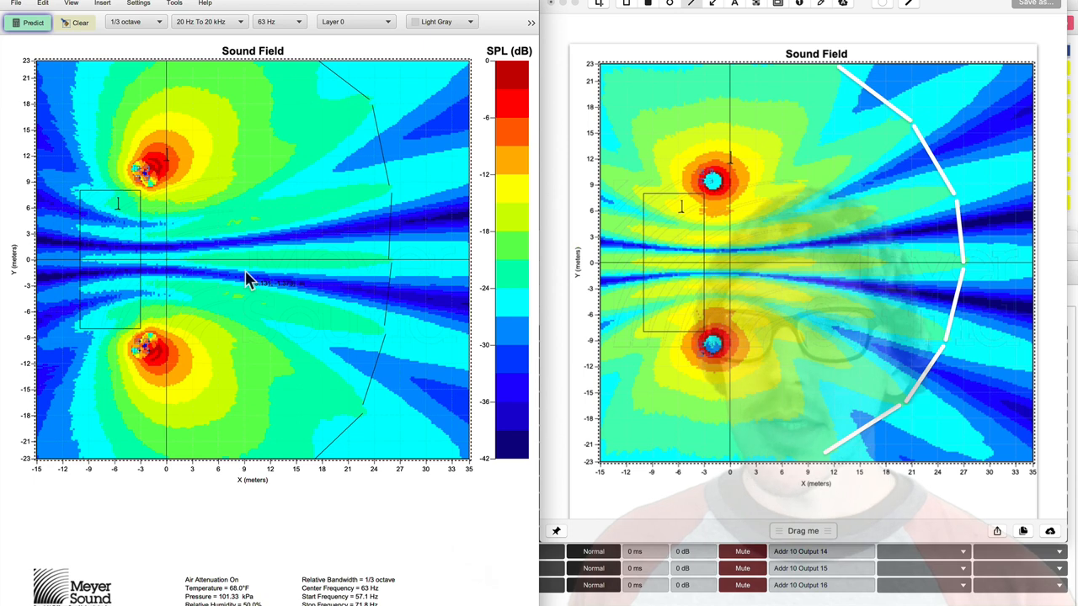
Choose 100 Hz as the analysis frequency and recalculate the sound field.
left_click(278, 20)
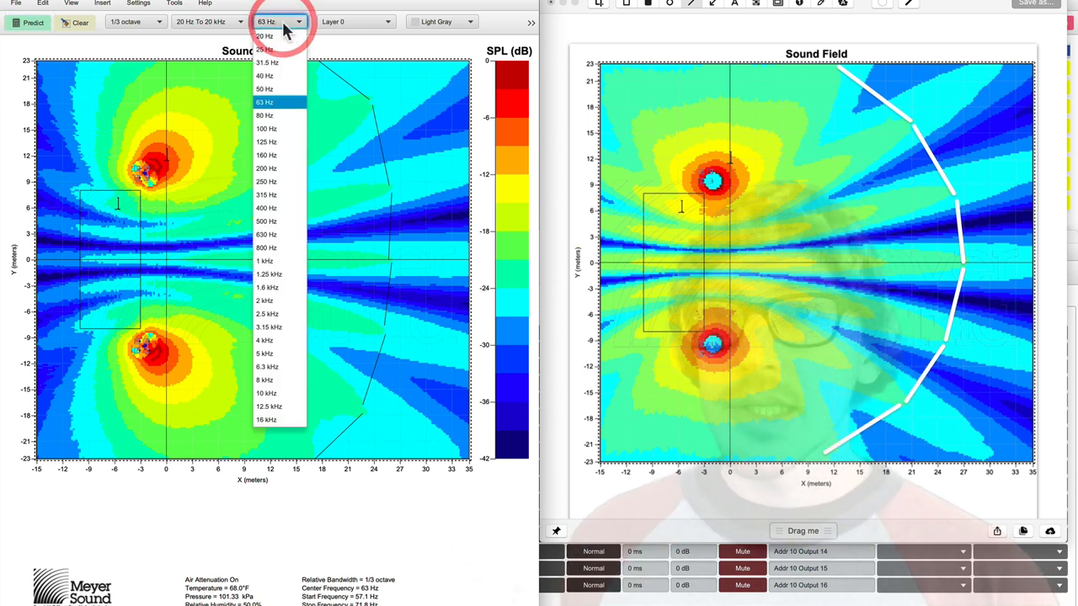
left_click(266, 128)
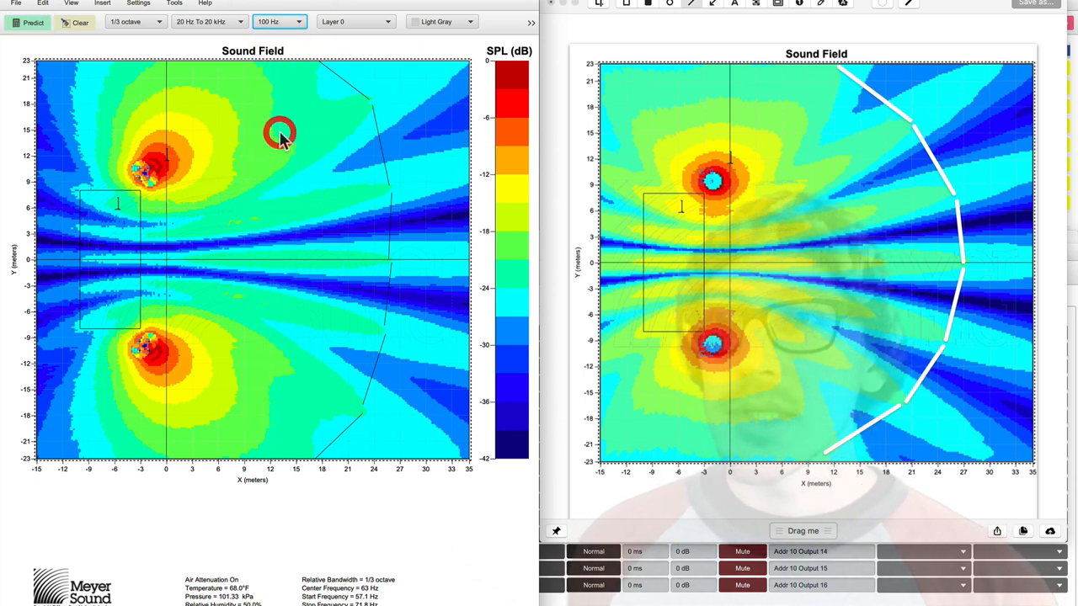
left_click(34, 22)
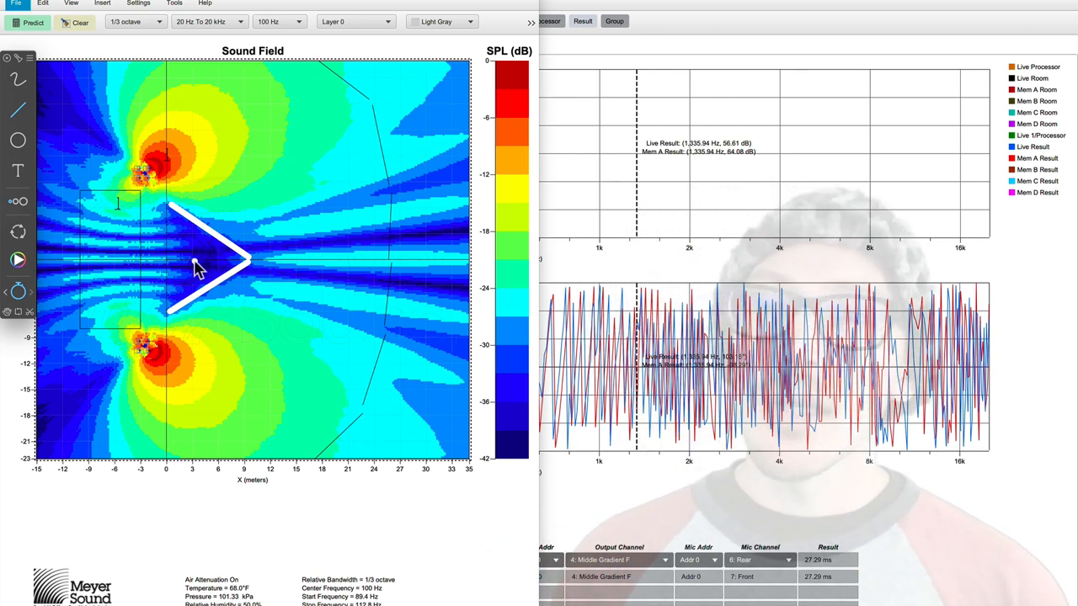
mouse_move(177, 253)
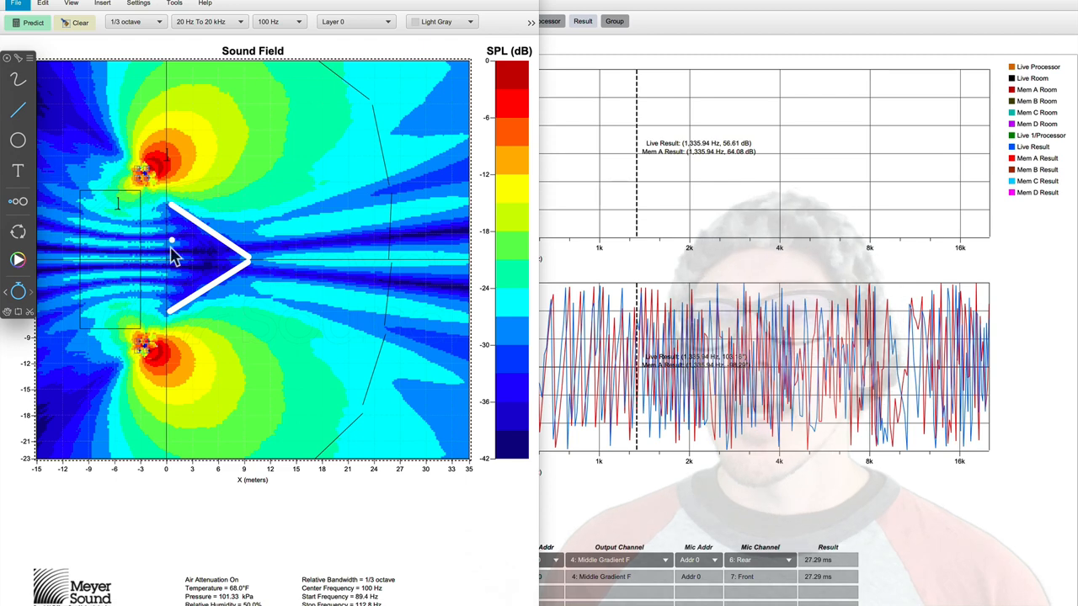
mouse_move(188, 244)
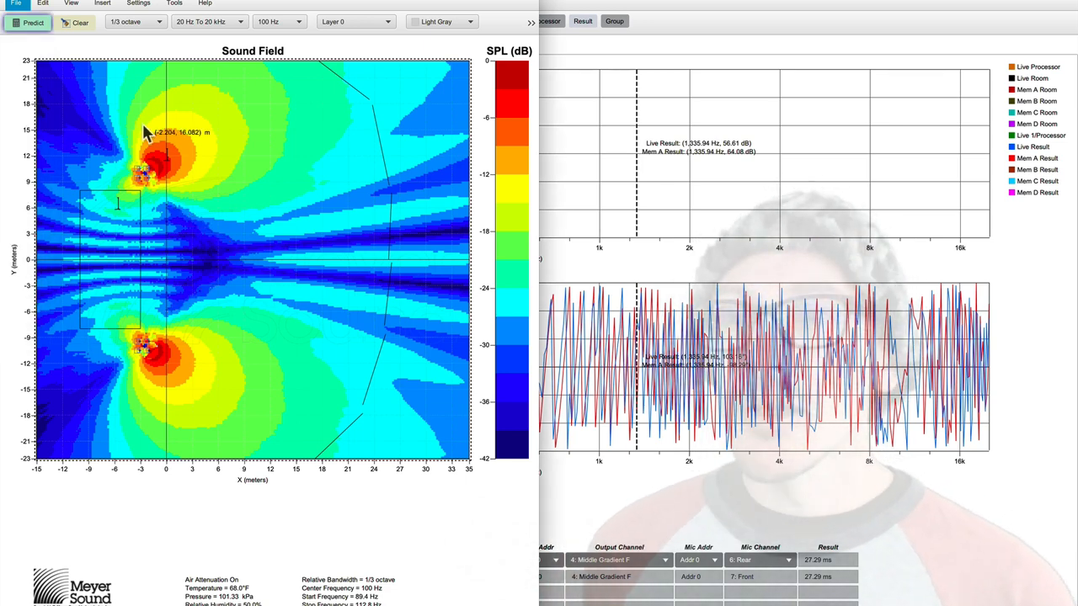
mouse_move(125, 155)
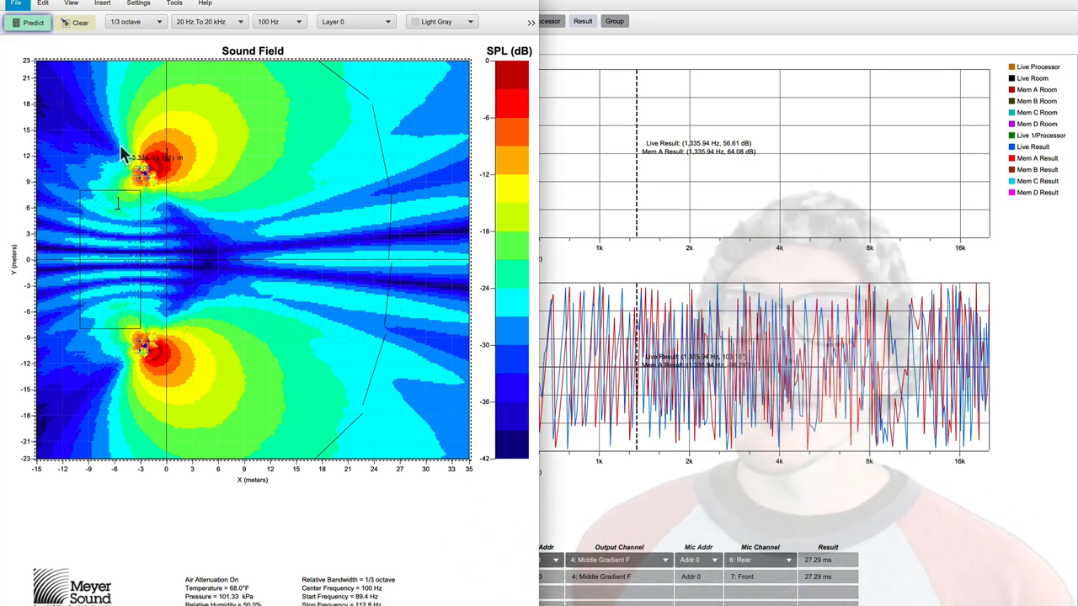